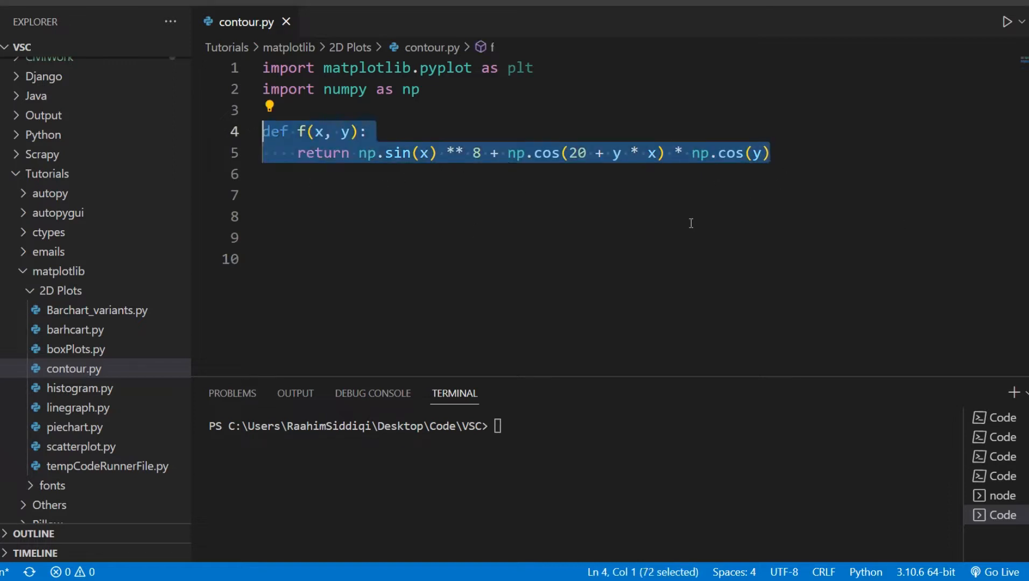
Define x = np.linspace(0, 5, 50) and y = np.linspace(0, 5, 50) below function f.
type("x = np.linspace(0, 5")
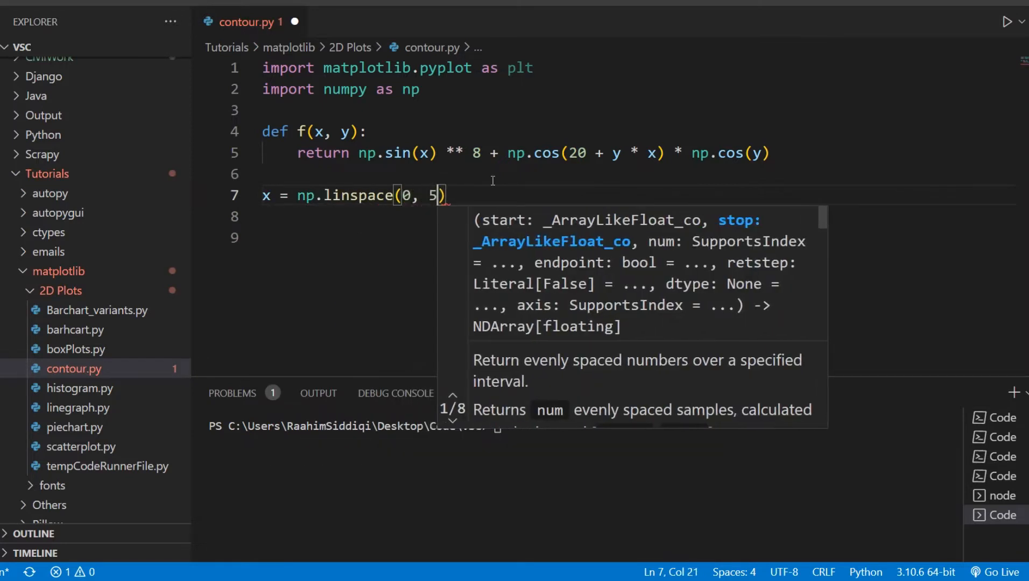
type(", 50")
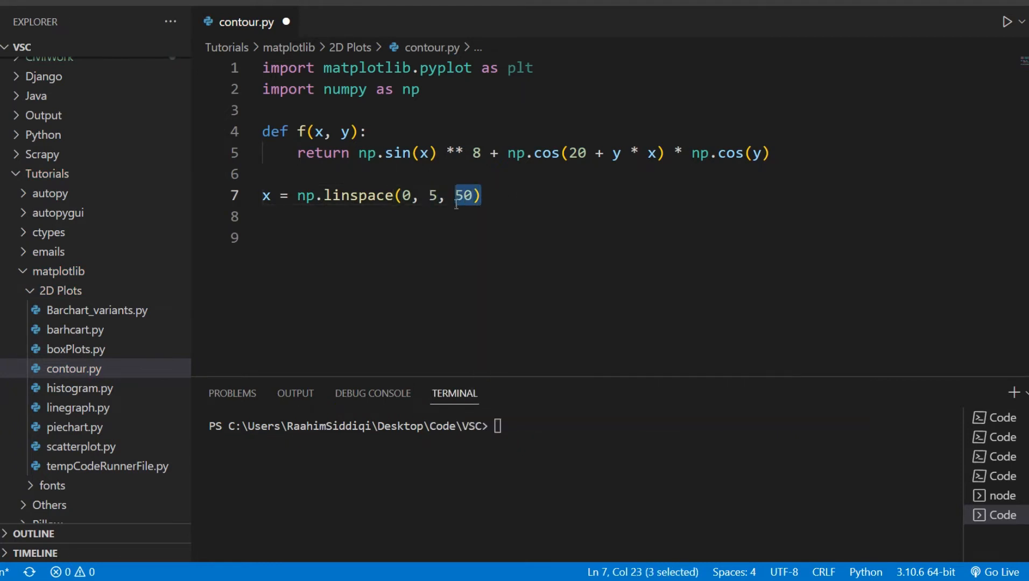
mouse_move(458, 216)
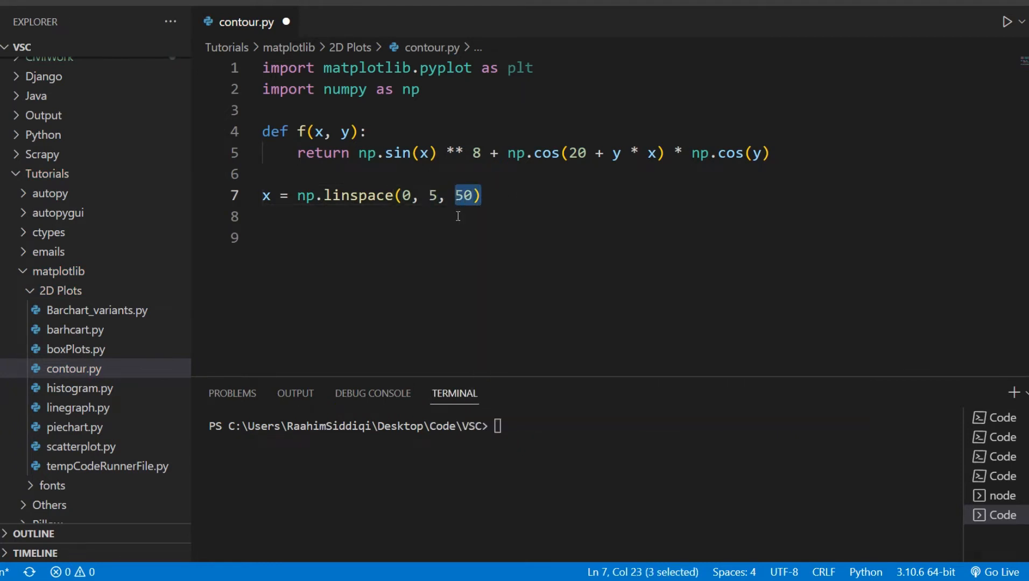
type("y =")
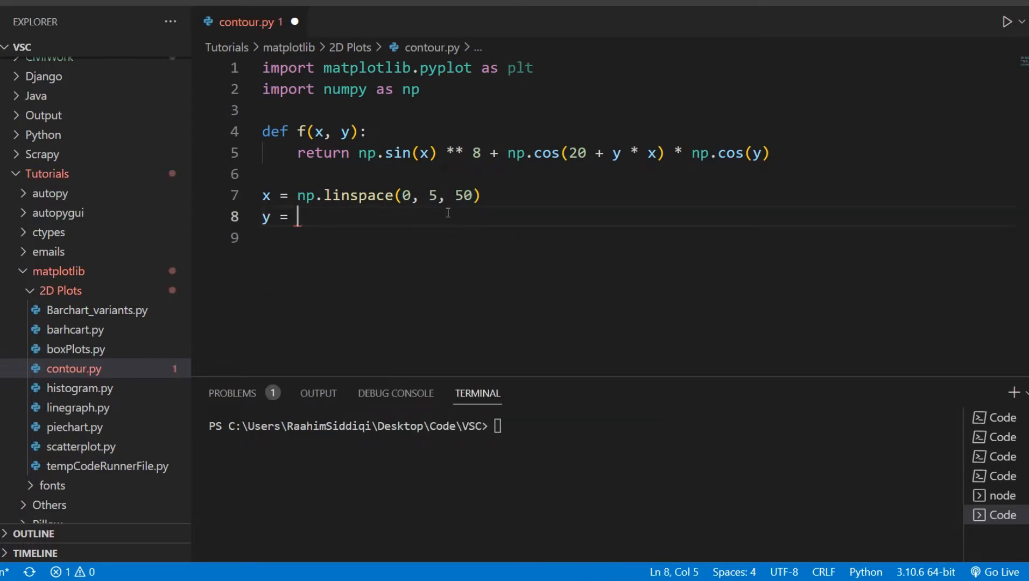
type("np.lin")
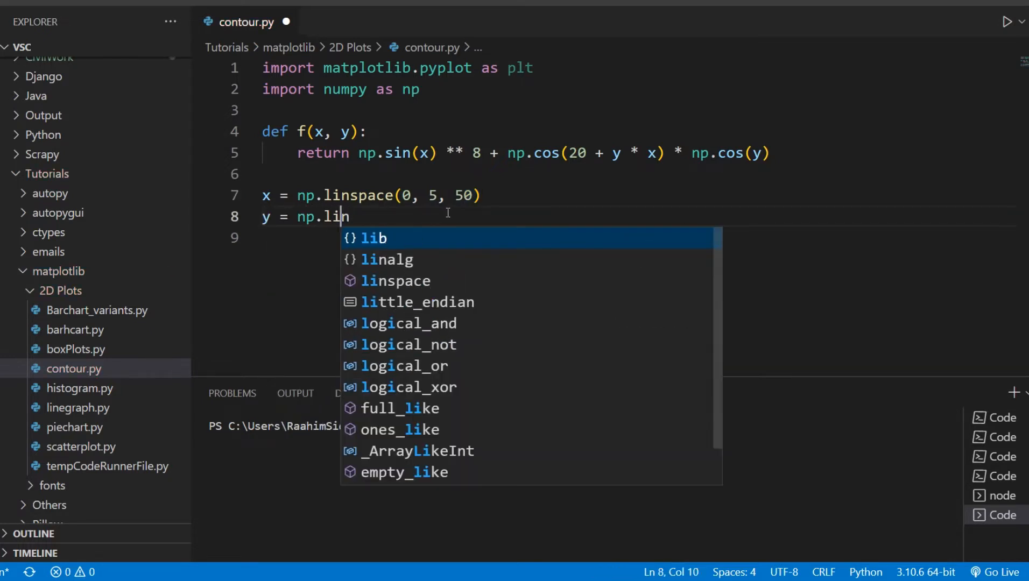
type("s")
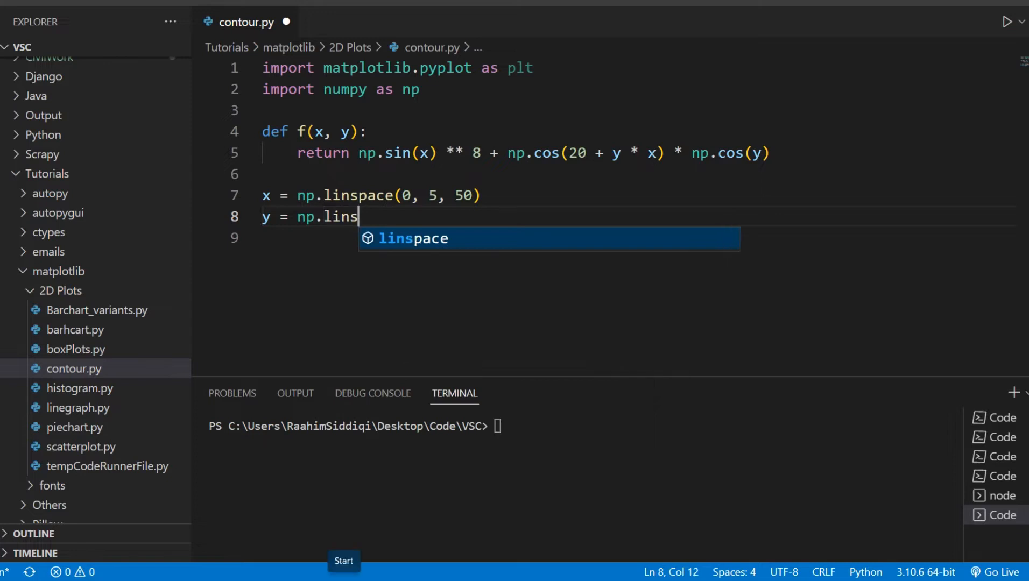
type("pace(0, 5, 50")
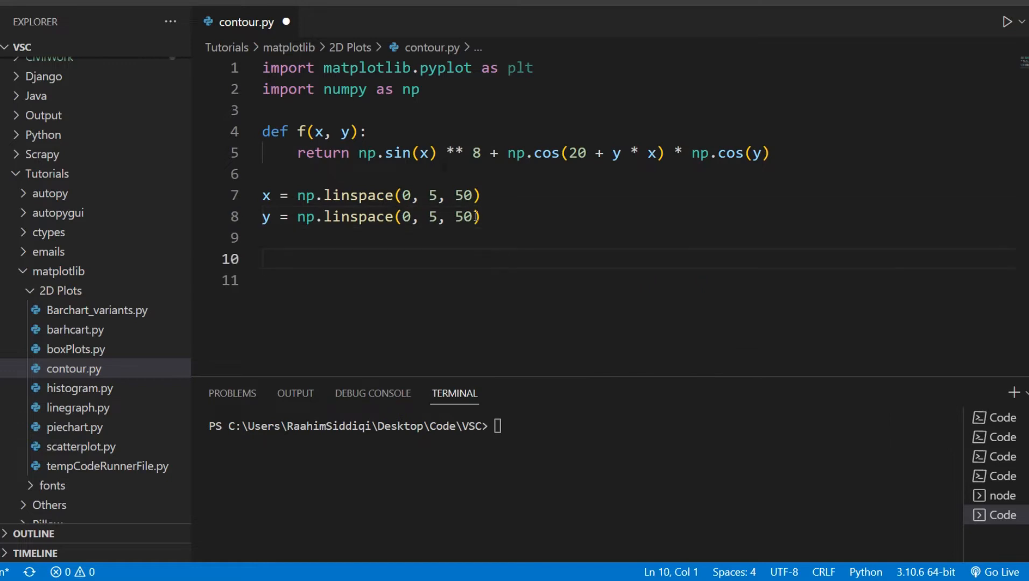
Add X, Y = np.meshgrid(x, y) and reduce both linspace calls to 5 points.
type("X, Y, n")
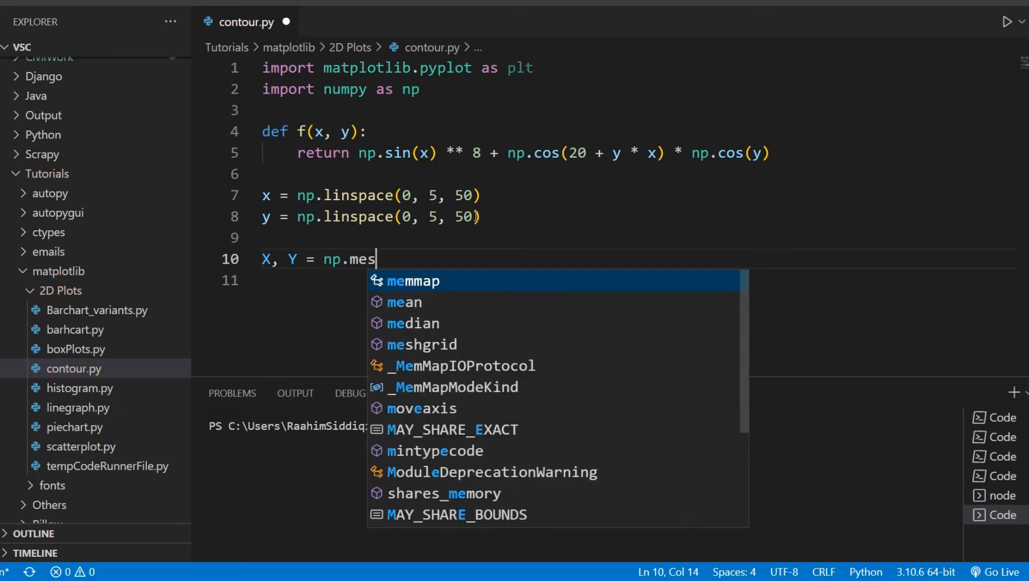
type("hgrid(")
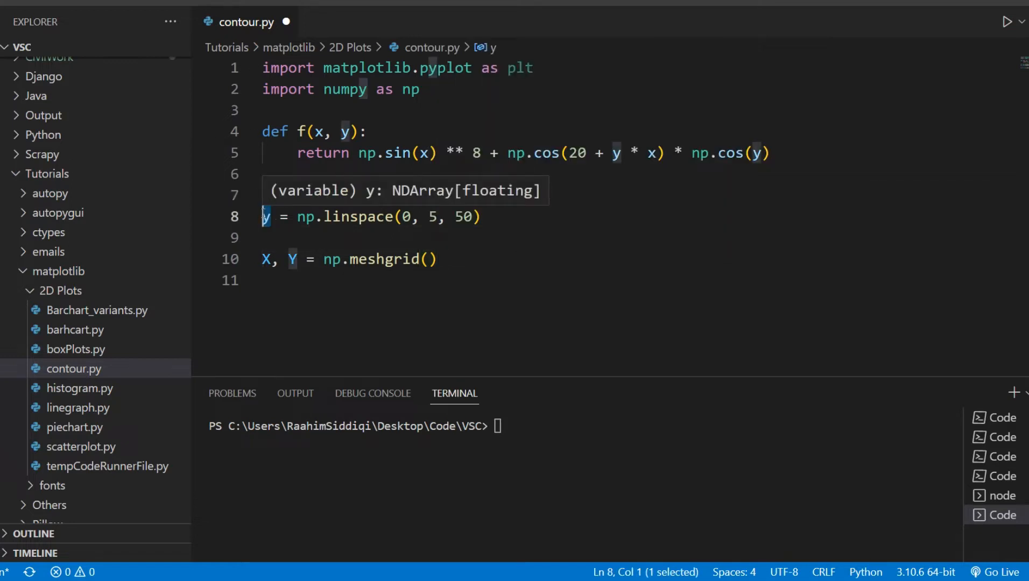
type("x = np.linspace(0, 5, 50)")
left_click(350, 259)
type("x, y")
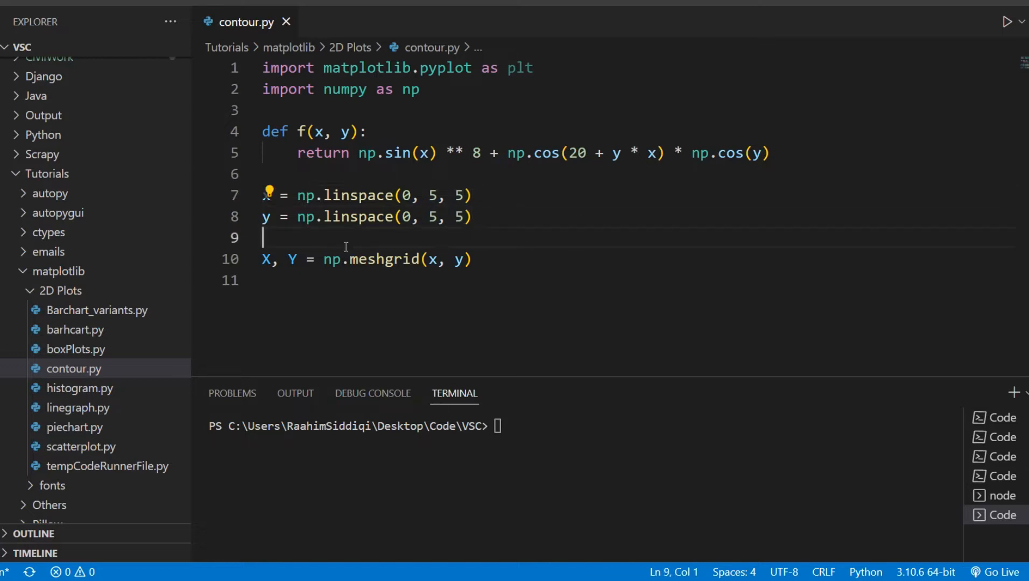
Add print(x, y) before the meshgrid, run, and highlight the printed 0–5 arrays in the output.
type("print(, x")
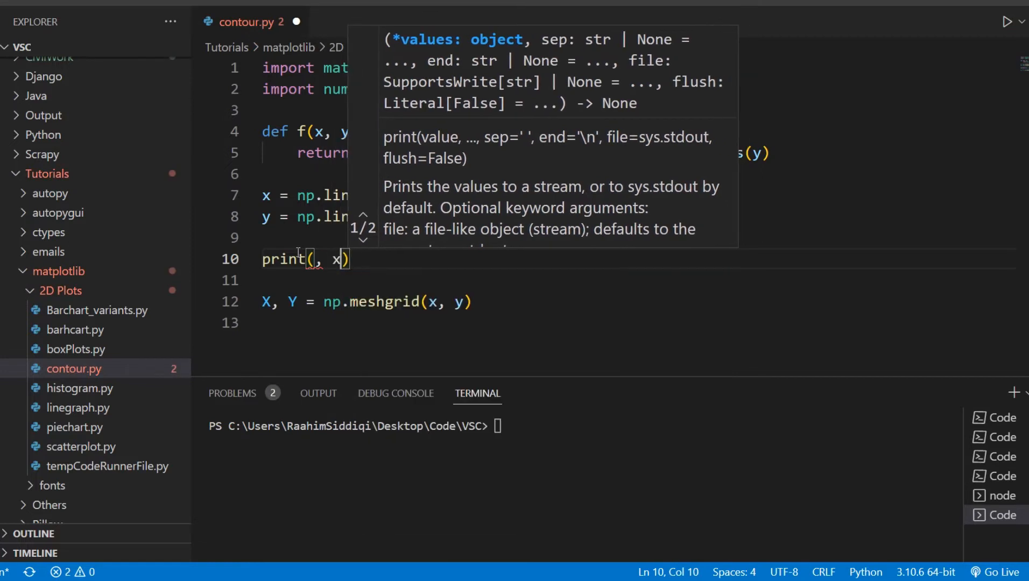
type("x, y")
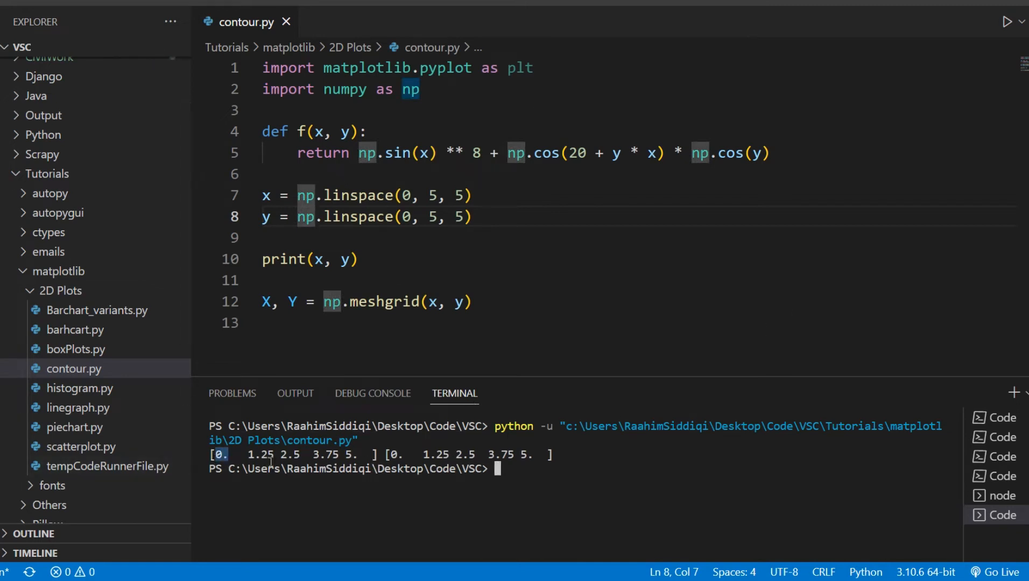
double_click(326, 454)
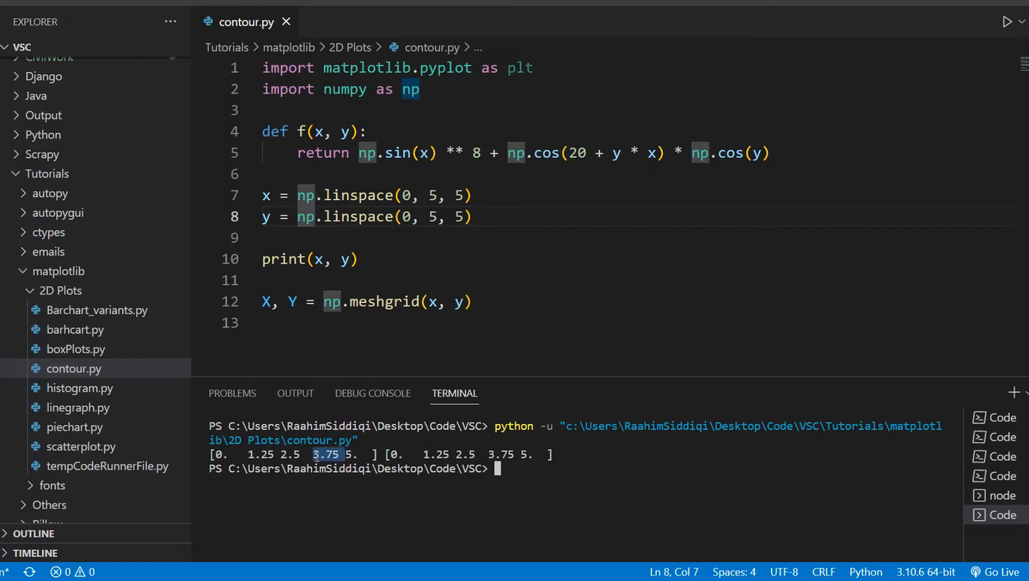
left_click_drag(313, 454, 364, 454)
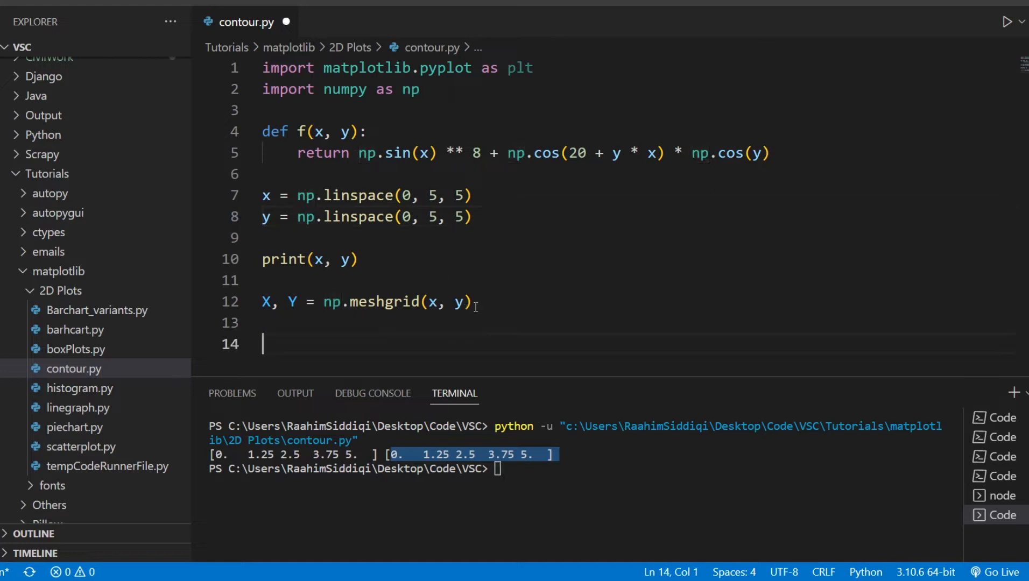
Print X and Y after the meshgrid instead, run, and highlight each 5×5 matrix in the output.
type("print(X,")
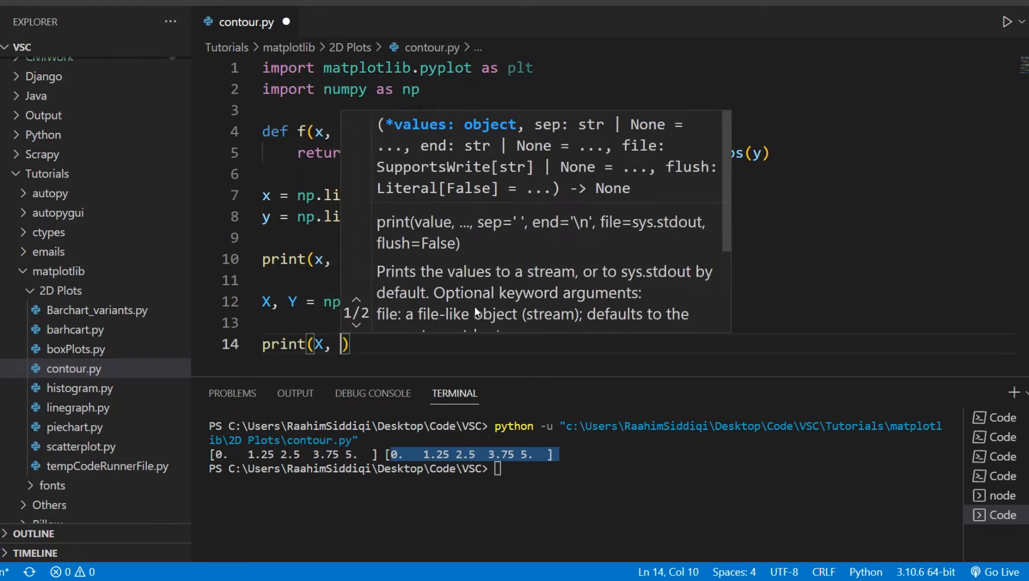
type("Y")
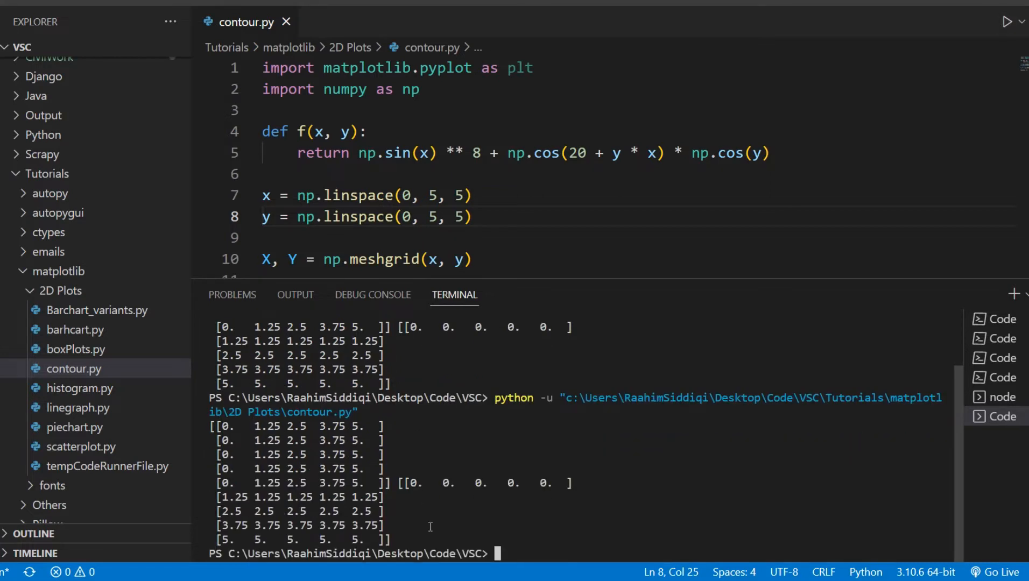
mouse_move(306, 497)
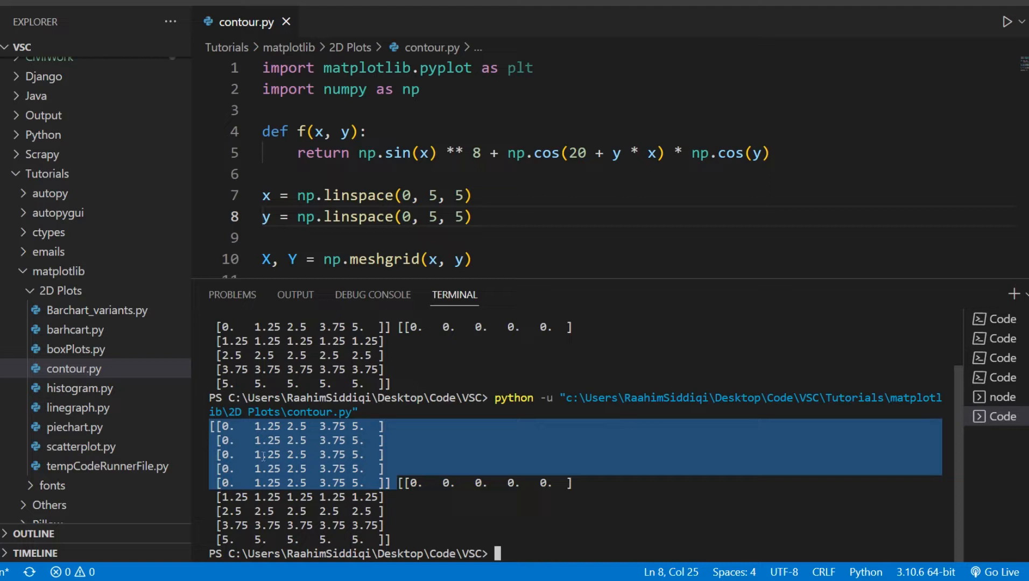
left_click(396, 499)
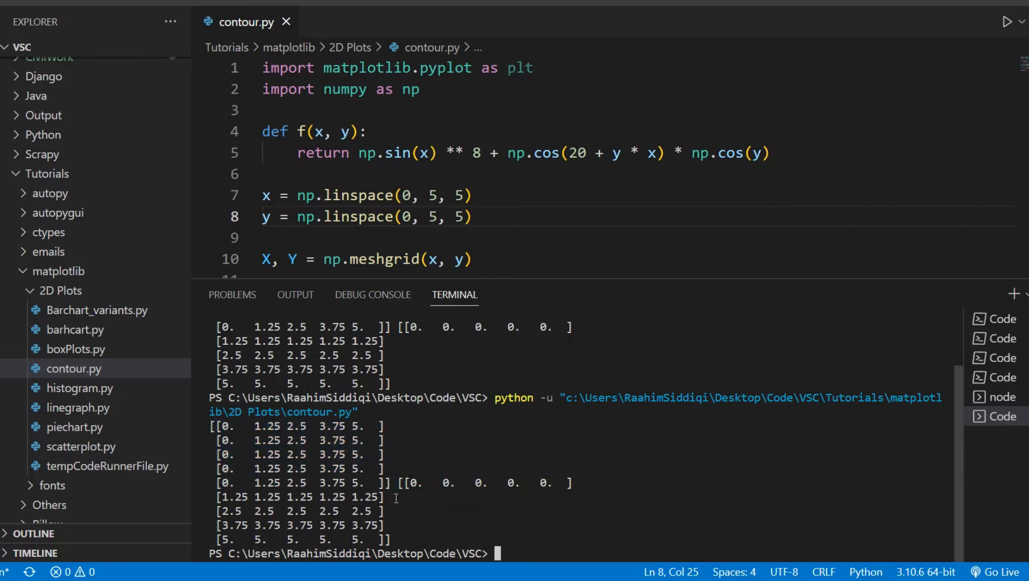
left_click_drag(397, 483, 410, 540)
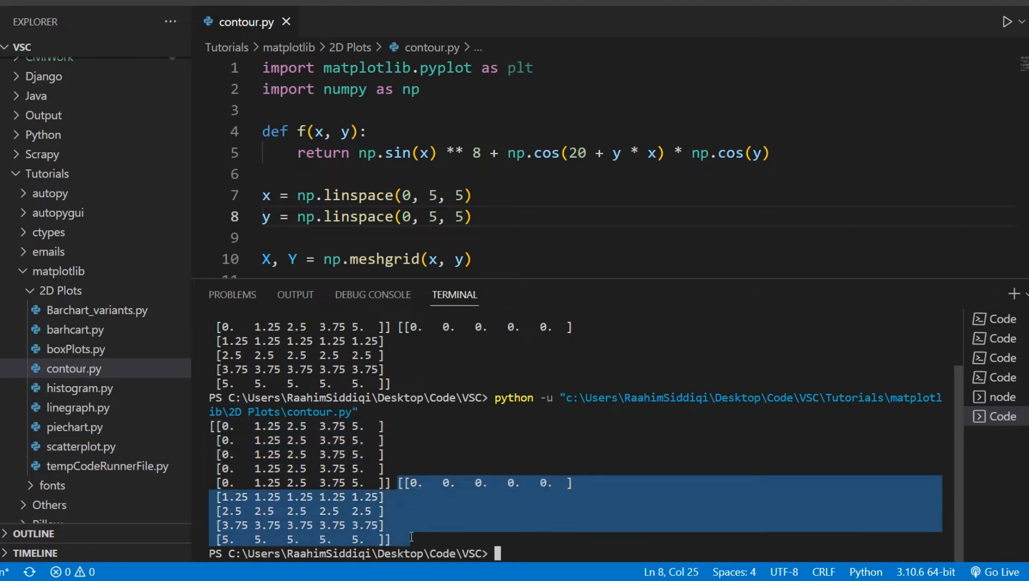
mouse_move(326, 450)
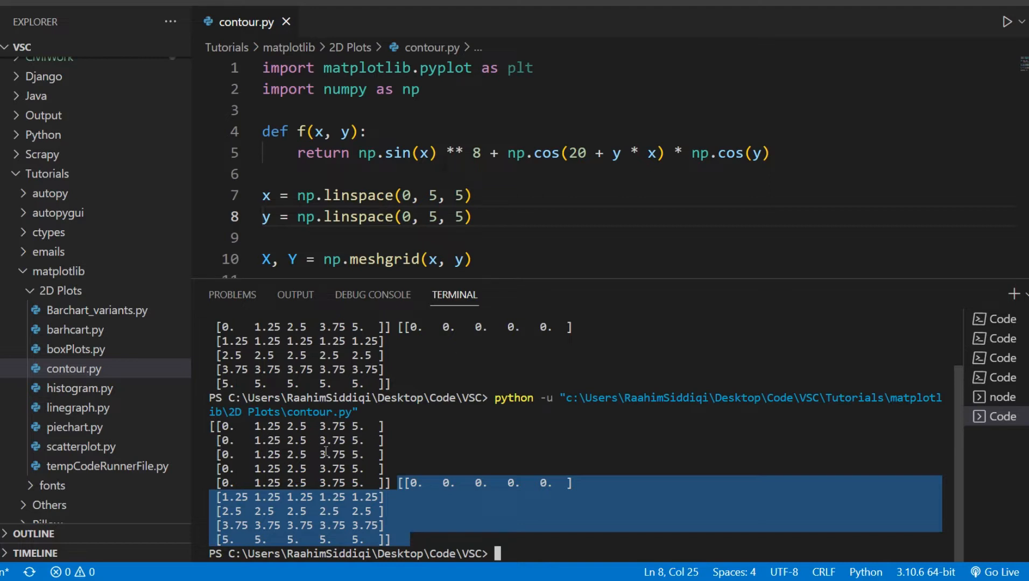
mouse_move(754, 278)
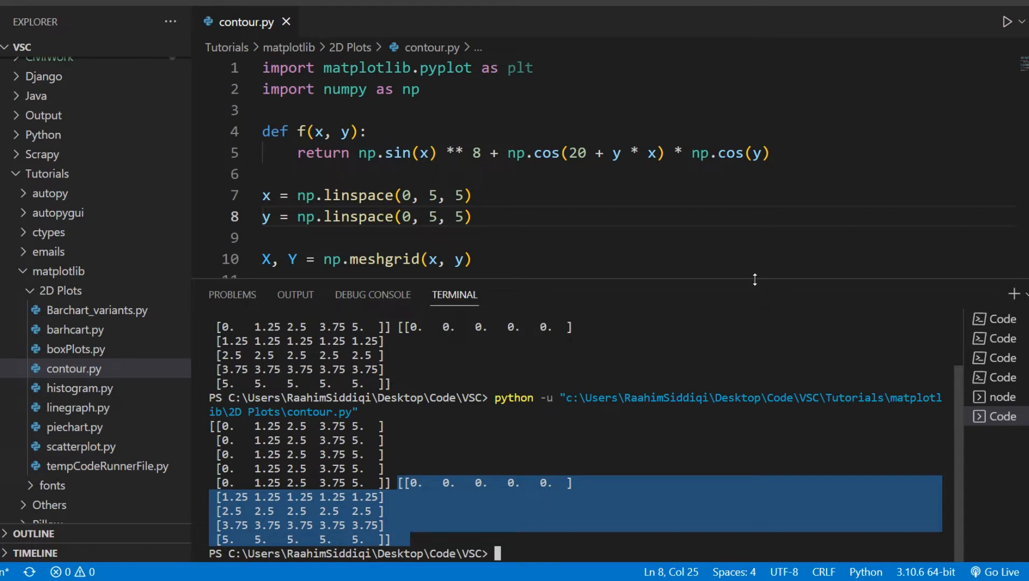
left_click(643, 317)
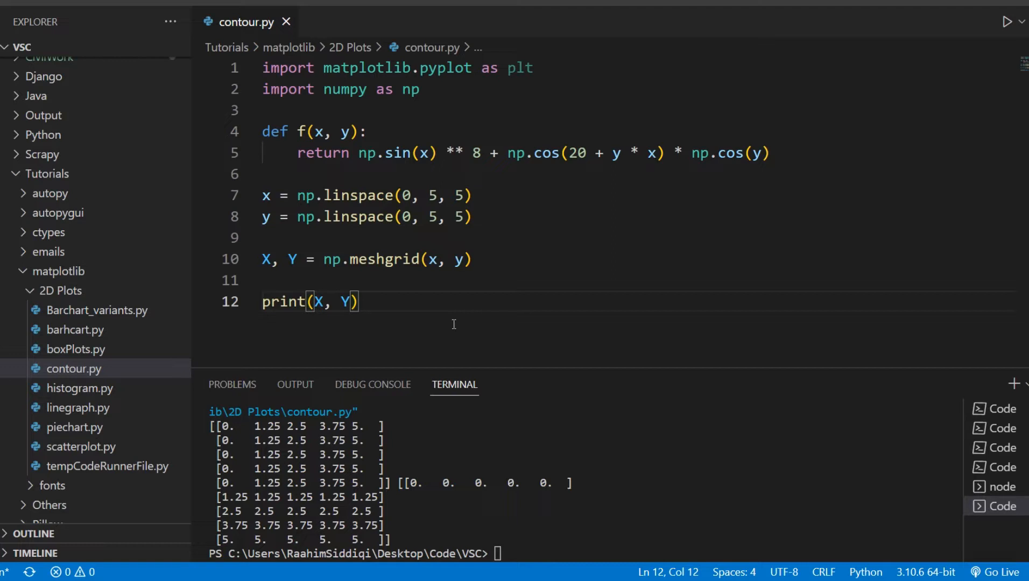
mouse_move(488, 254)
type("Z =")
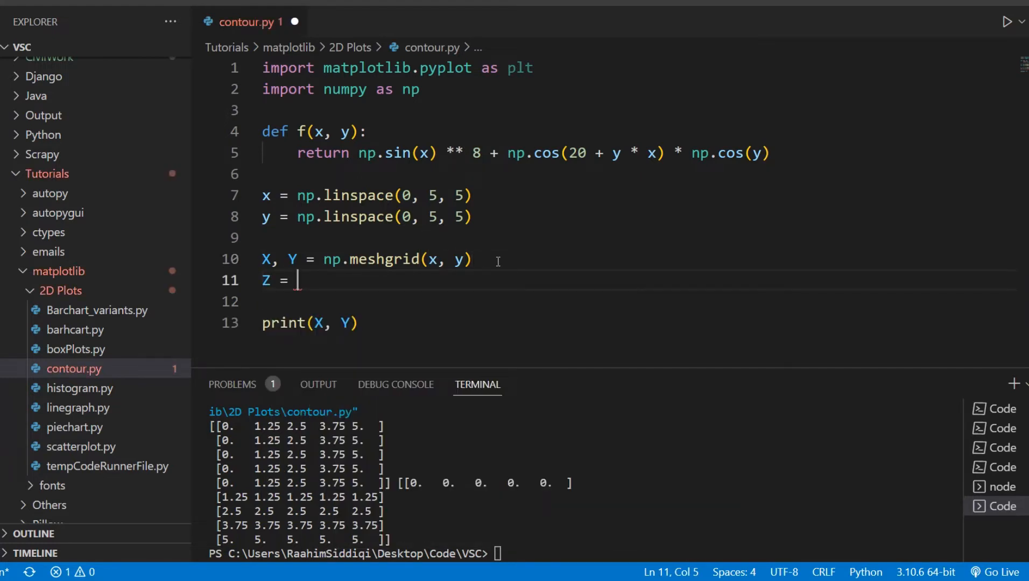
Compute Z = f(X, Y) right after the meshgrid line, spacing it from the print.
type("f(")
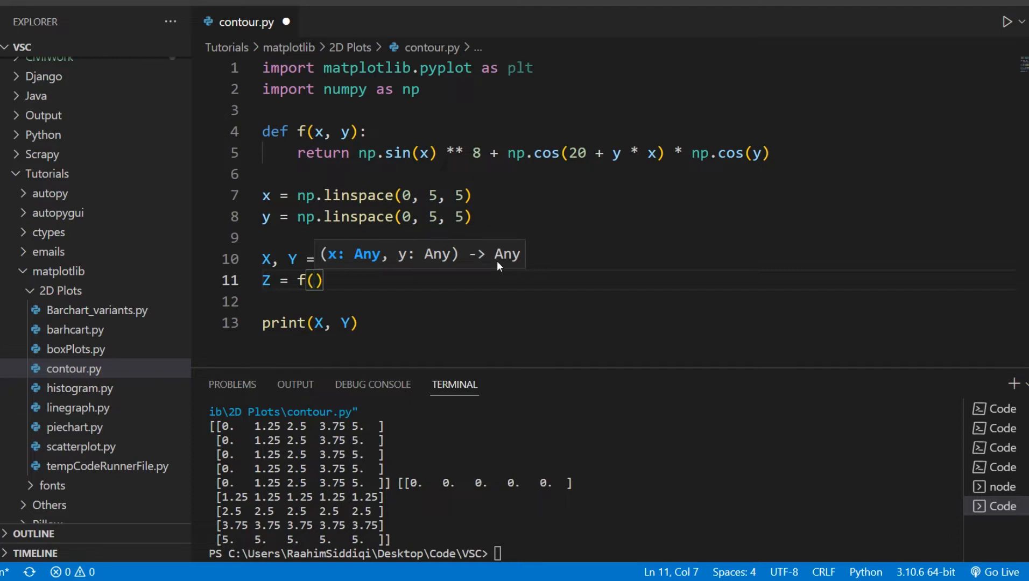
type("X,")
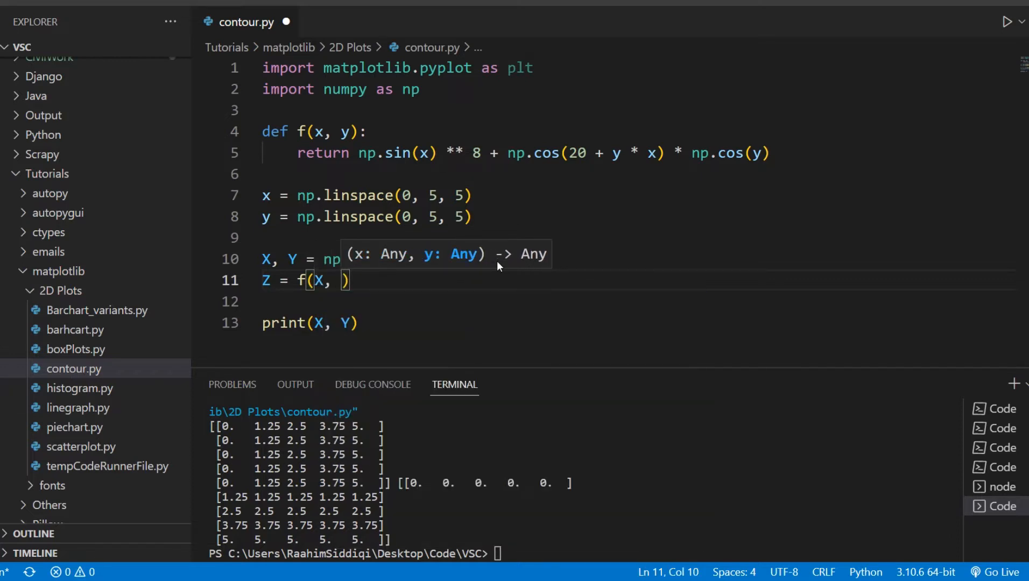
type("Y")
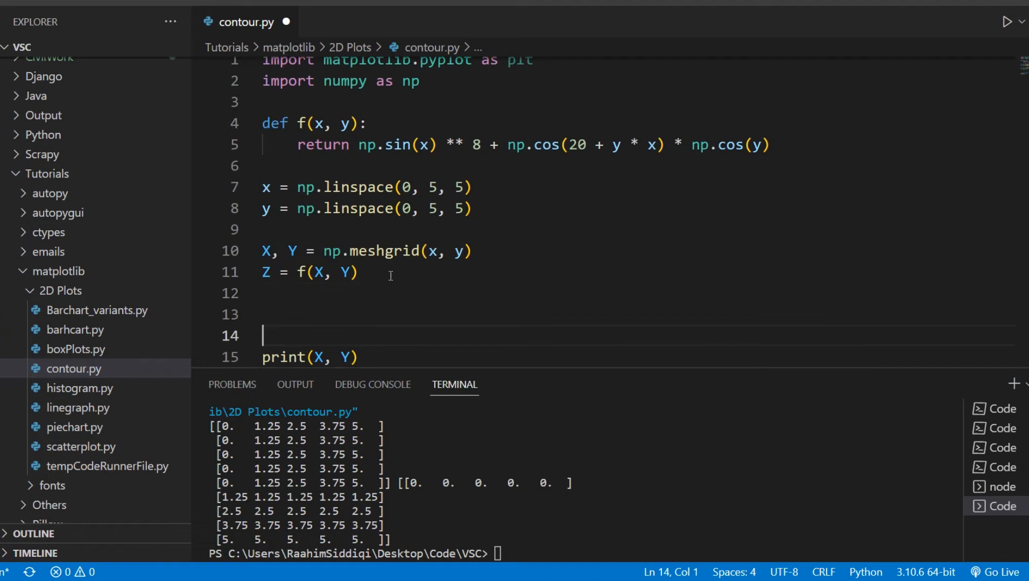
mouse_move(288, 308)
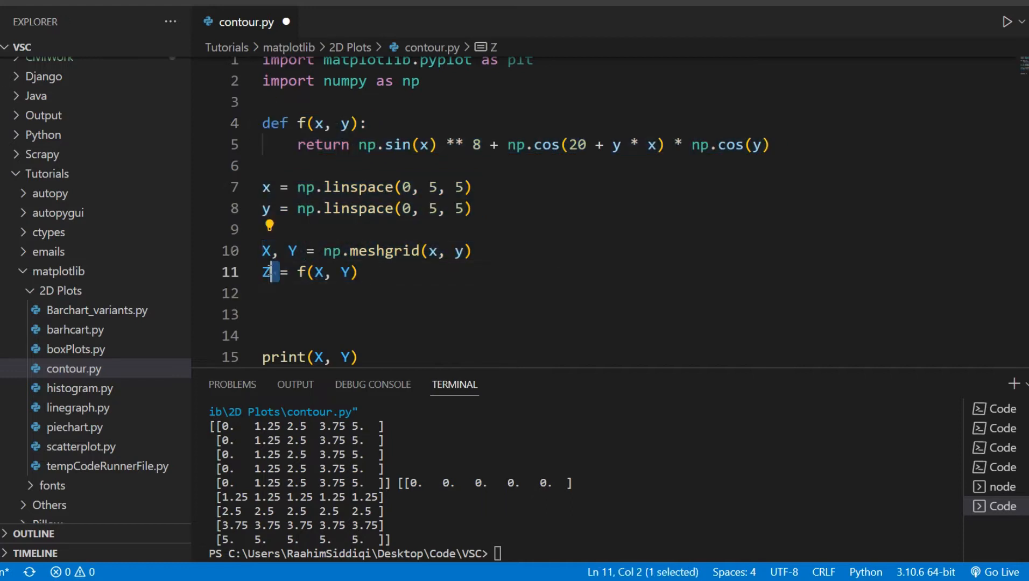
type("p")
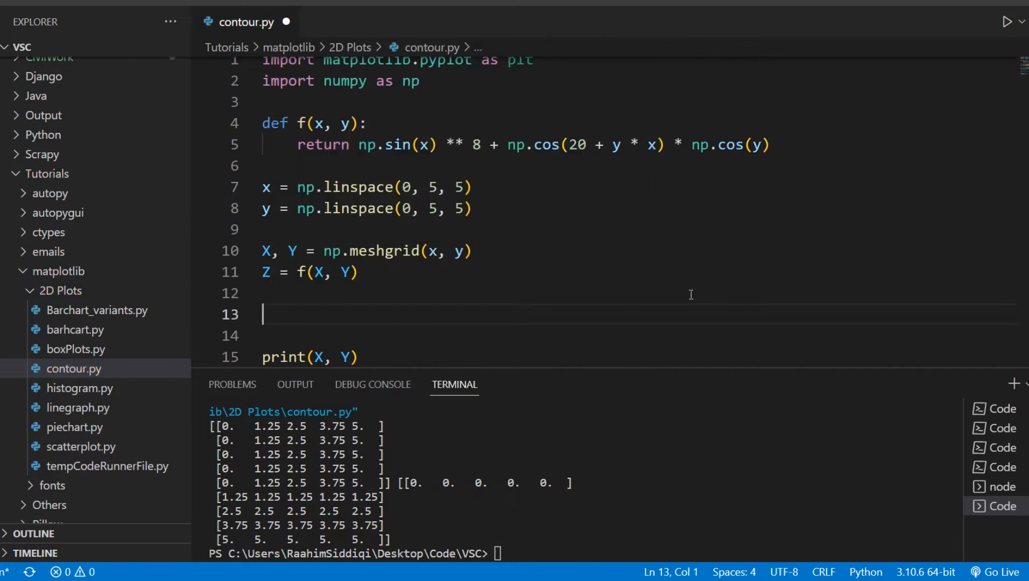
Create fig, ax with plt.subplots(), call ax.contour(X, Y, Z), and end with plt.show().
type("fig, ax = plt")
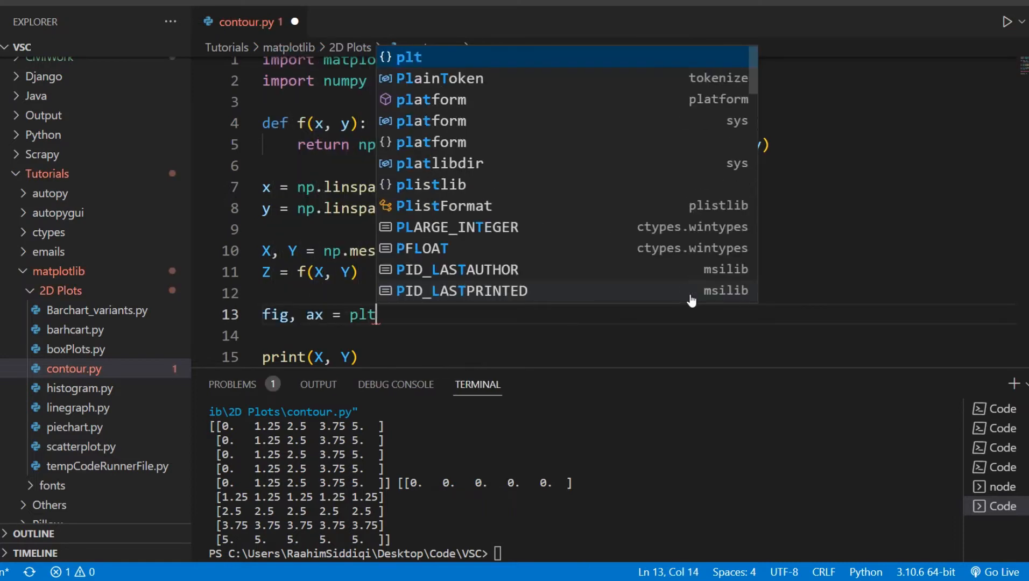
type(".subs")
left_click(610, 336)
type("ax.contour(")
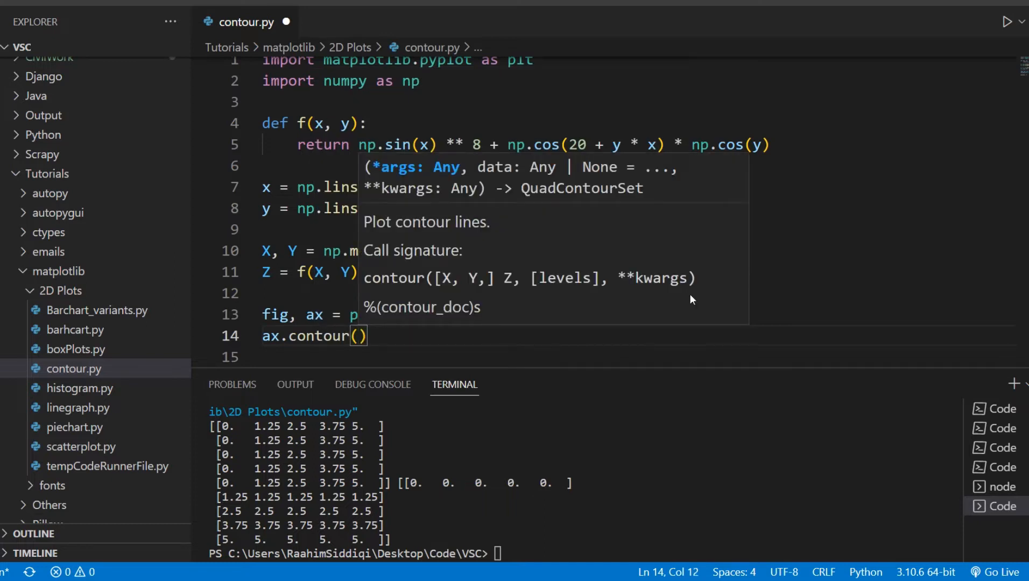
type("X, Y,")
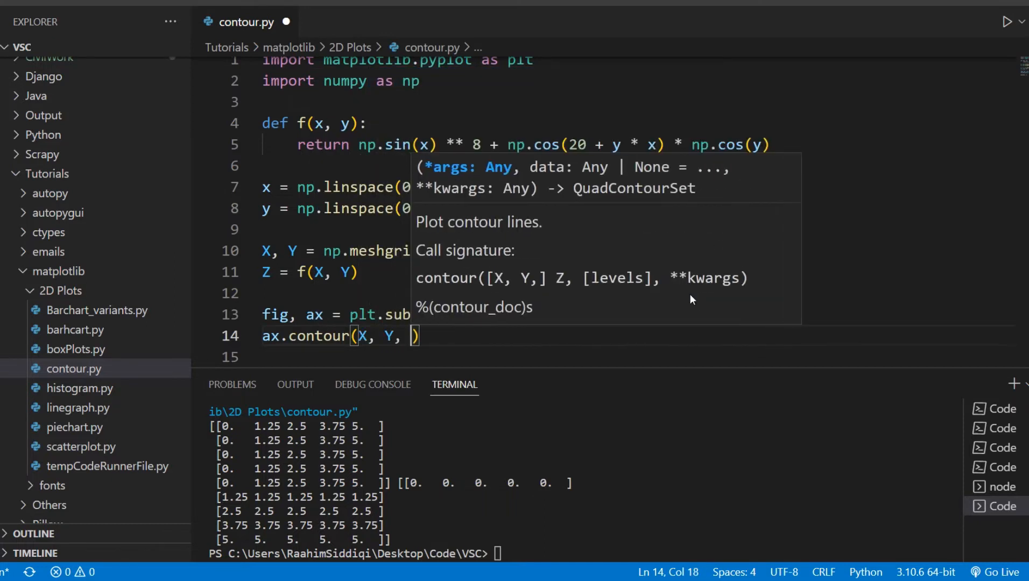
type("Z")
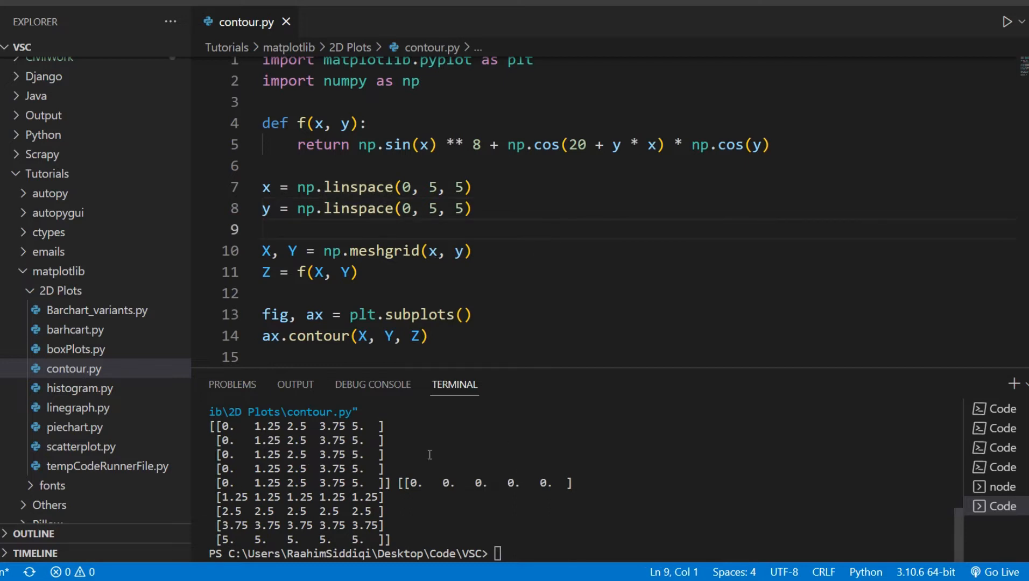
type("print(X, Y)")
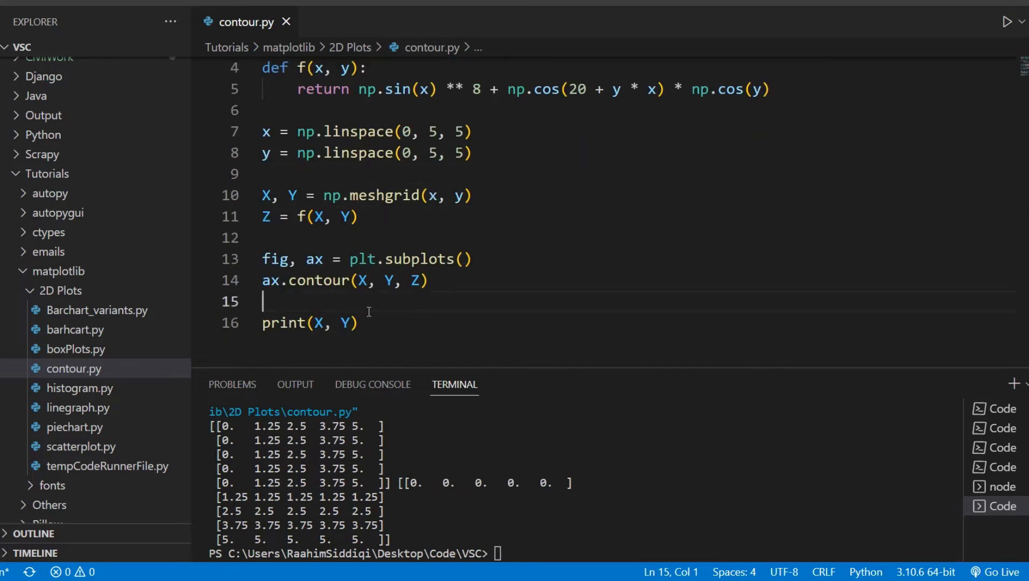
type("plt.show()")
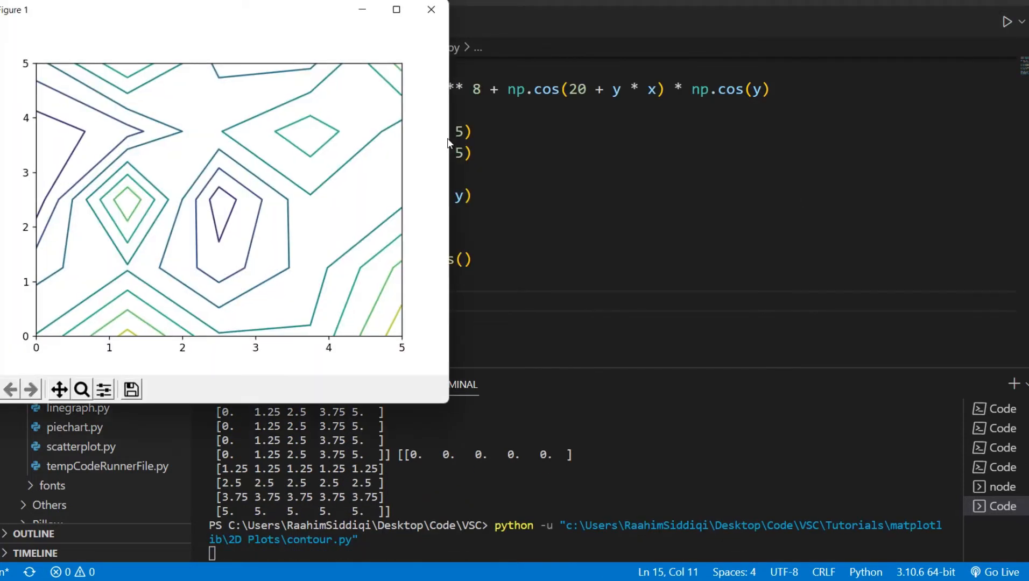
Restore both linspace counts to 50, rerun for smooth contours, close the figure, and begin ax.colorbar.
left_click_drag(222, 10, 549, 83)
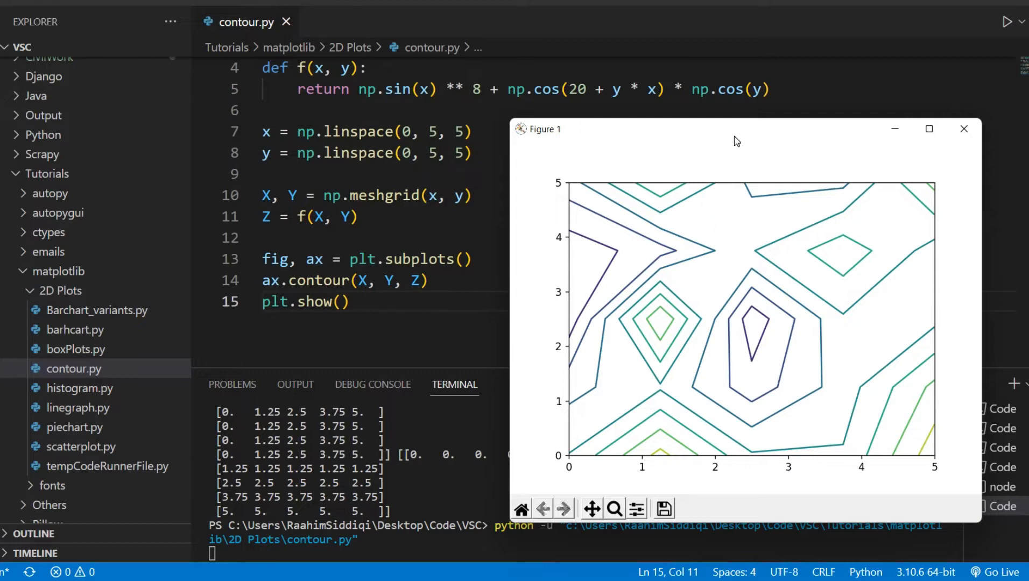
left_click(962, 128)
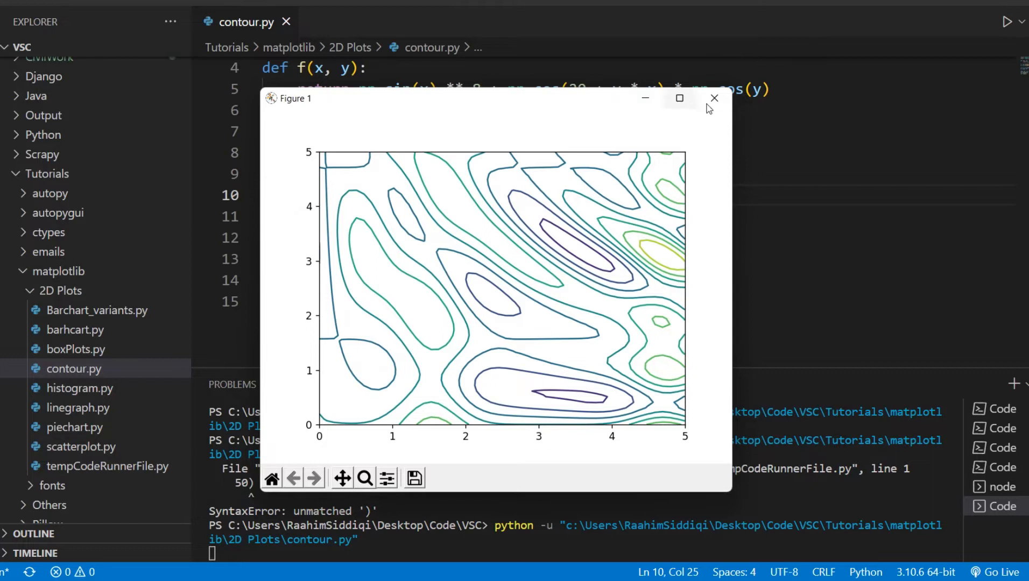
left_click(713, 98)
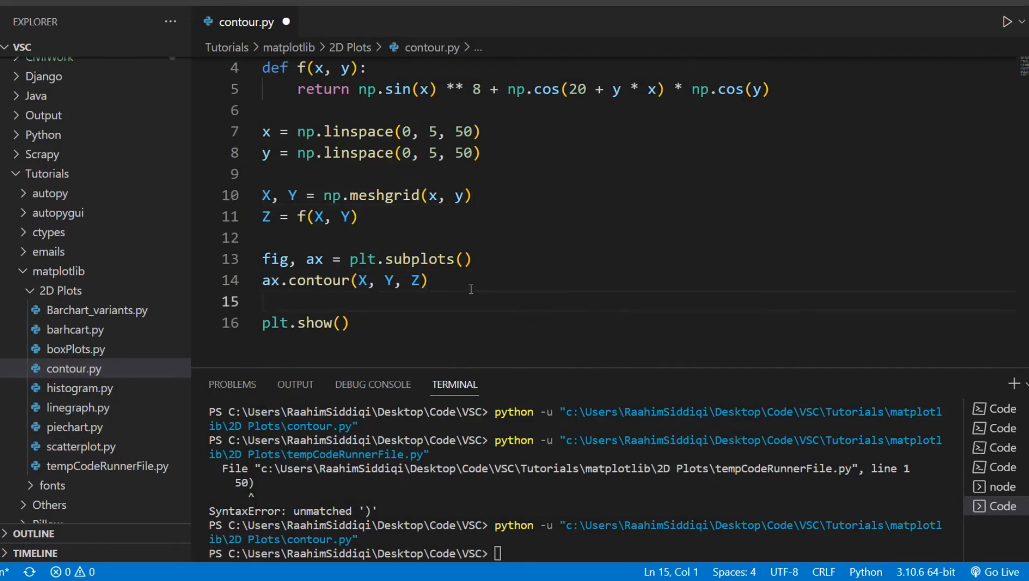
type("ax.colorba")
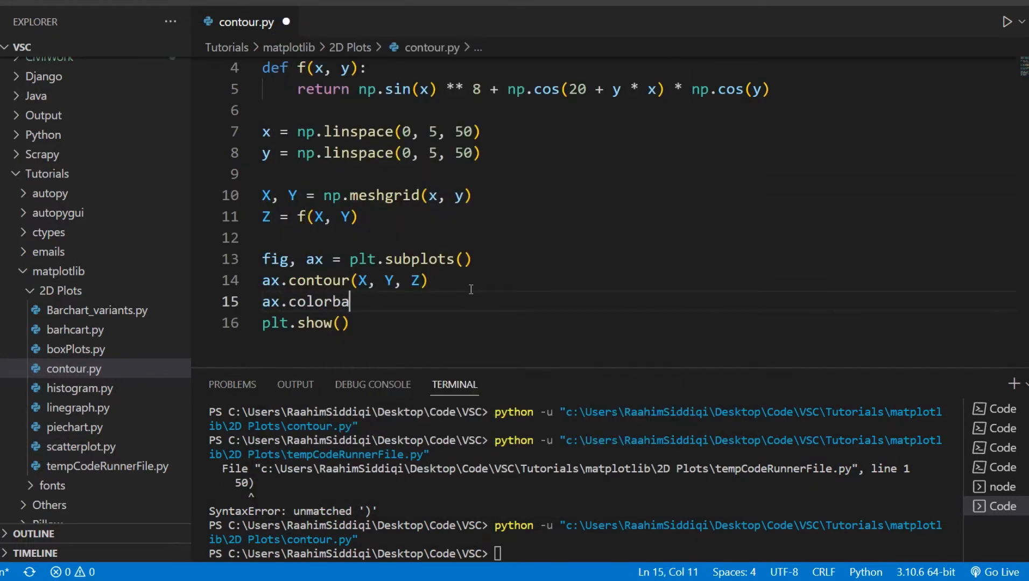
Test ax.colorbar() and plt.colorbar() after the contour call, both raising errors on run.
type("r()")
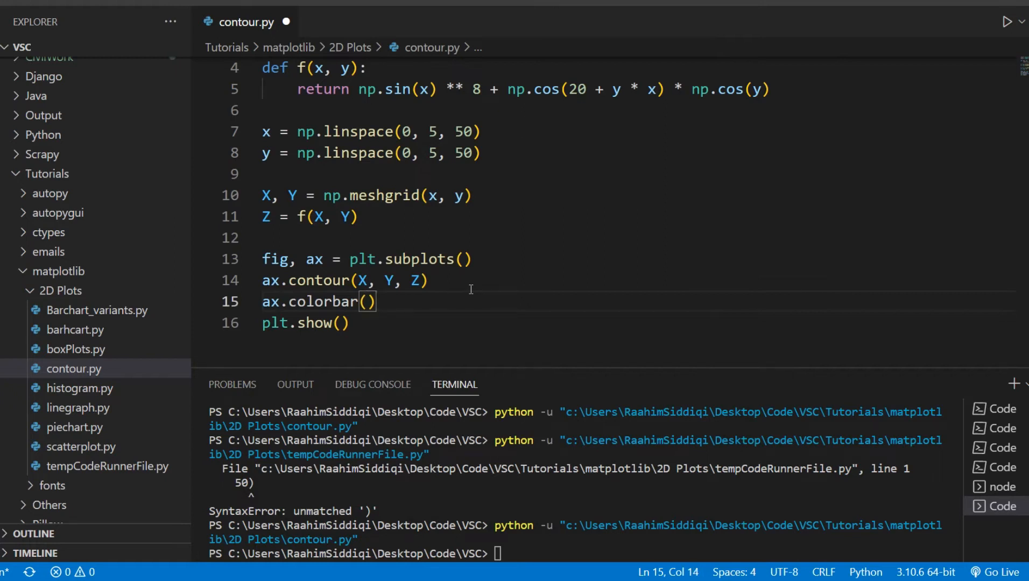
key("ctrl+s")
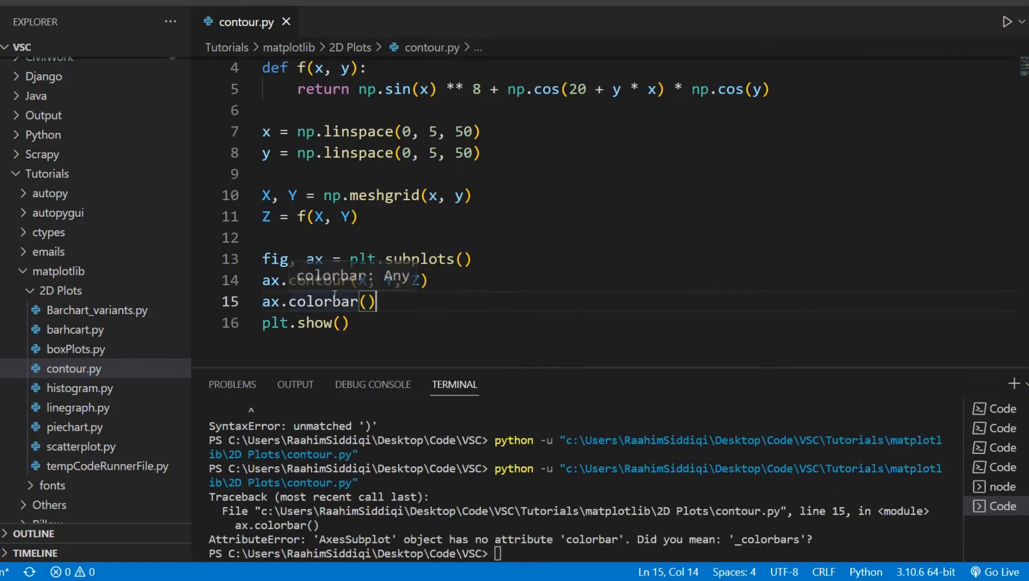
mouse_move(445, 304)
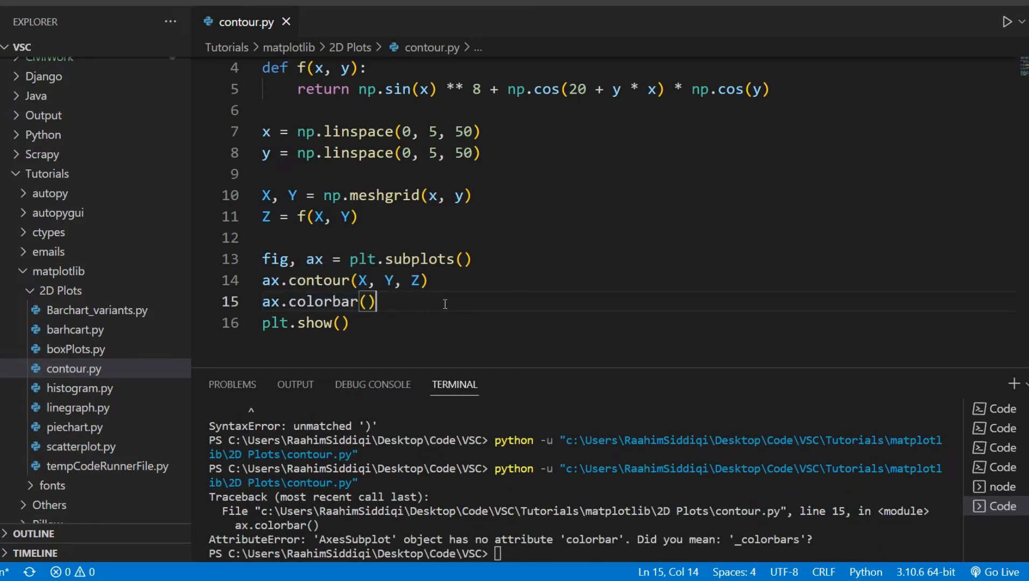
type("plt")
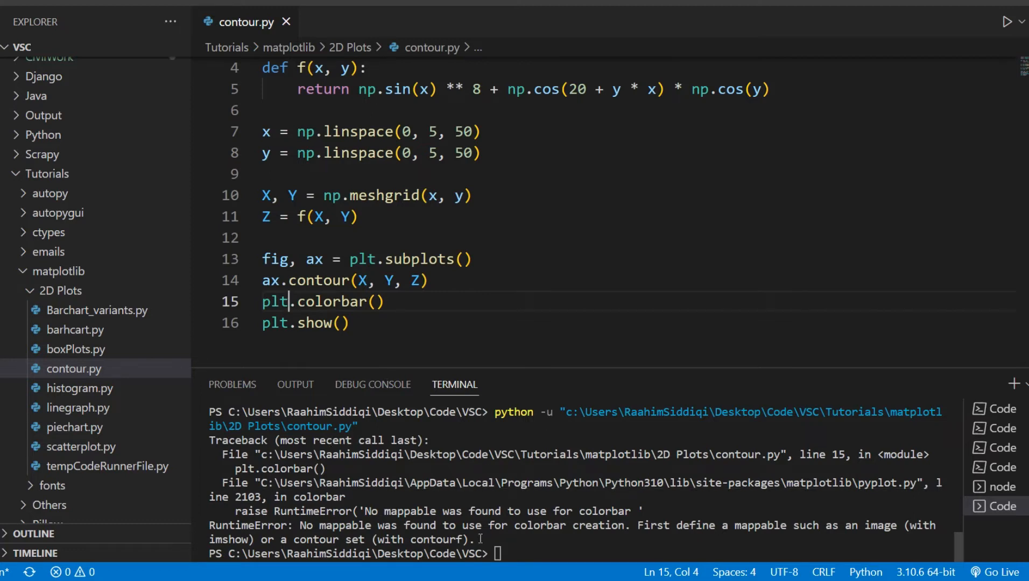
mouse_move(322, 280)
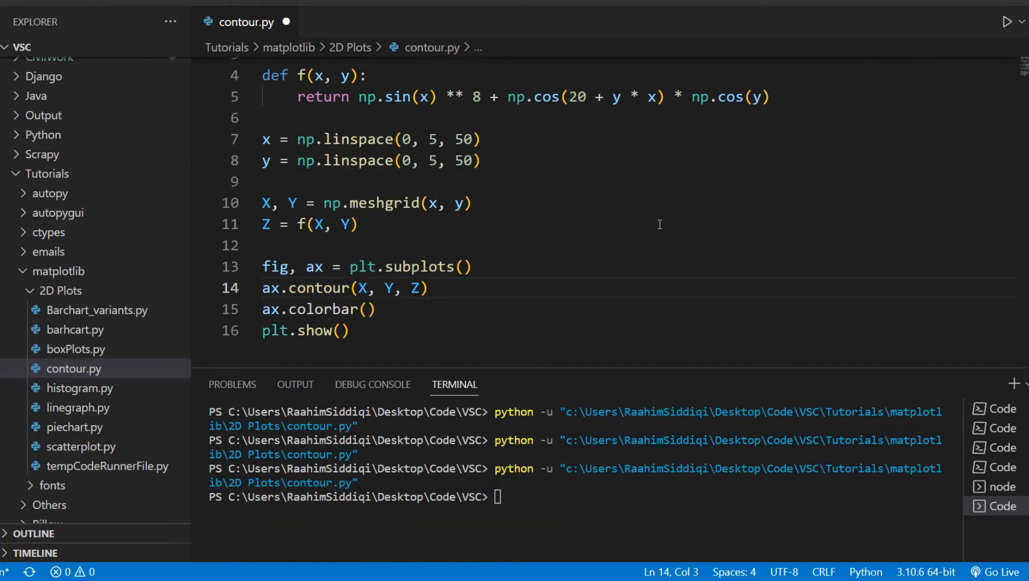
left_click(461, 266)
type("p")
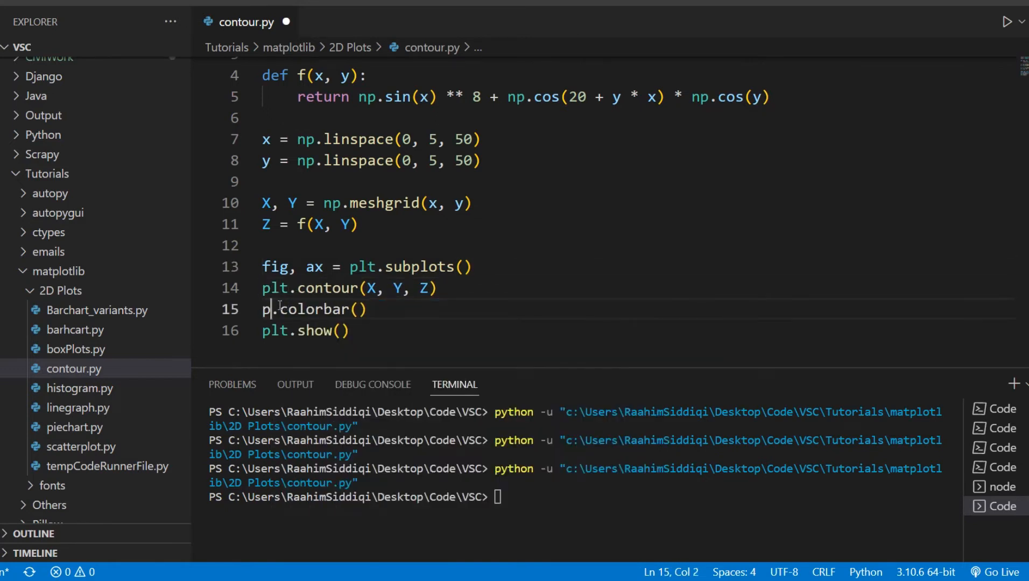
Switch the contour call from ax.contour to plt.contour to match plt.colorbar.
type("lt")
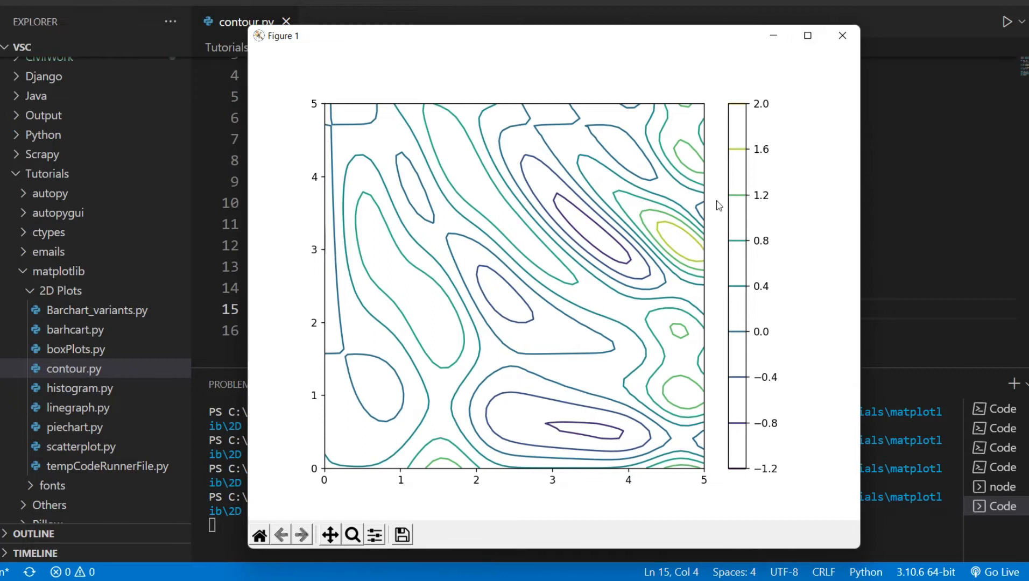
mouse_move(749, 475)
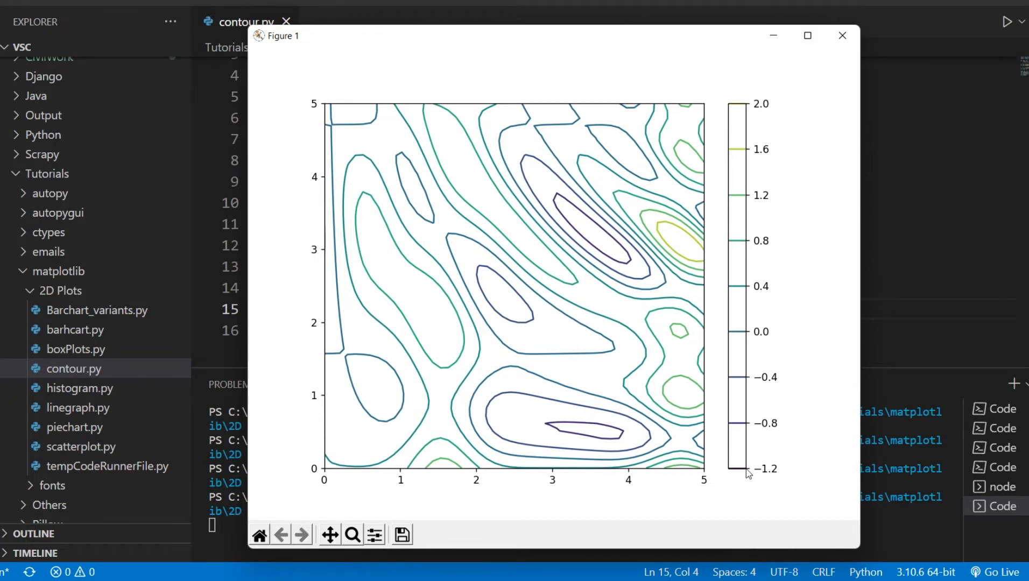
mouse_move(755, 192)
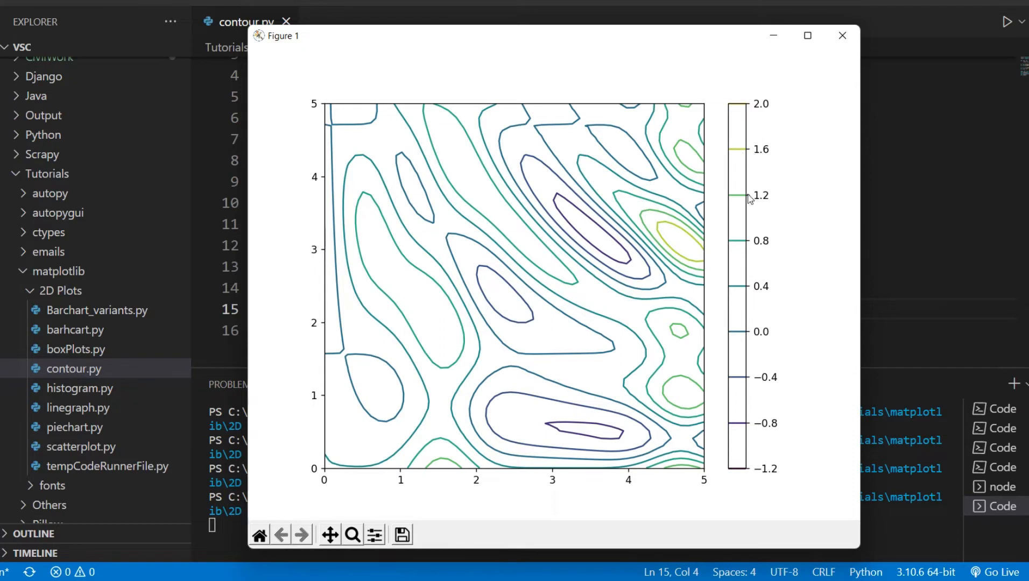
mouse_move(755, 372)
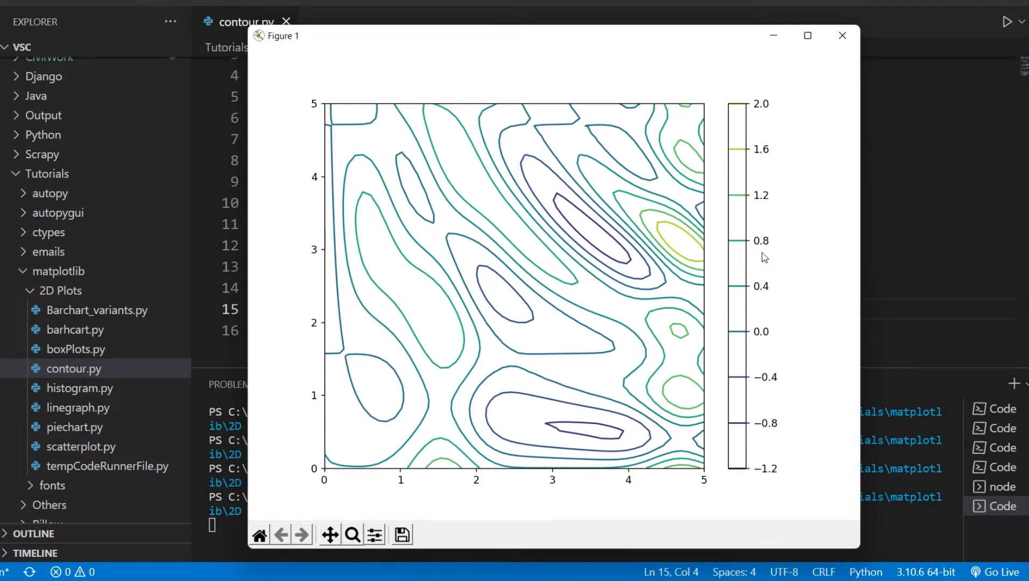
mouse_move(742, 160)
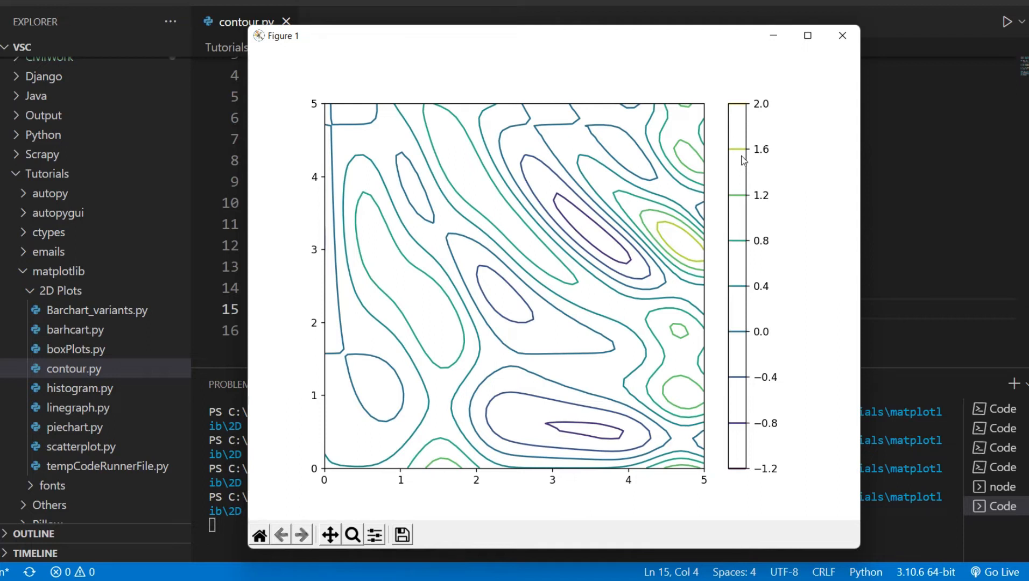
mouse_move(758, 174)
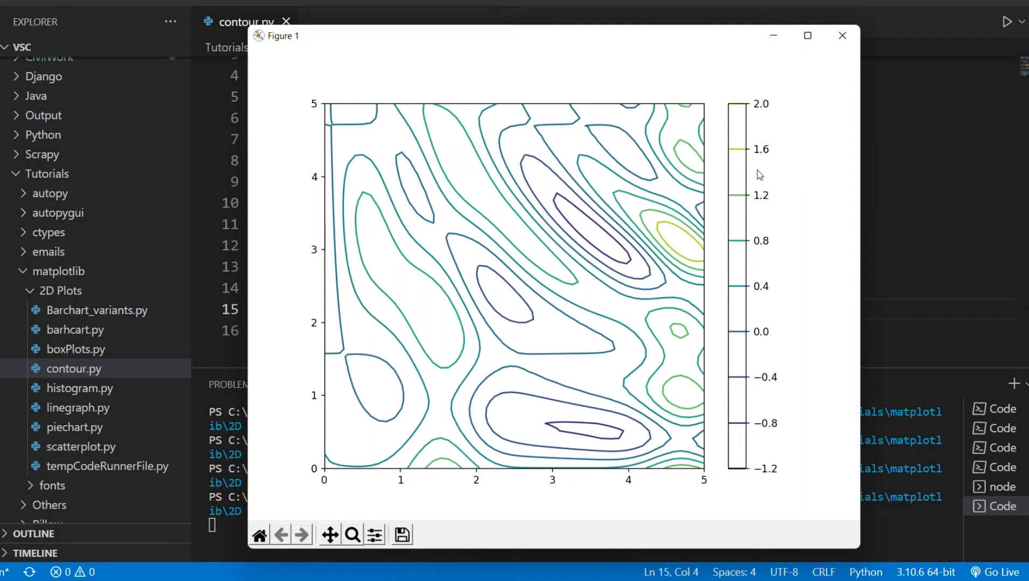
mouse_move(600, 511)
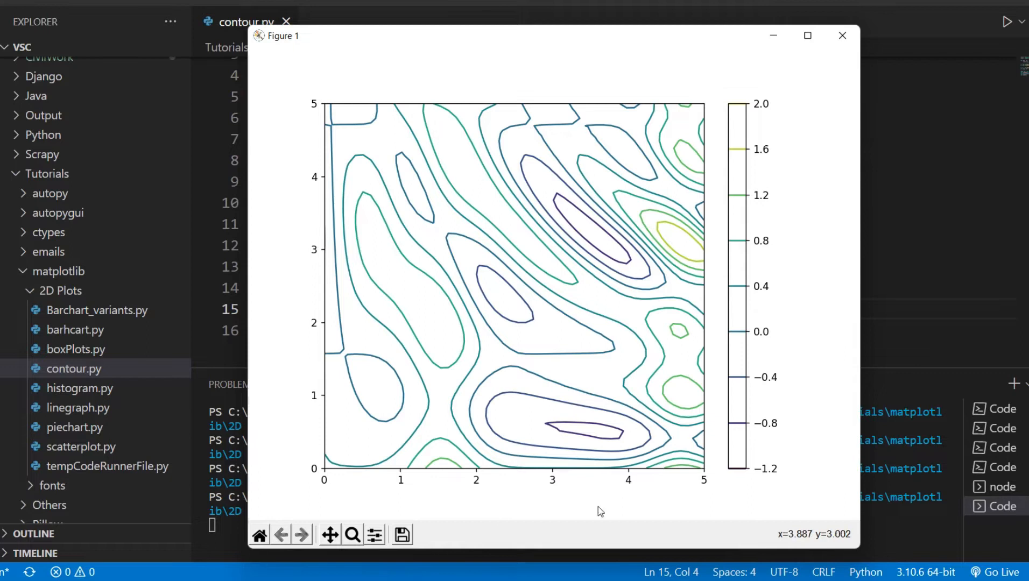
mouse_move(499, 510)
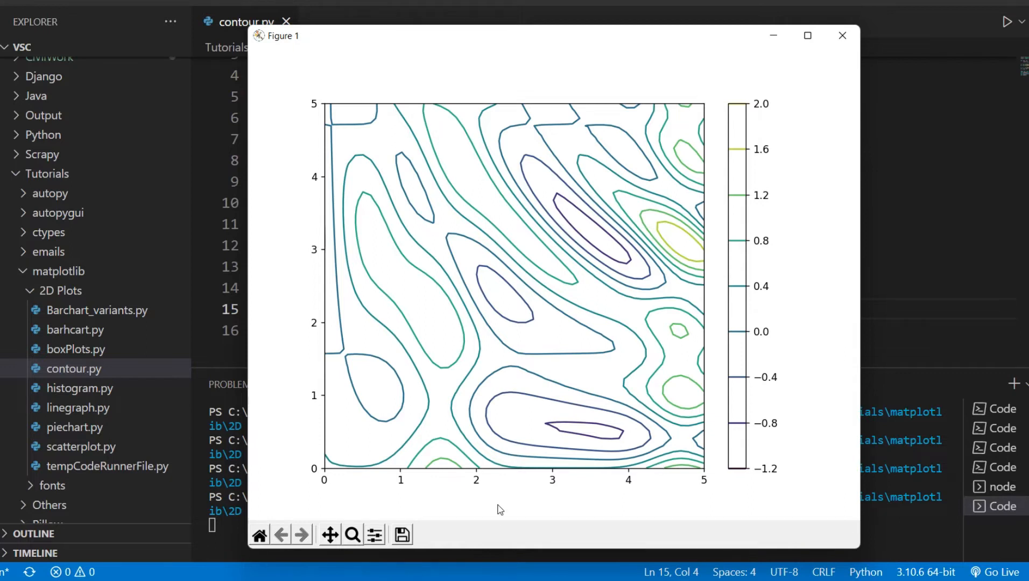
mouse_move(588, 407)
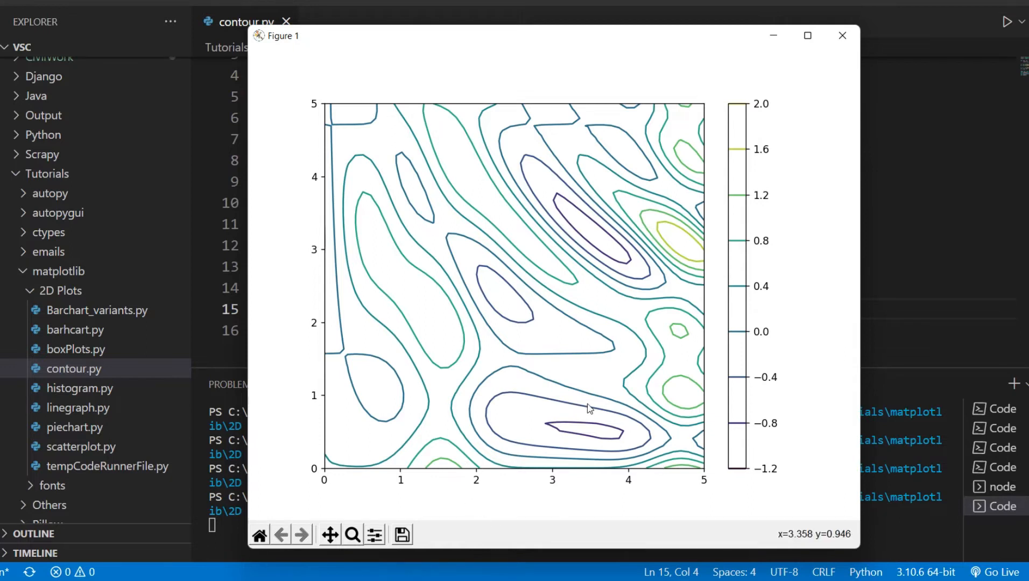
mouse_move(482, 337)
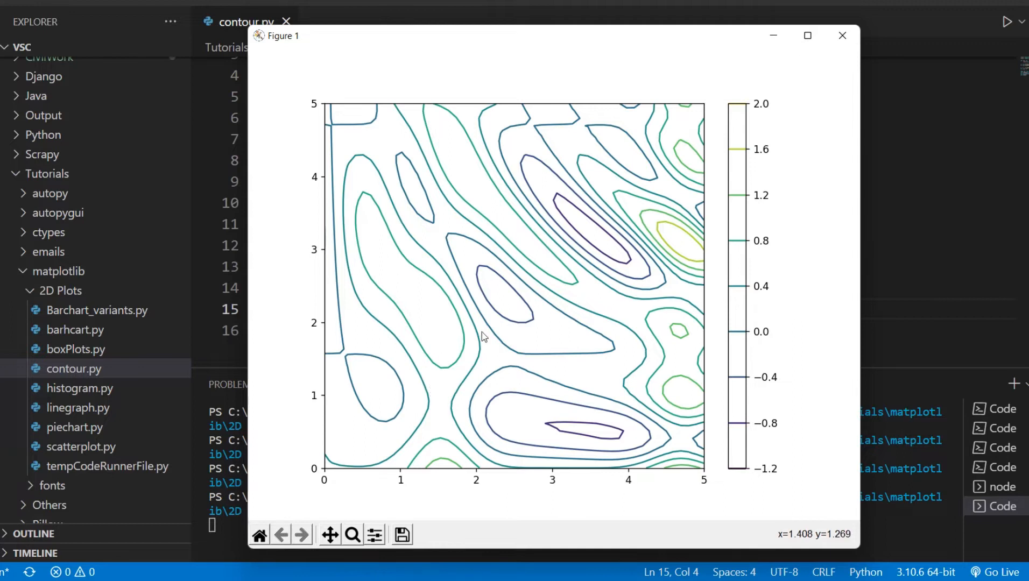
mouse_move(531, 438)
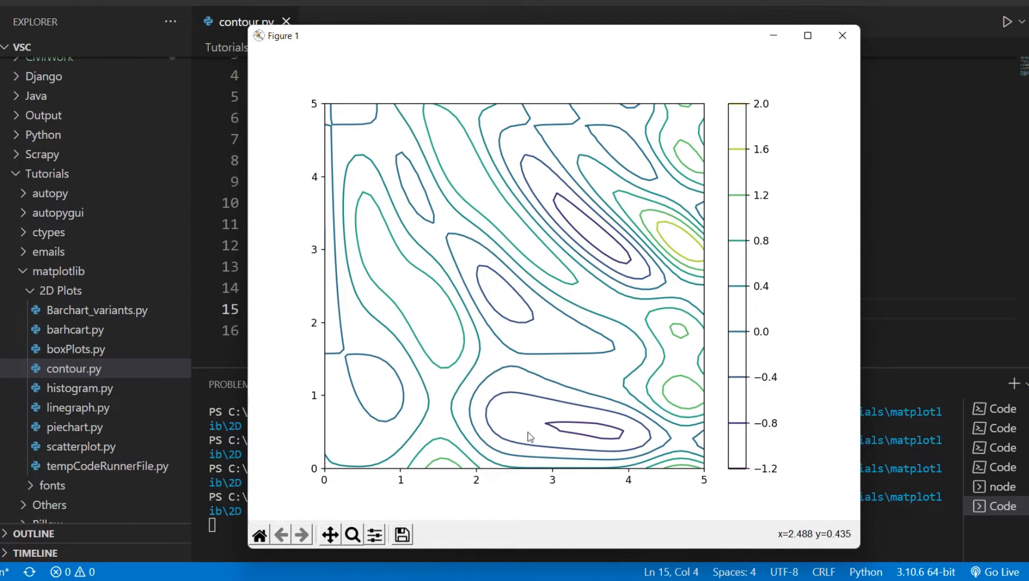
mouse_move(537, 382)
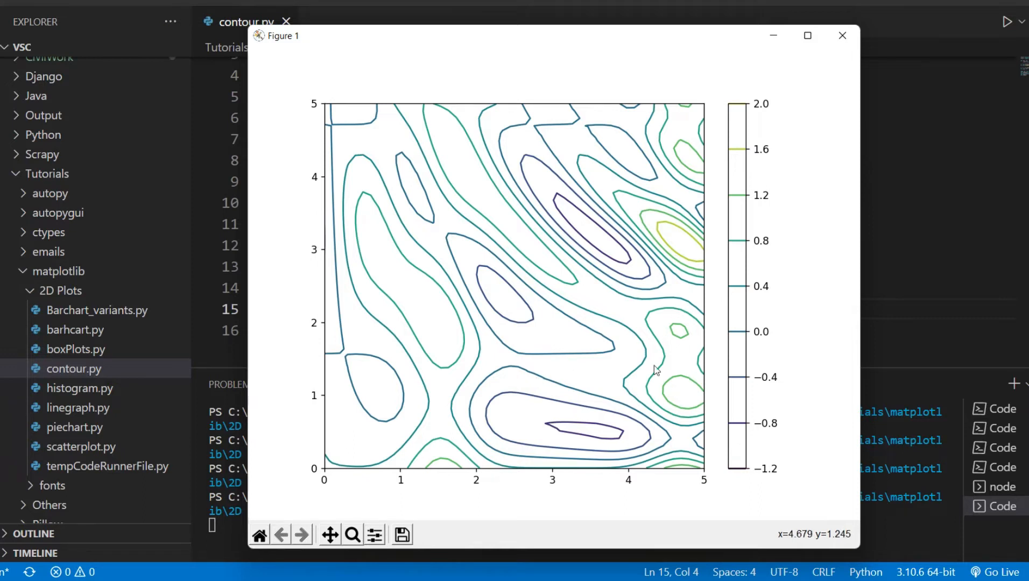
mouse_move(714, 346)
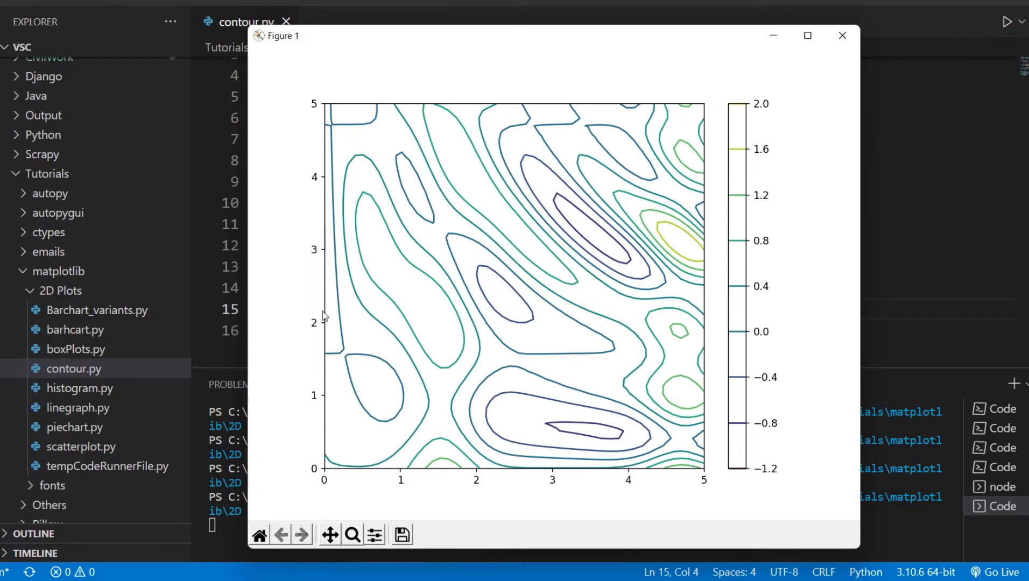
mouse_move(669, 476)
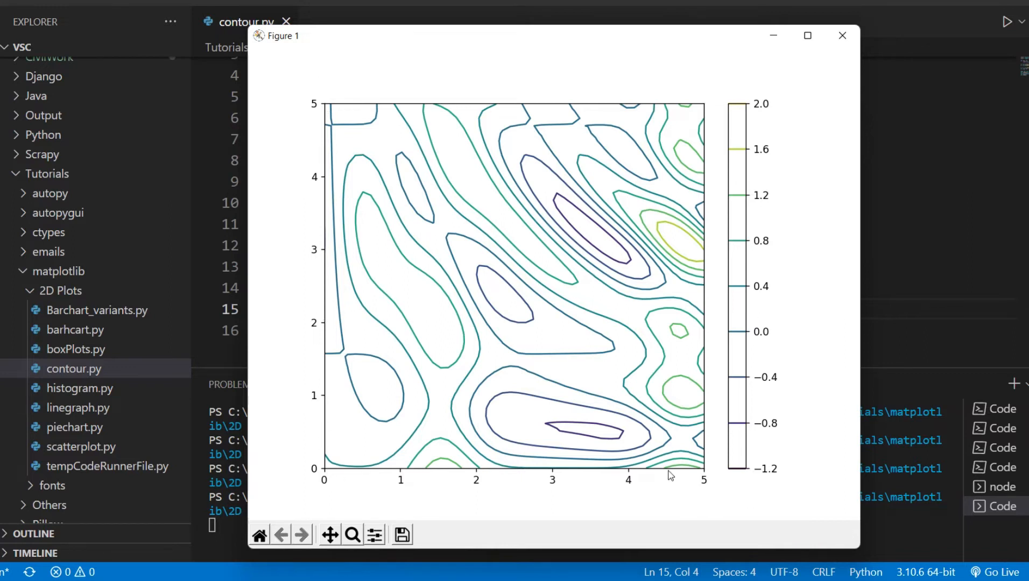
mouse_move(636, 467)
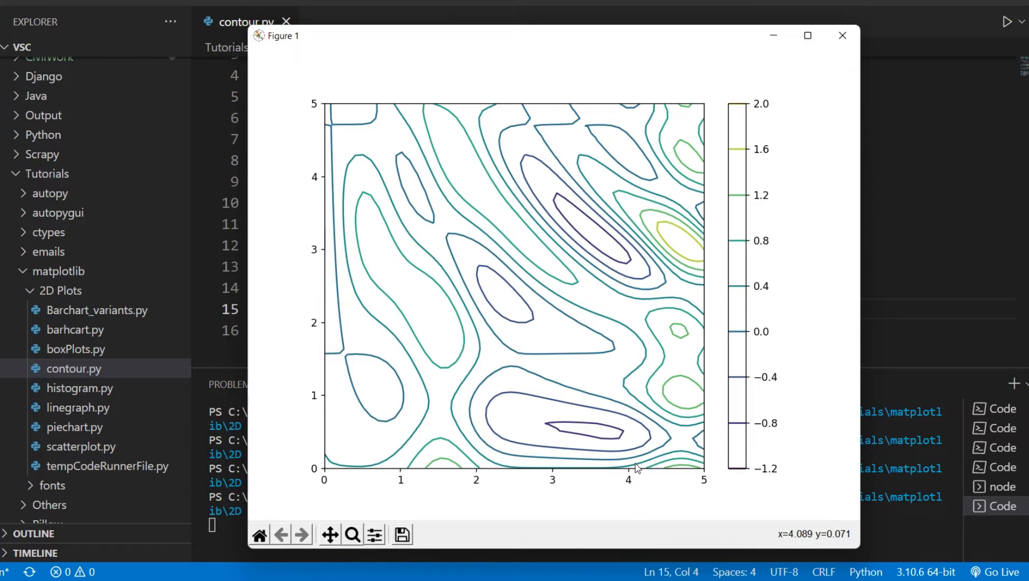
mouse_move(636, 451)
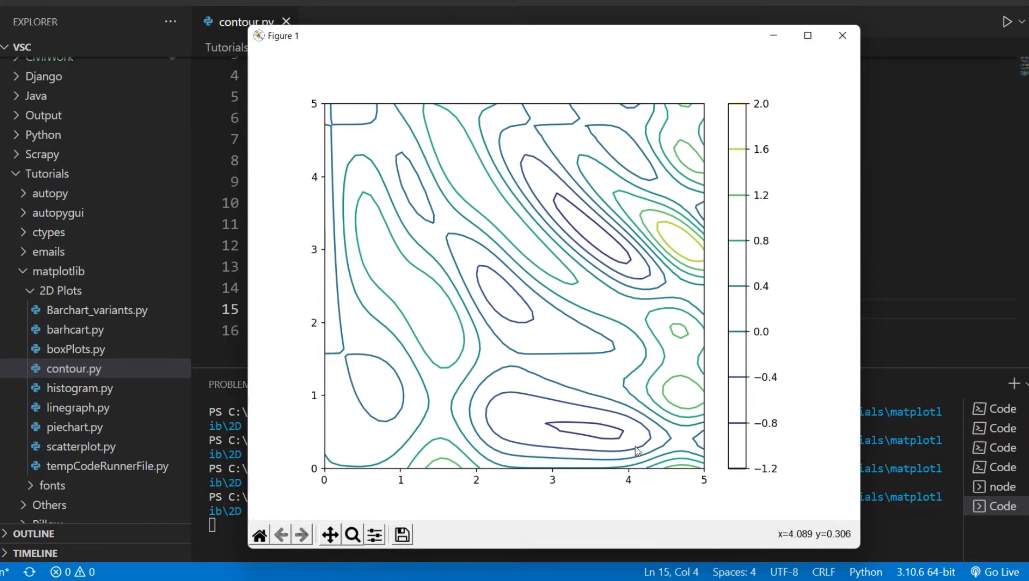
mouse_move(720, 201)
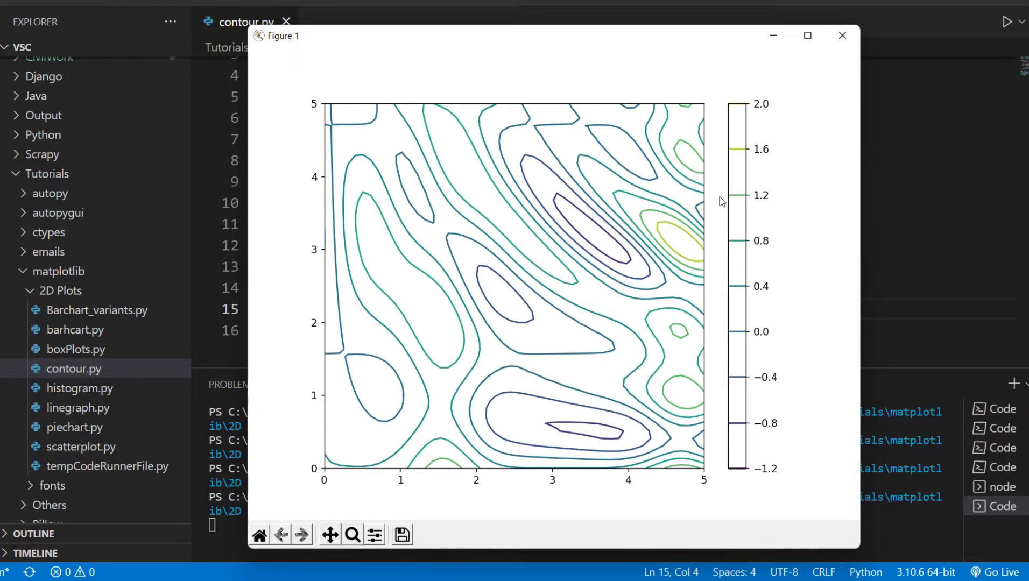
mouse_move(841, 36)
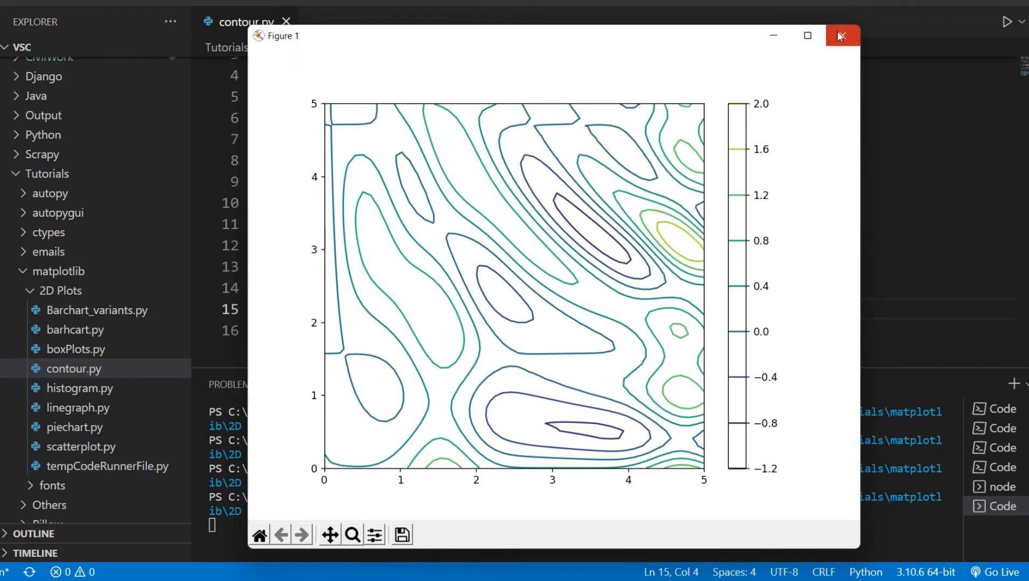
Close the Figure 1 window showing the contour plot with its colorbar.
left_click(843, 35)
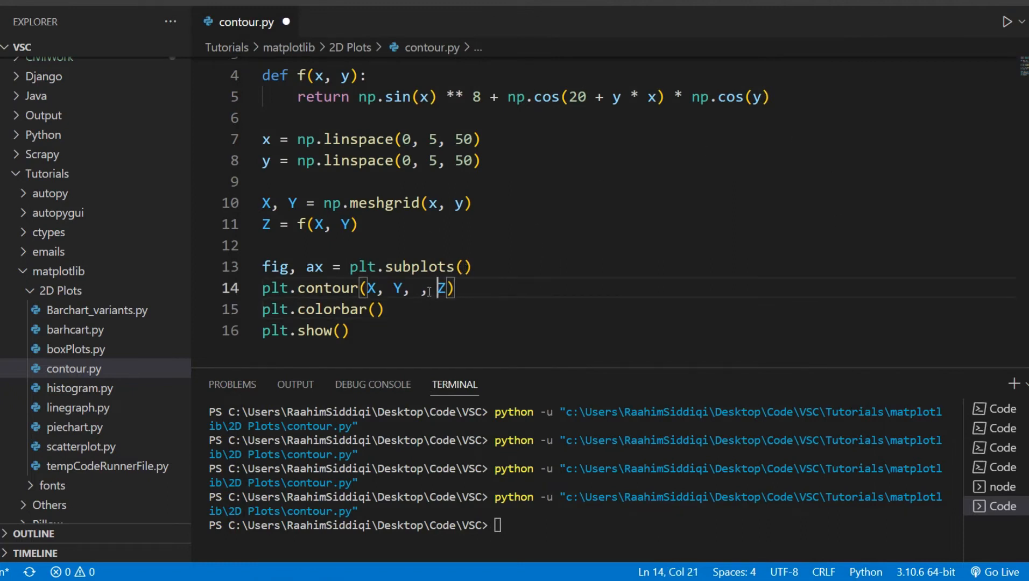
Add color="black" to plt.contour, run it and dismiss the figure after the unused-argument warning.
type("color")
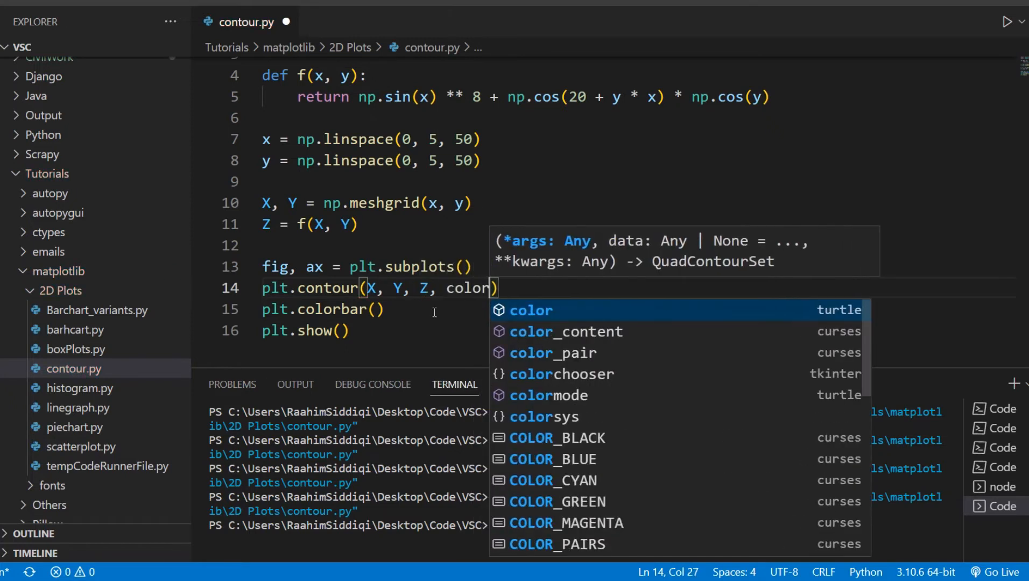
type("=")
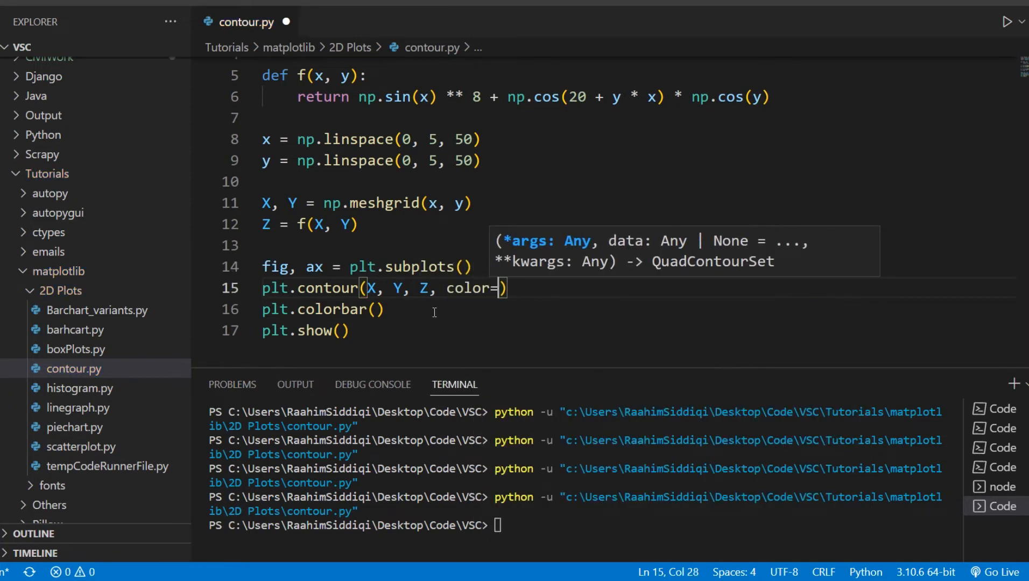
type("\"black\"")
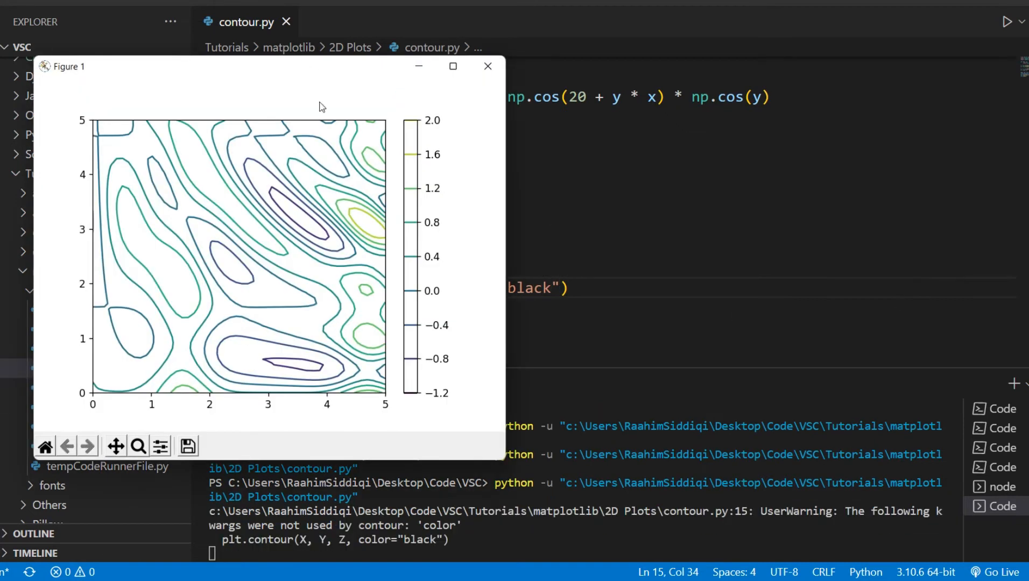
left_click(487, 66)
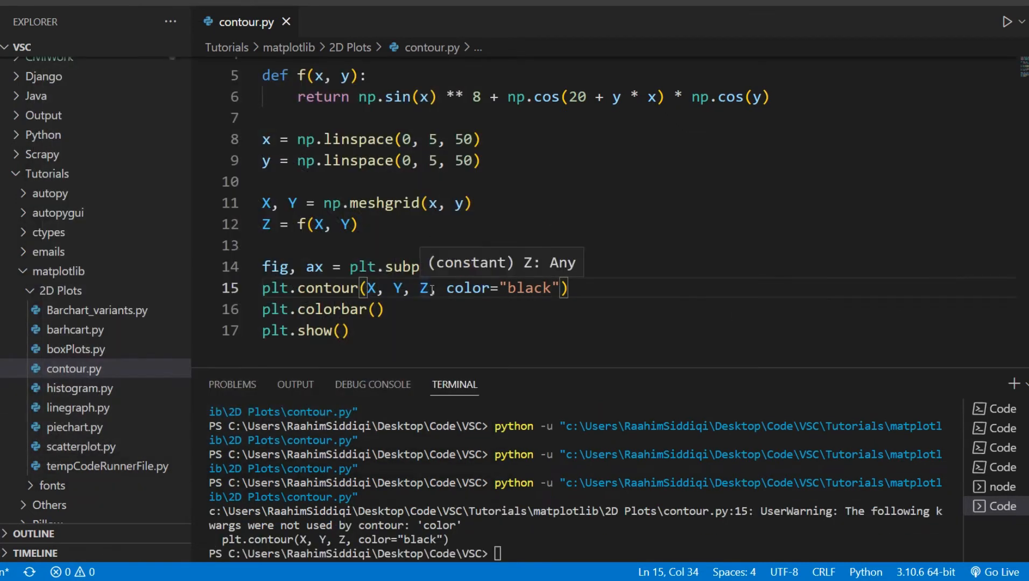
Correct the keyword to colors="black" so the contour lines actually draw in black.
double_click(467, 288)
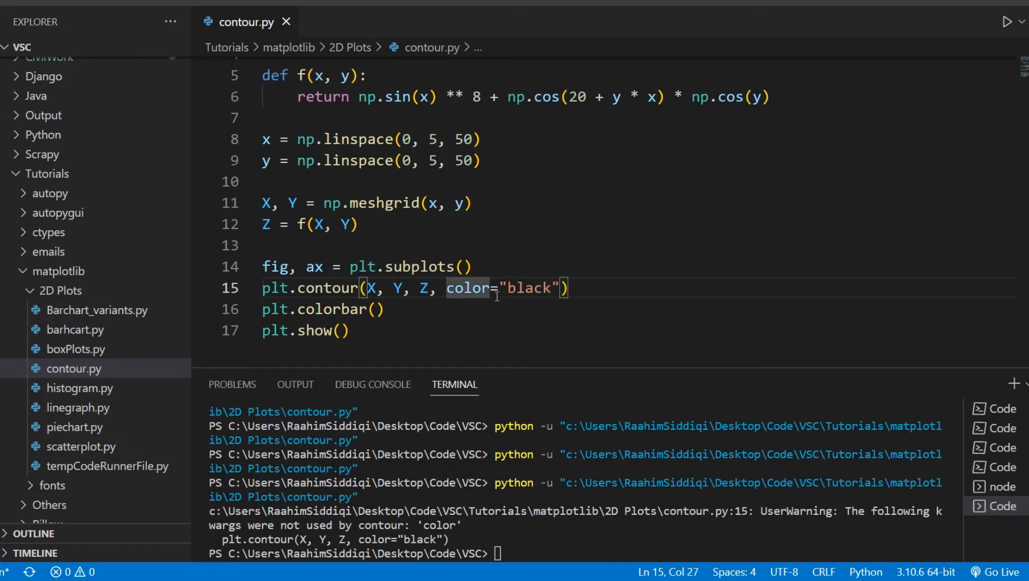
type("s")
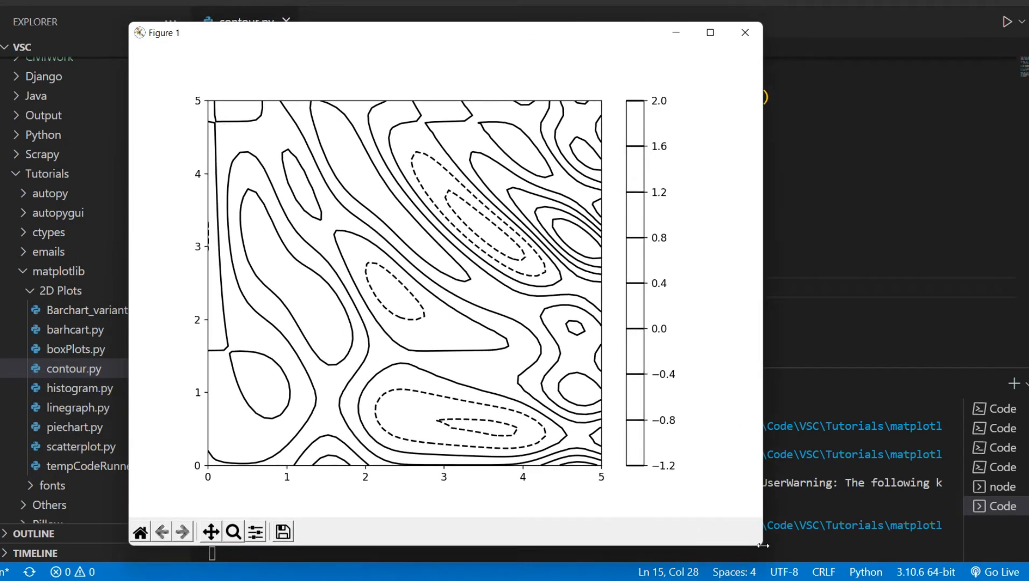
mouse_move(450, 247)
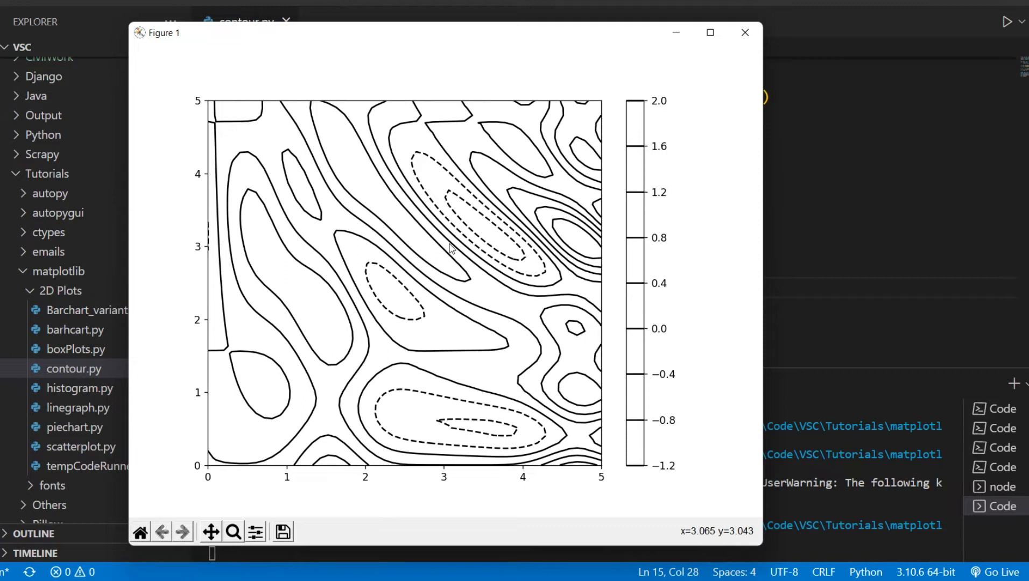
mouse_move(455, 246)
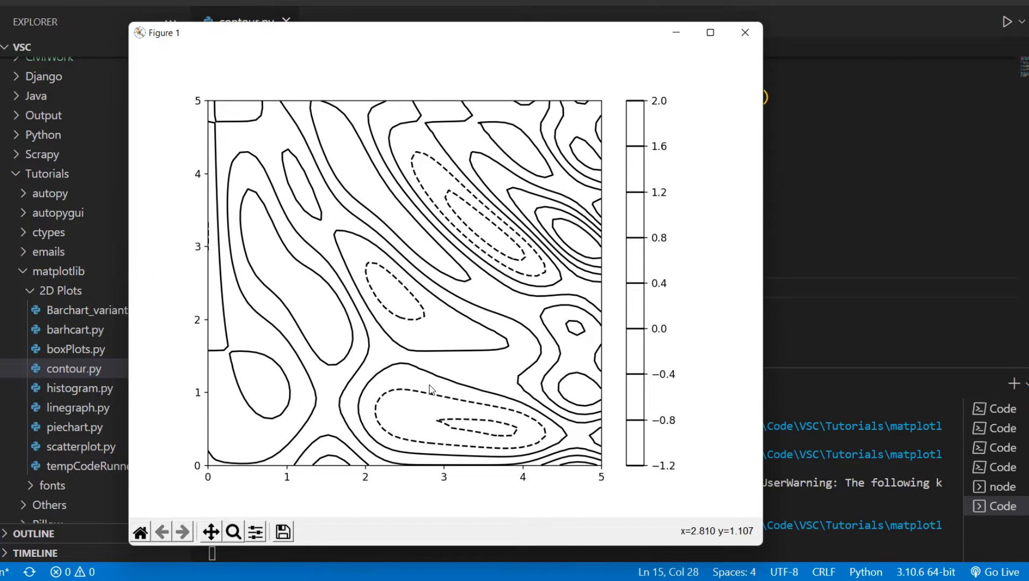
mouse_move(532, 287)
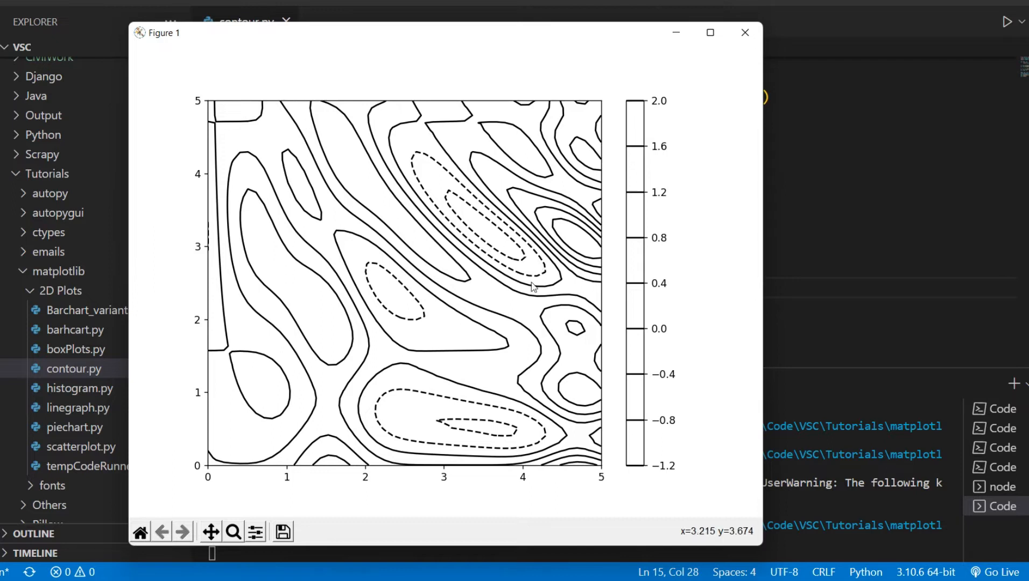
mouse_move(328, 339)
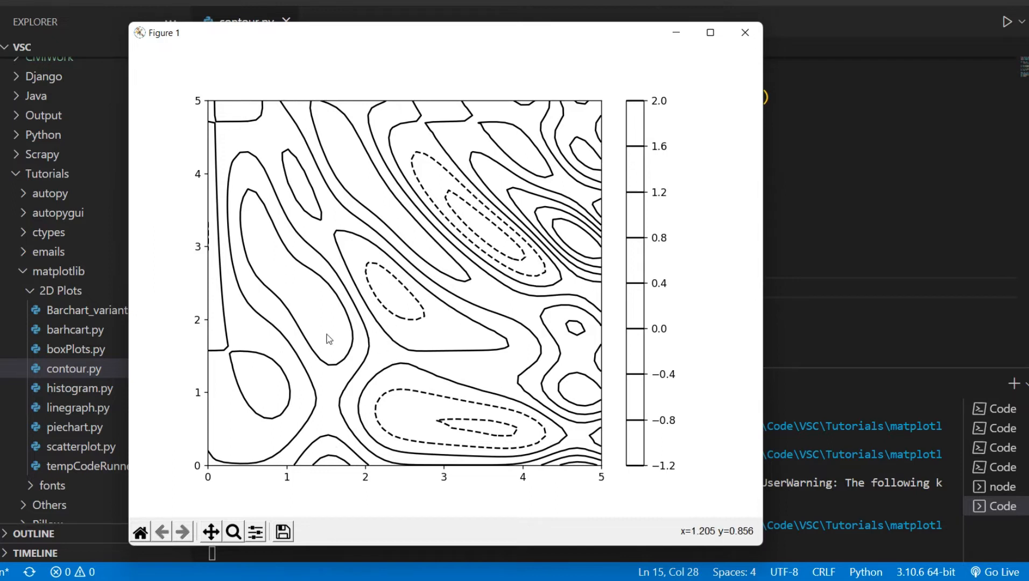
mouse_move(443, 215)
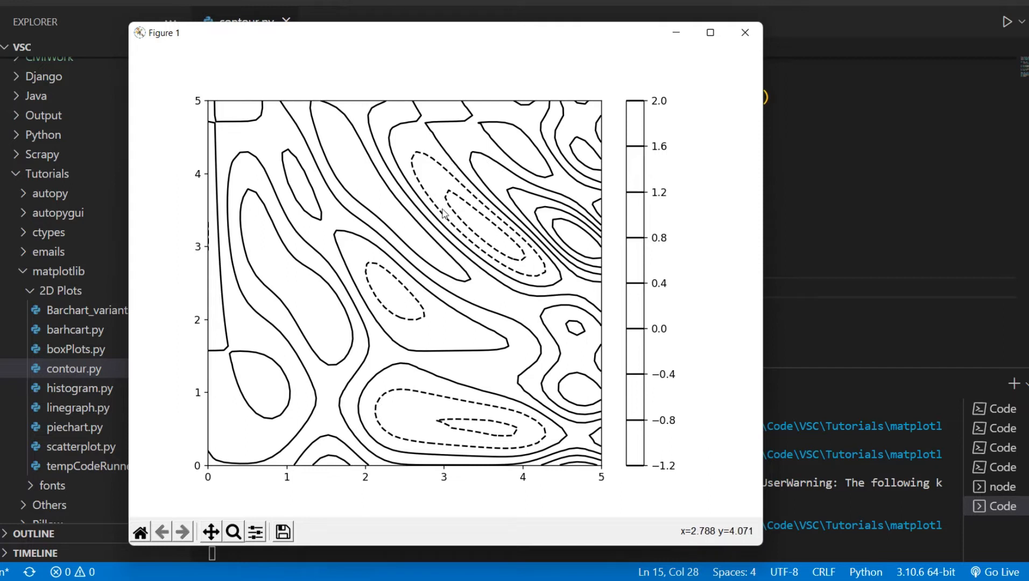
mouse_move(374, 331)
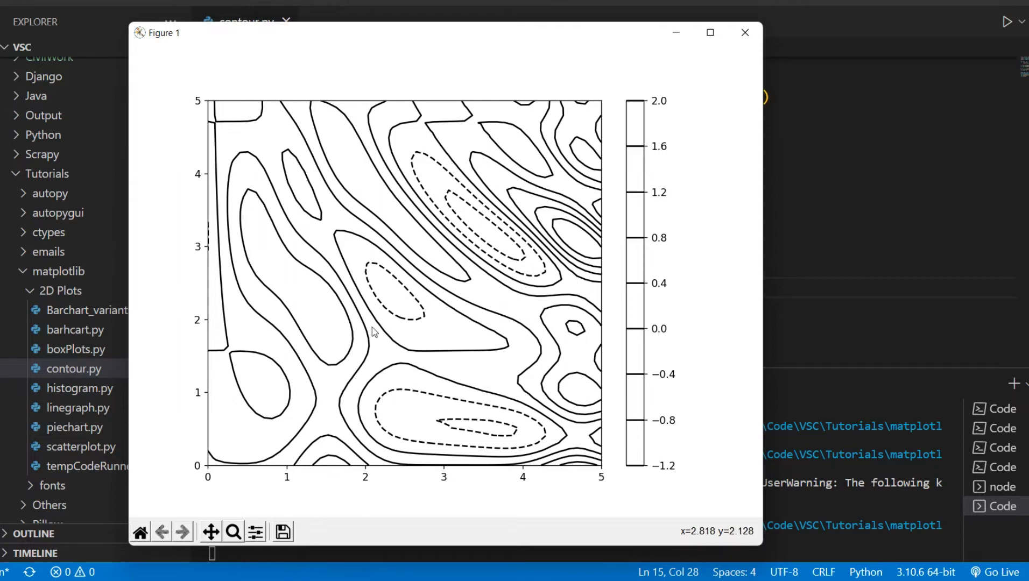
mouse_move(785, 41)
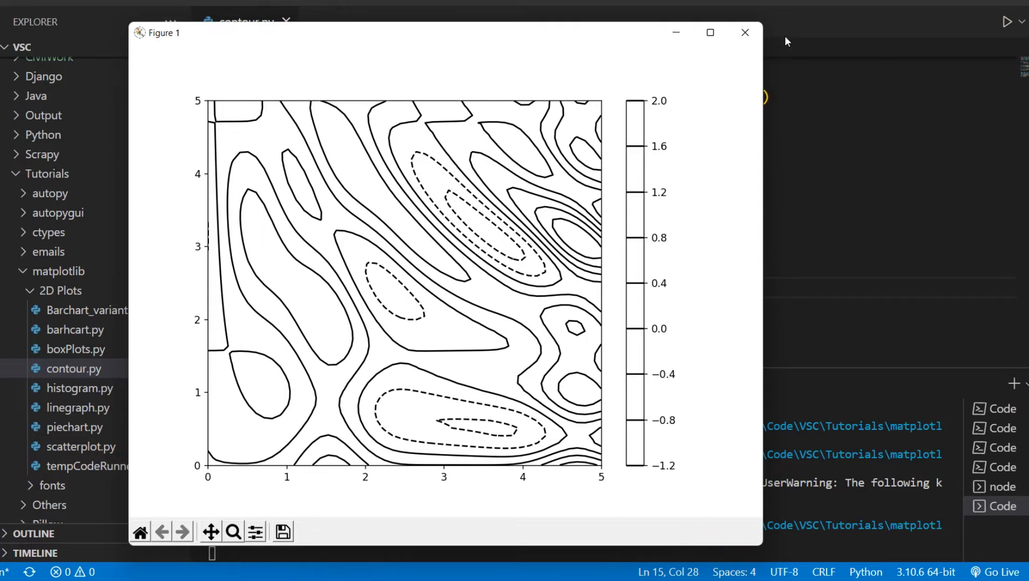
mouse_move(745, 32)
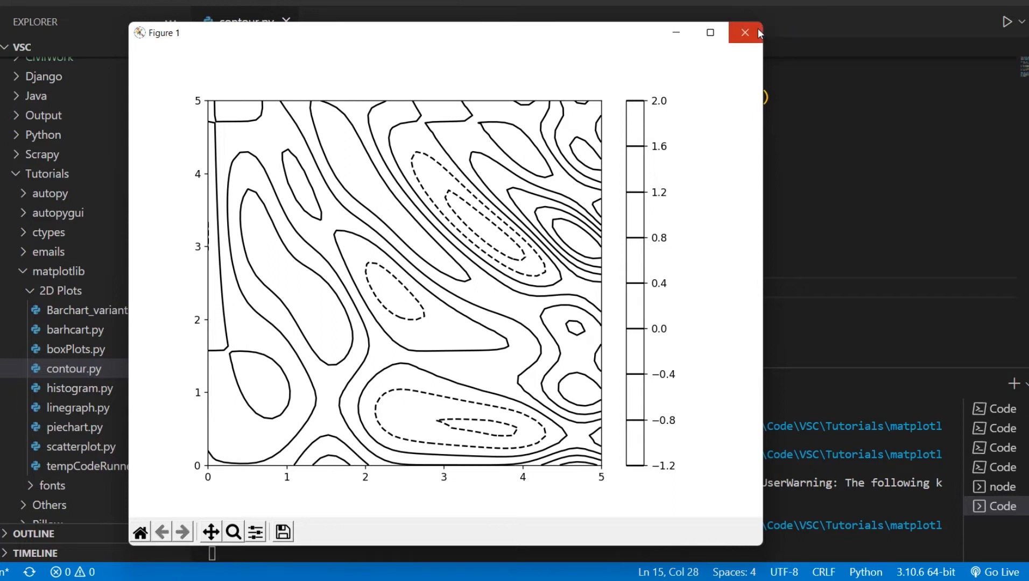
mouse_move(744, 32)
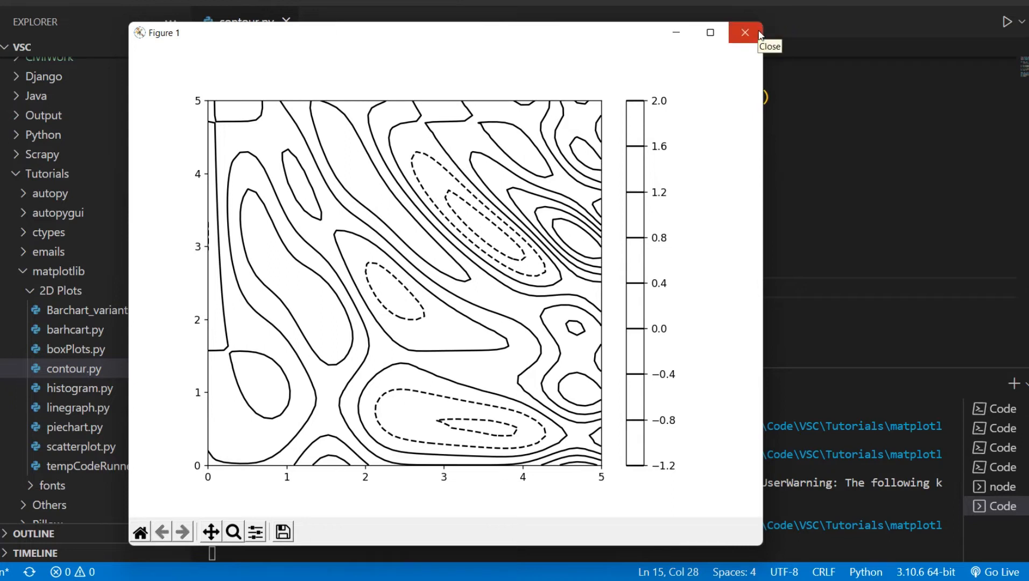
Switch the call to plt.contourf(X, Y, Z) and run it to show a filled, coloured contour plot.
left_click(744, 32)
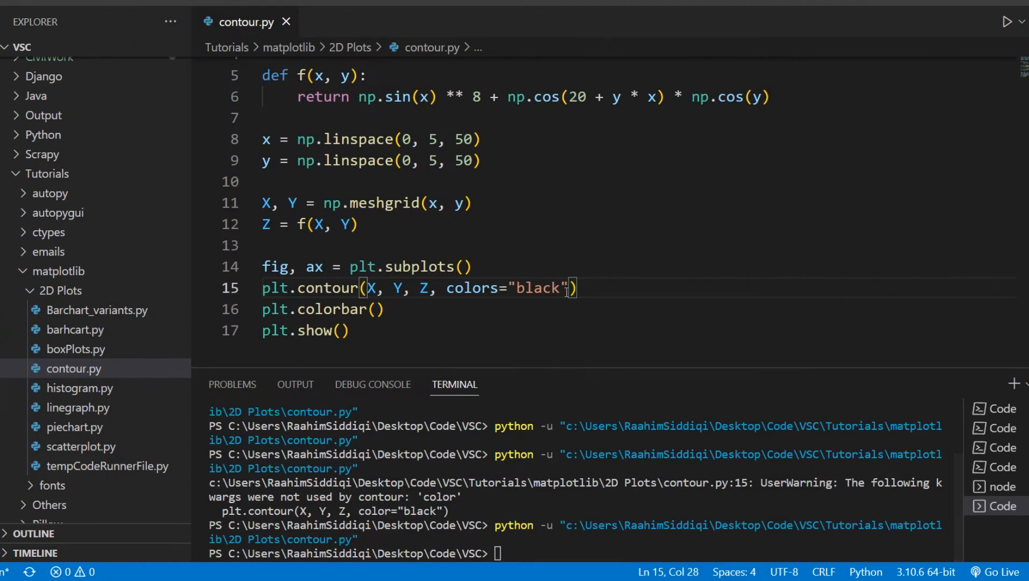
type("f")
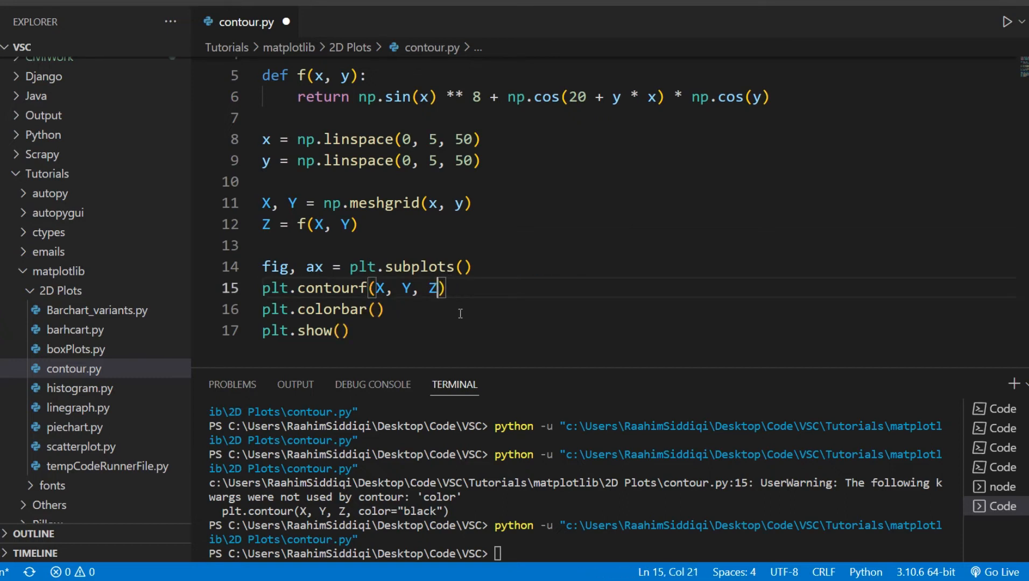
left_click(1008, 22)
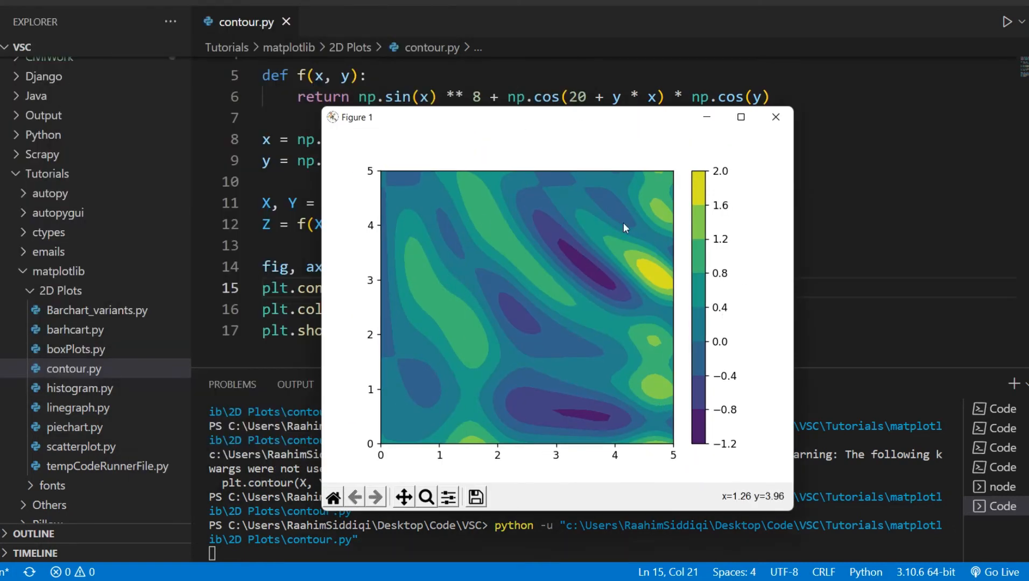
mouse_move(649, 206)
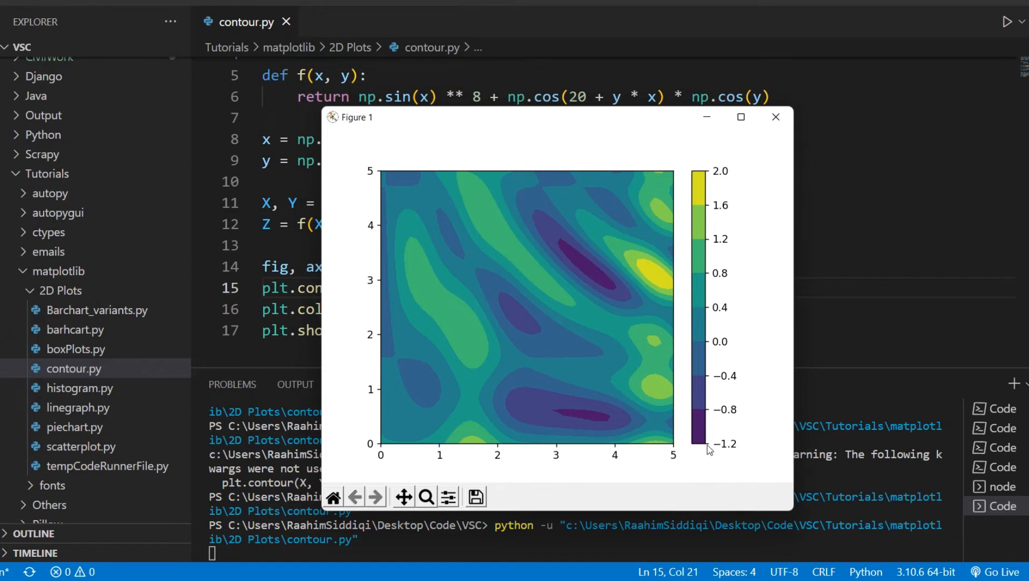
mouse_move(696, 444)
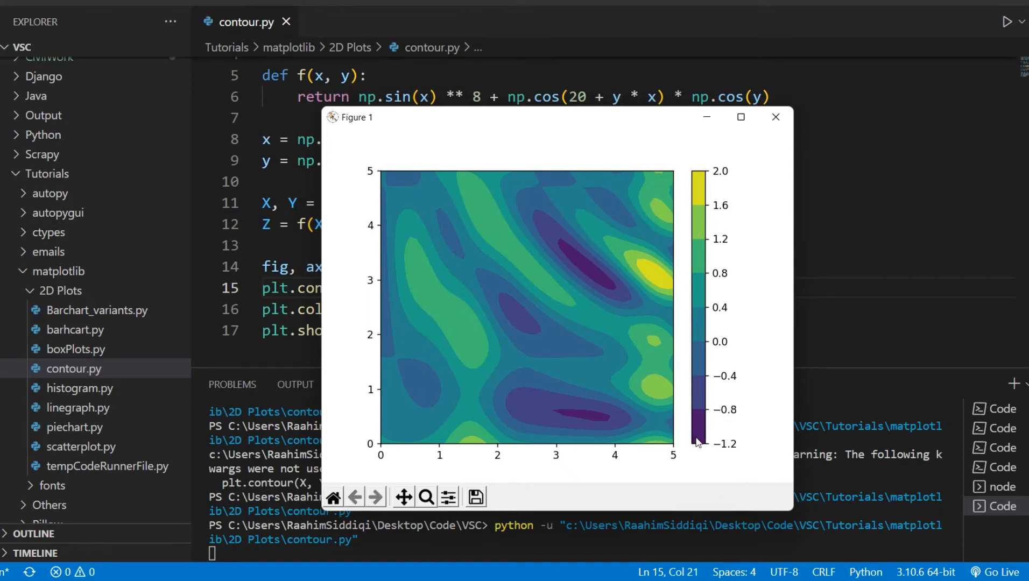
mouse_move(700, 200)
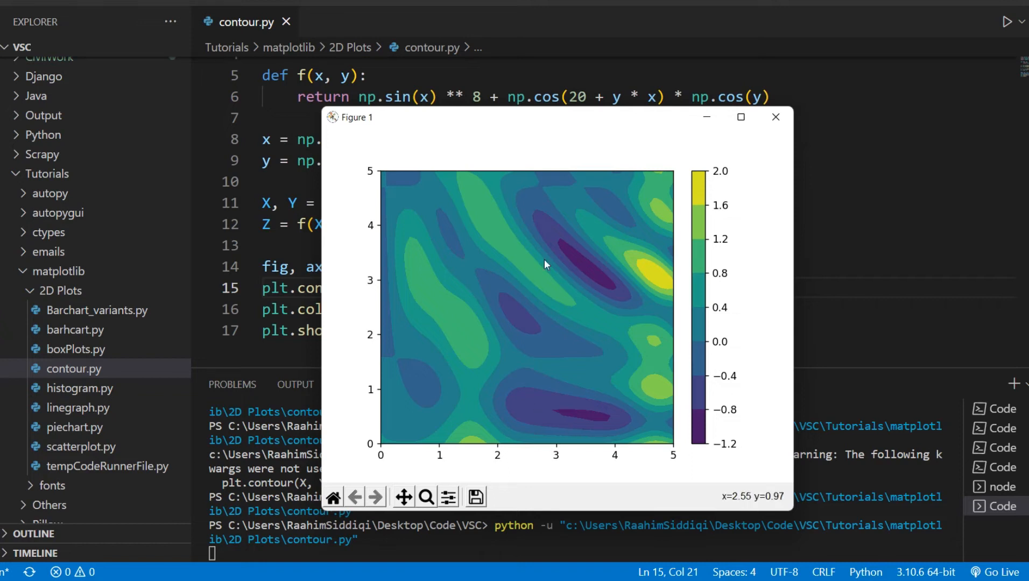
mouse_move(470, 289)
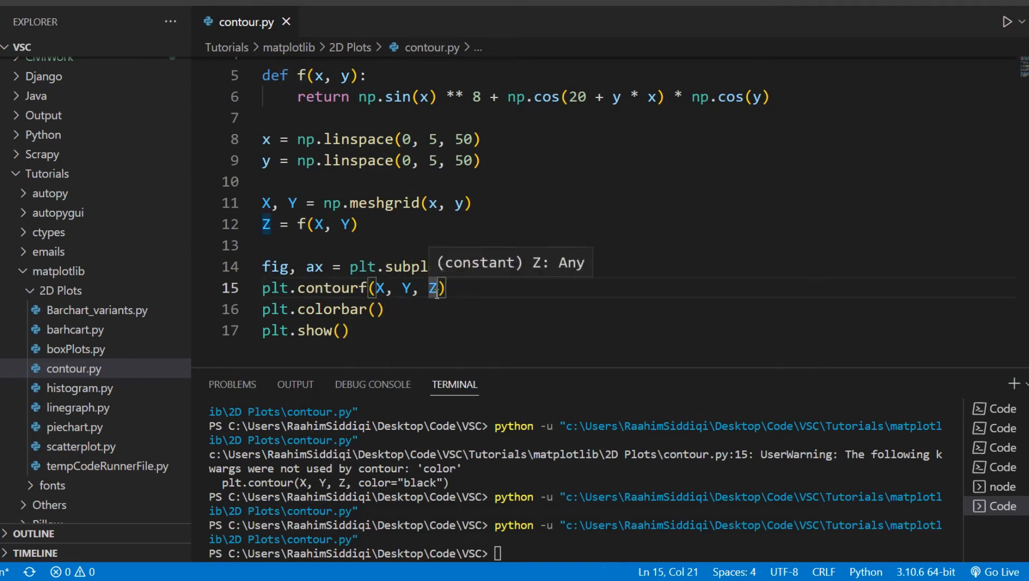
type(", cmp")
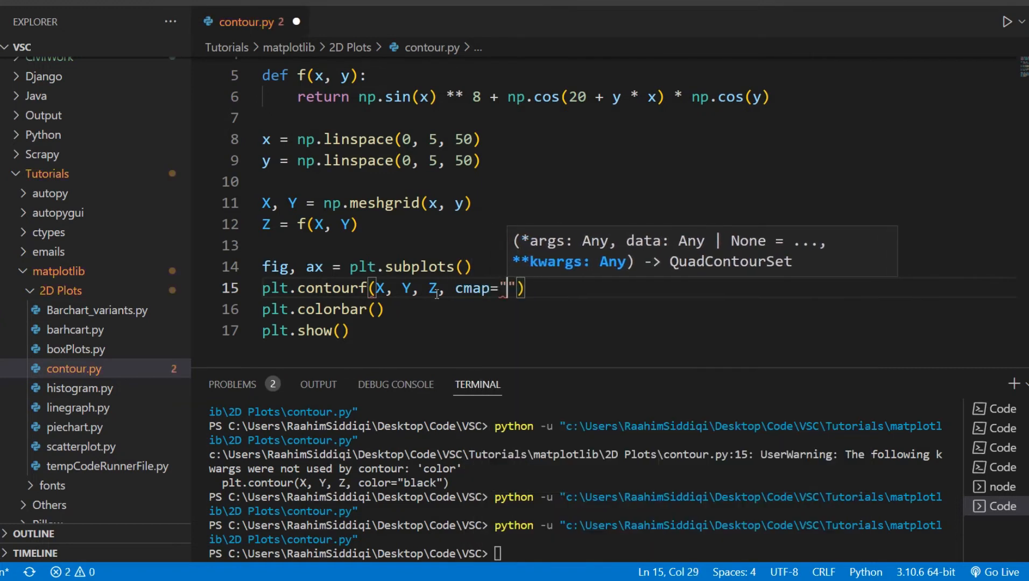
type("RdGy")
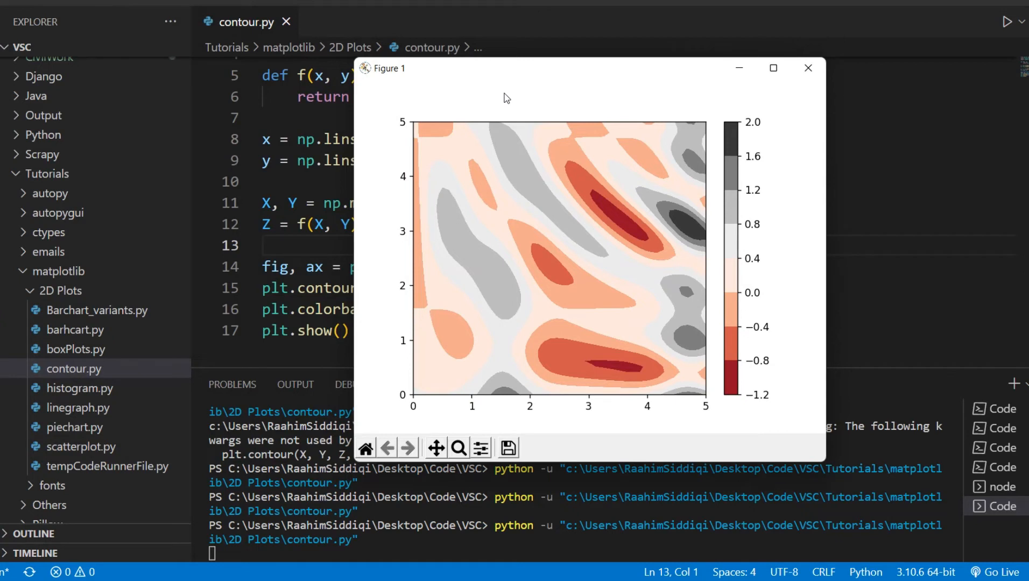
mouse_move(770, 155)
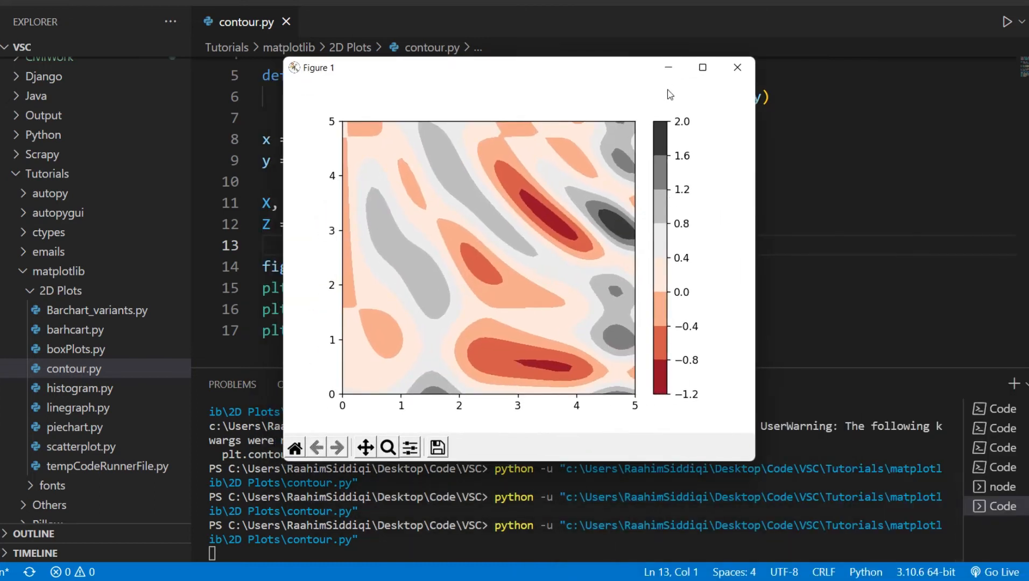
mouse_move(599, 426)
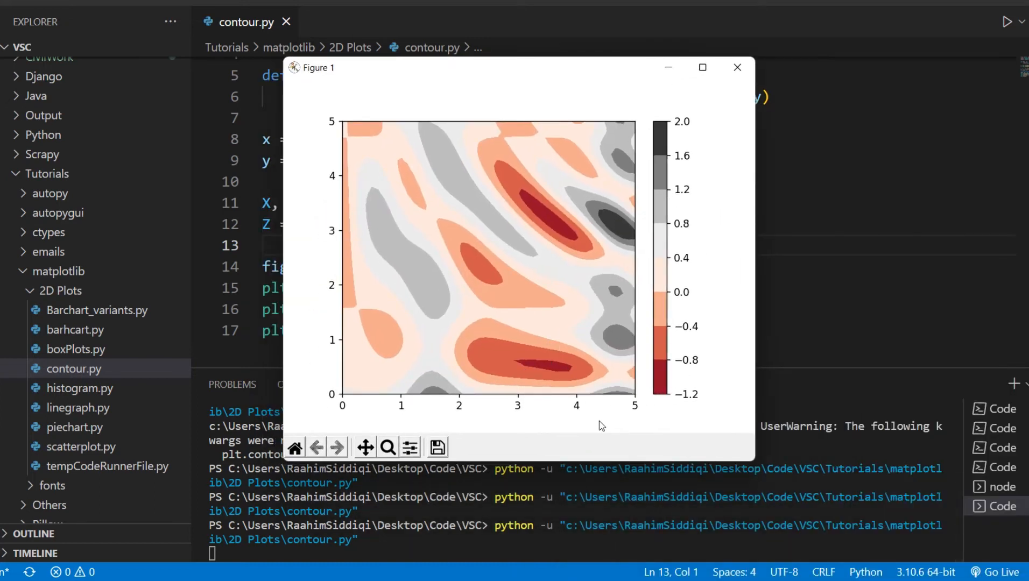
mouse_move(542, 221)
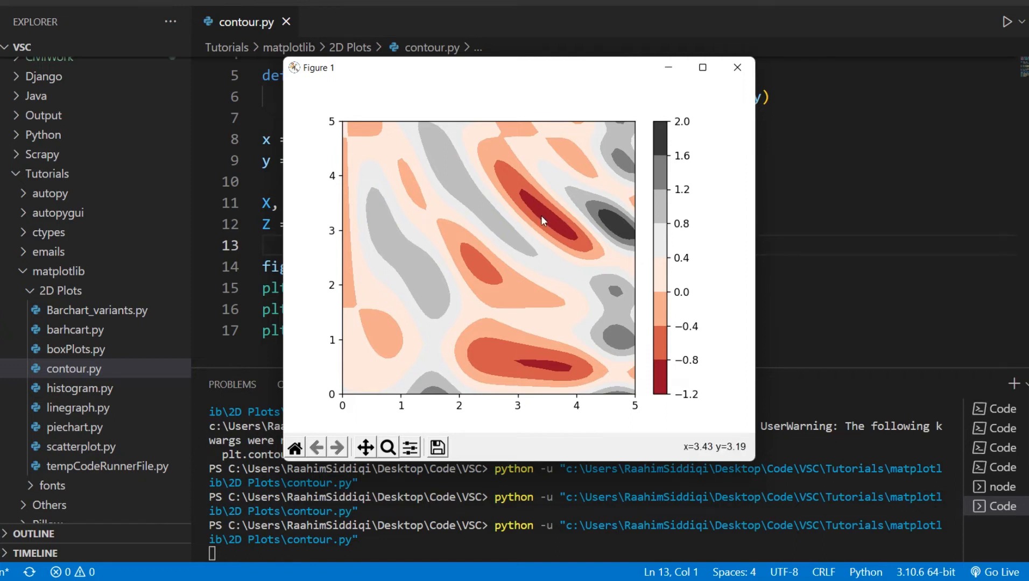
mouse_move(548, 225)
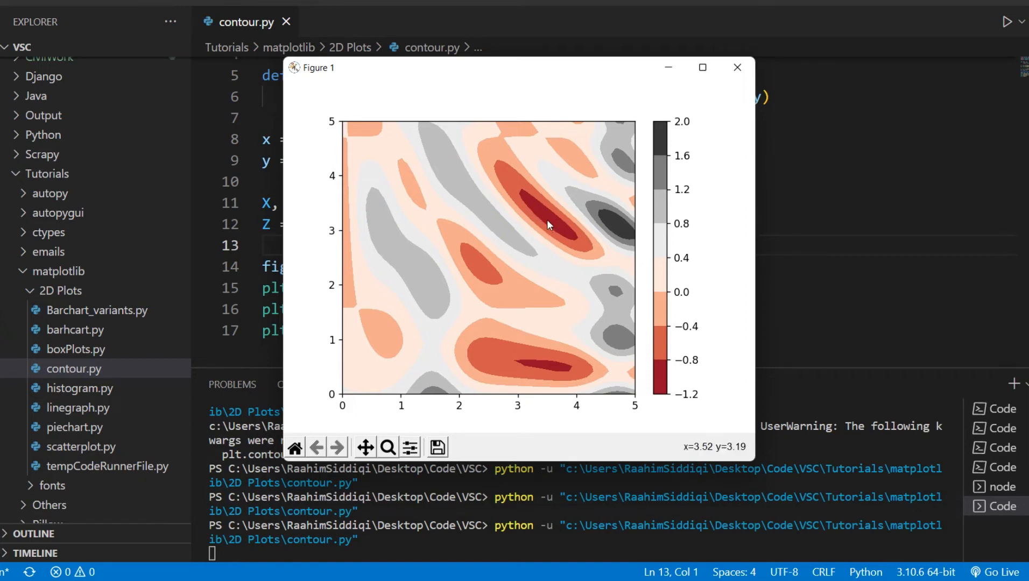
mouse_move(548, 226)
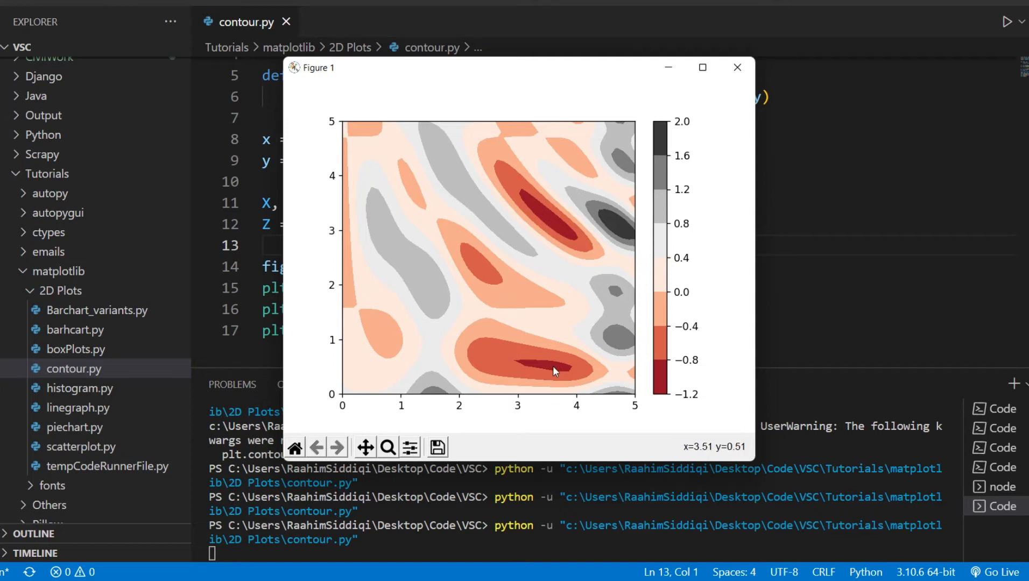
mouse_move(479, 272)
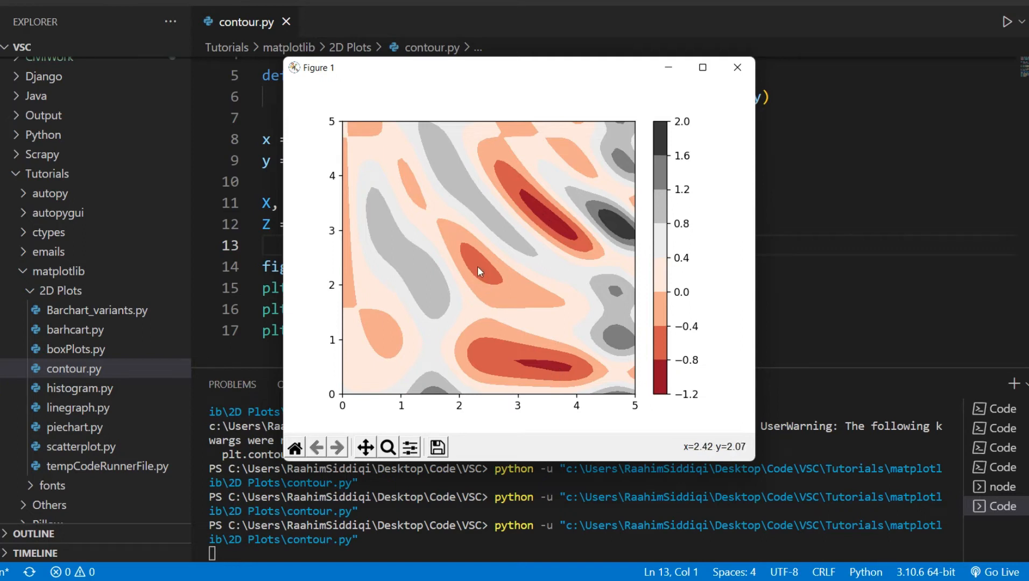
mouse_move(478, 274)
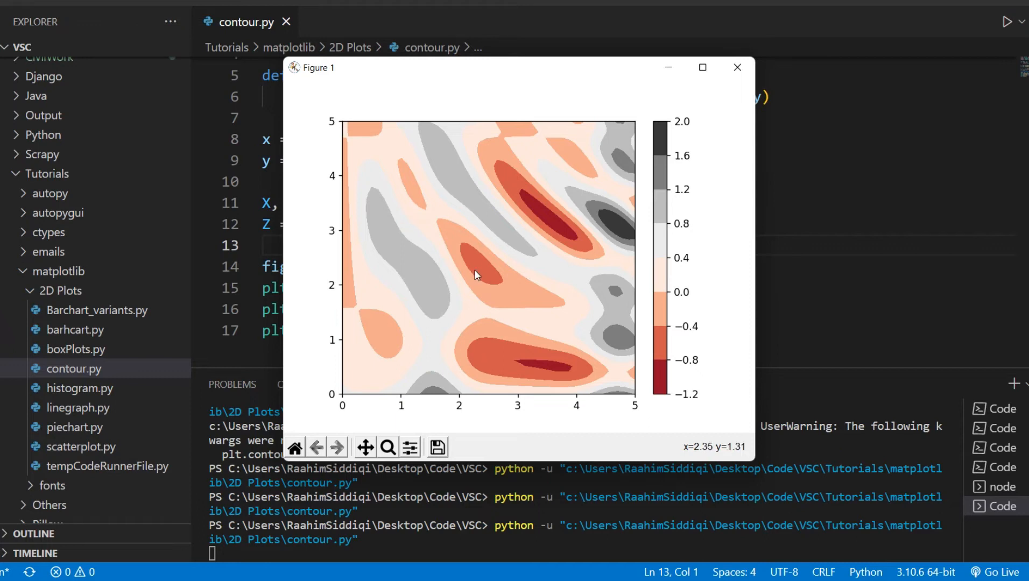
mouse_move(648, 160)
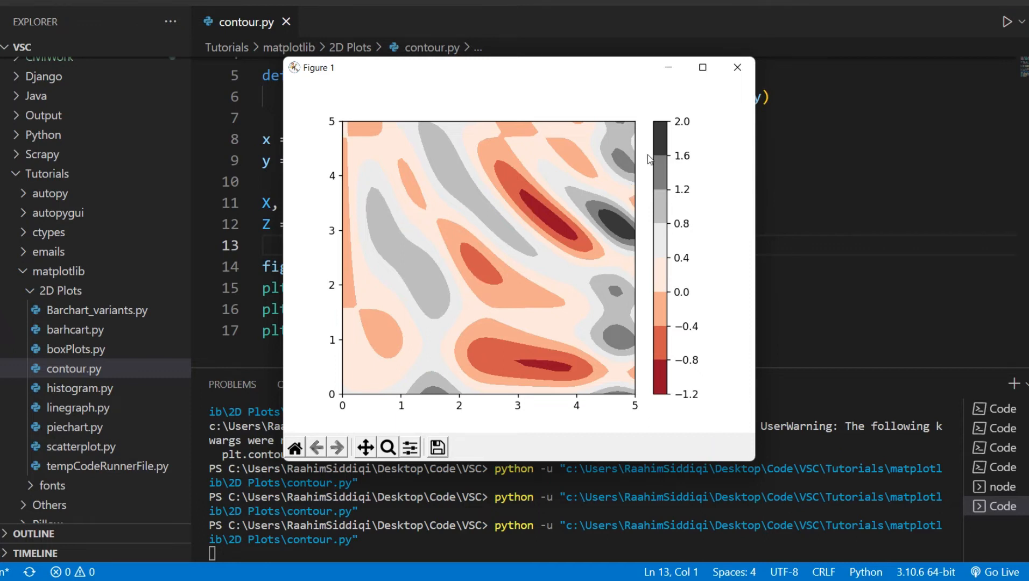
mouse_move(621, 229)
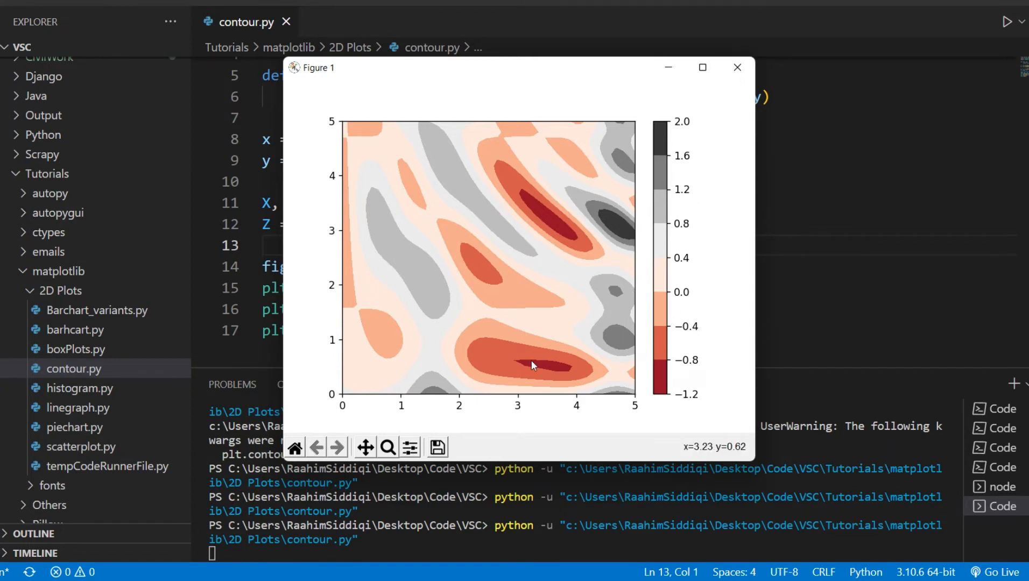
mouse_move(722, 56)
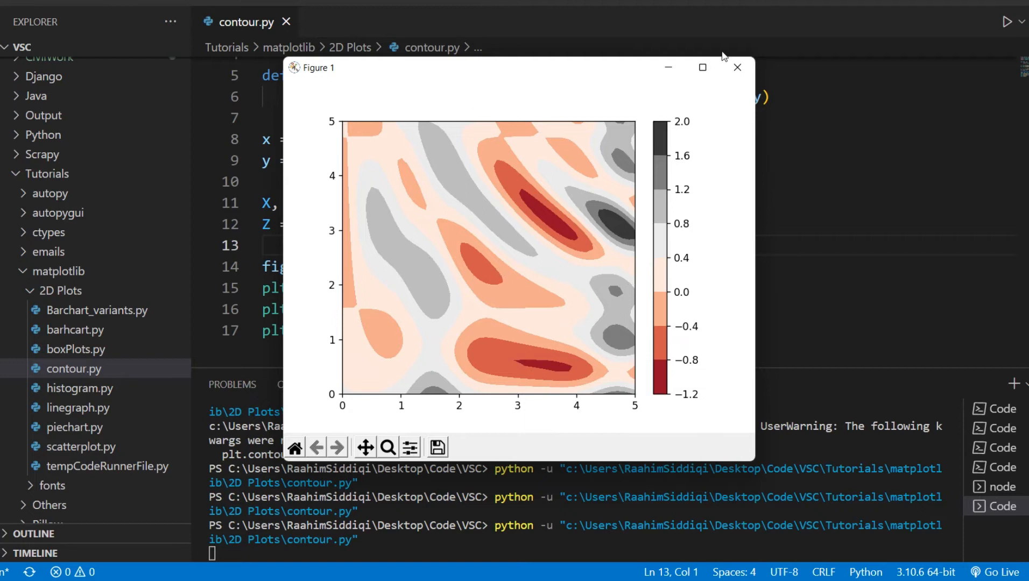
Try cmap="GyRd", hit the invalid-colormap ValueError, then use cmap="autumn_r" instead.
left_click(736, 67)
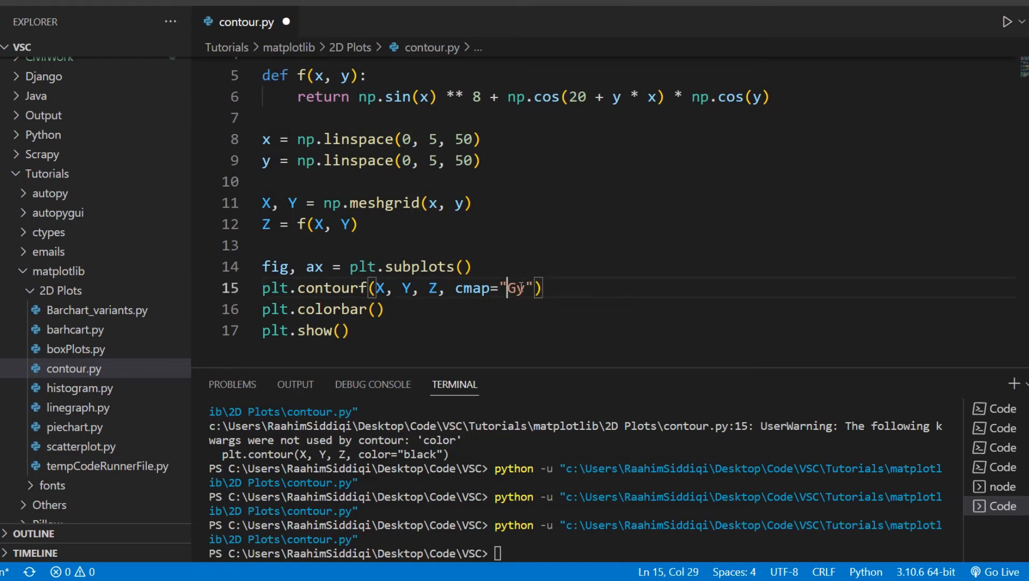
type("Rd")
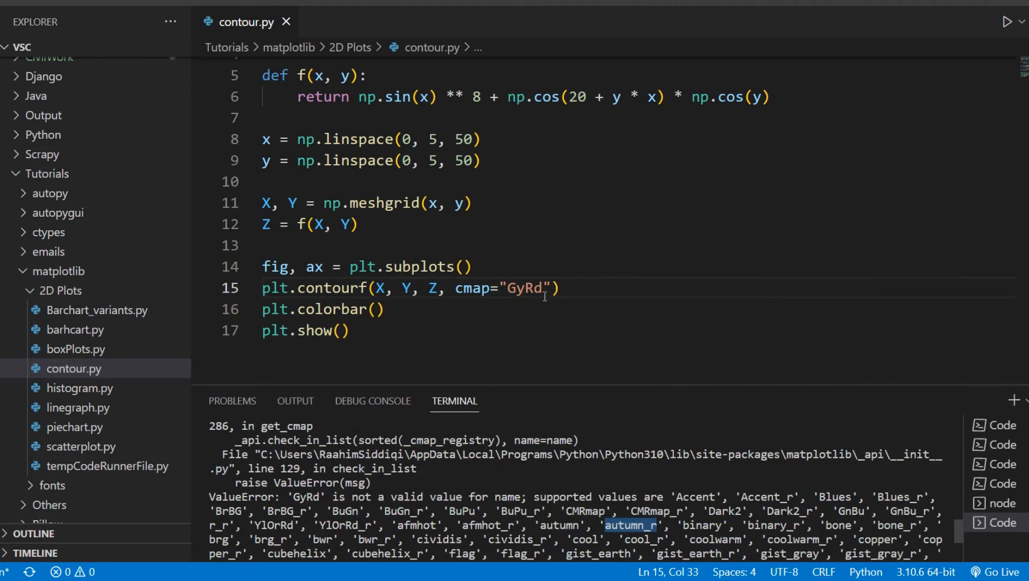
type("autumn_r")
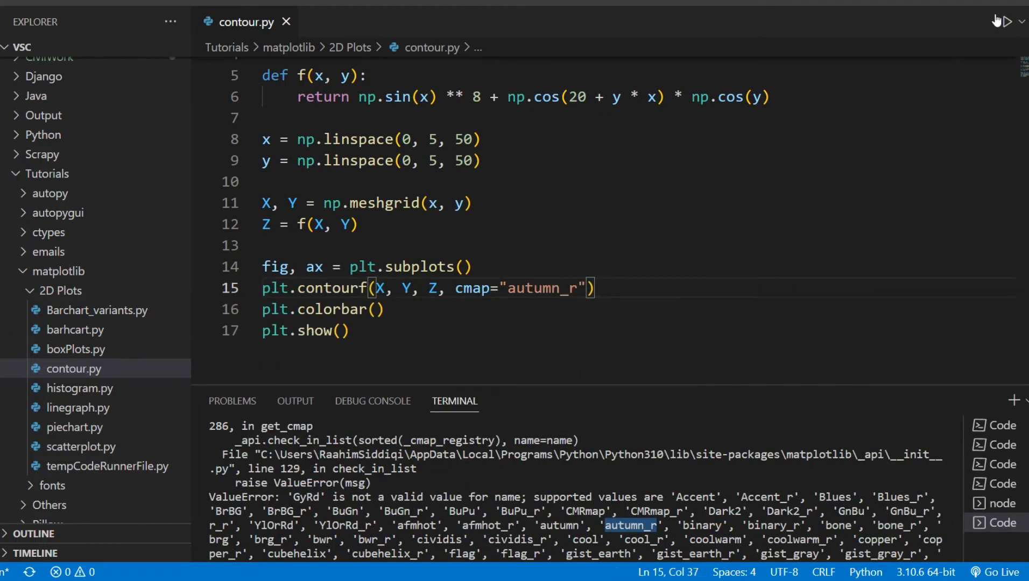
Run contour.py with autumn_r to see yellow-to-red filled contours, then dismiss the figure.
left_click(1009, 21)
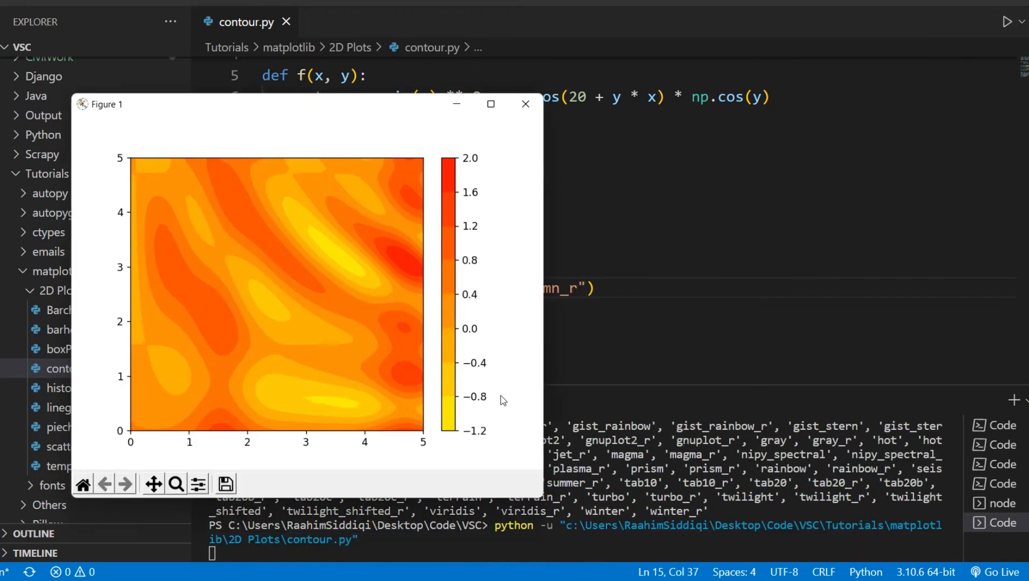
mouse_move(533, 121)
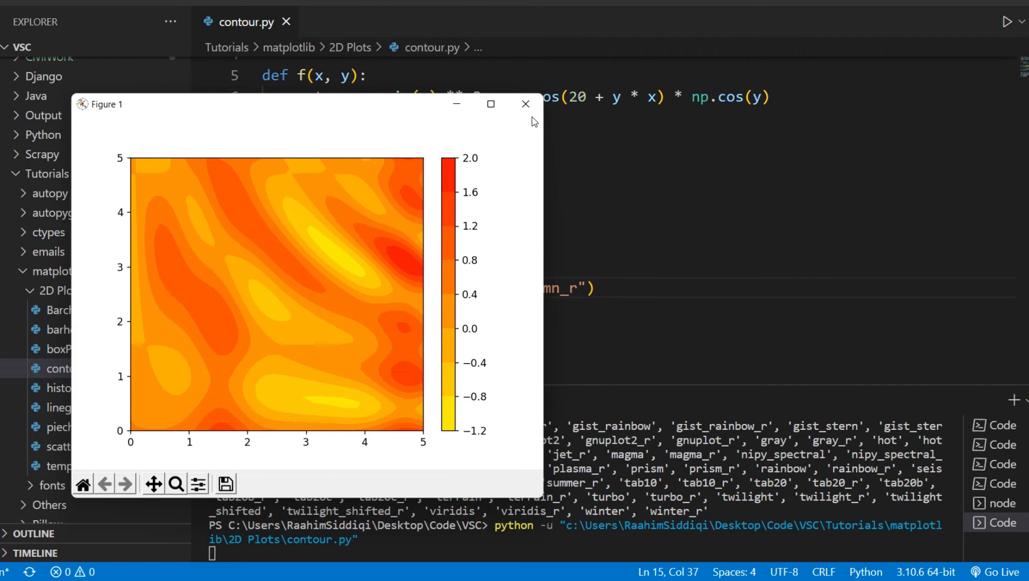
left_click(525, 104)
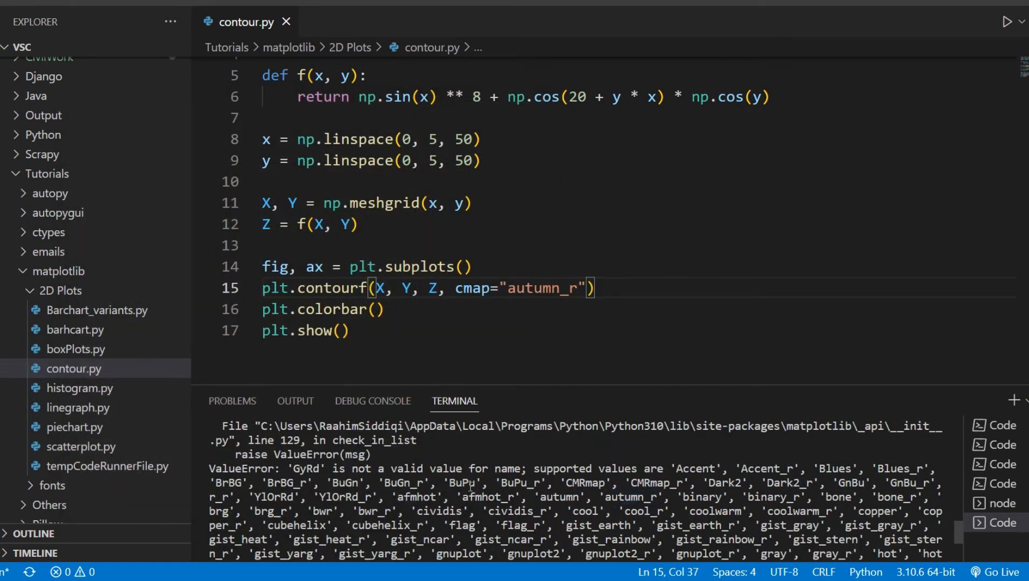
Replace autumn_r with cmap="BuPu" and run to show blue-to-purple filled contours.
double_click(539, 288)
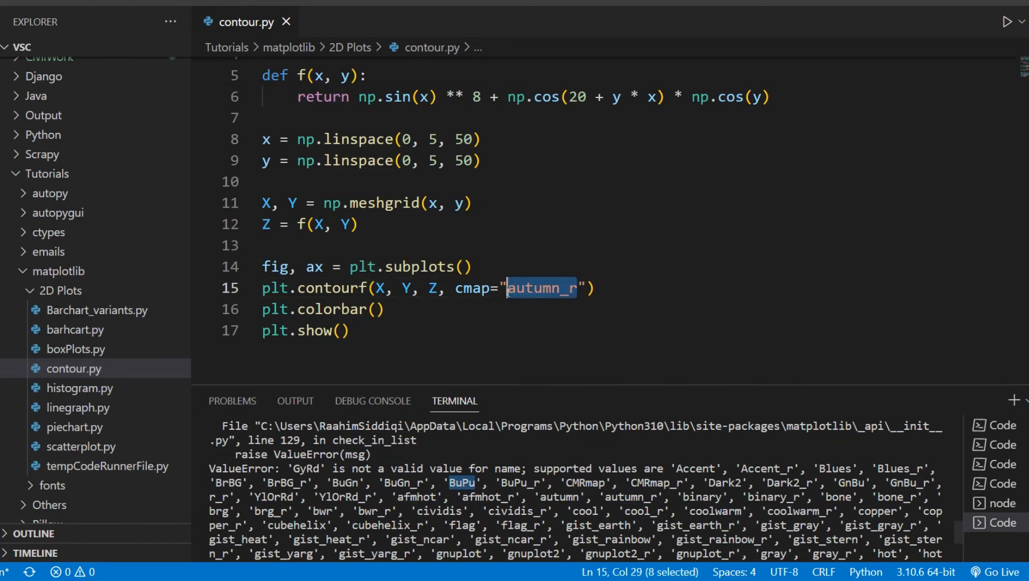
type("BuPu")
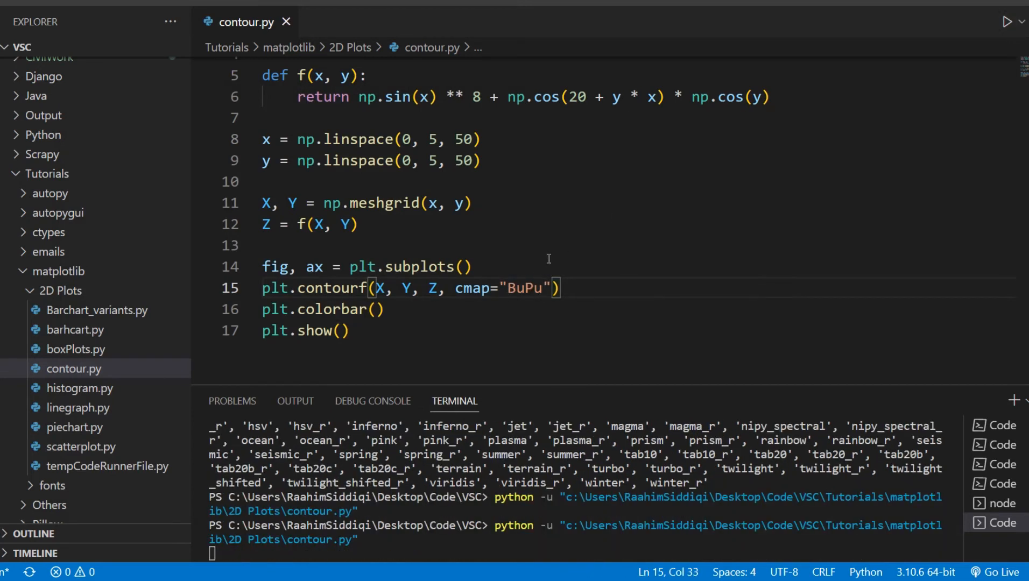
left_click(1009, 21)
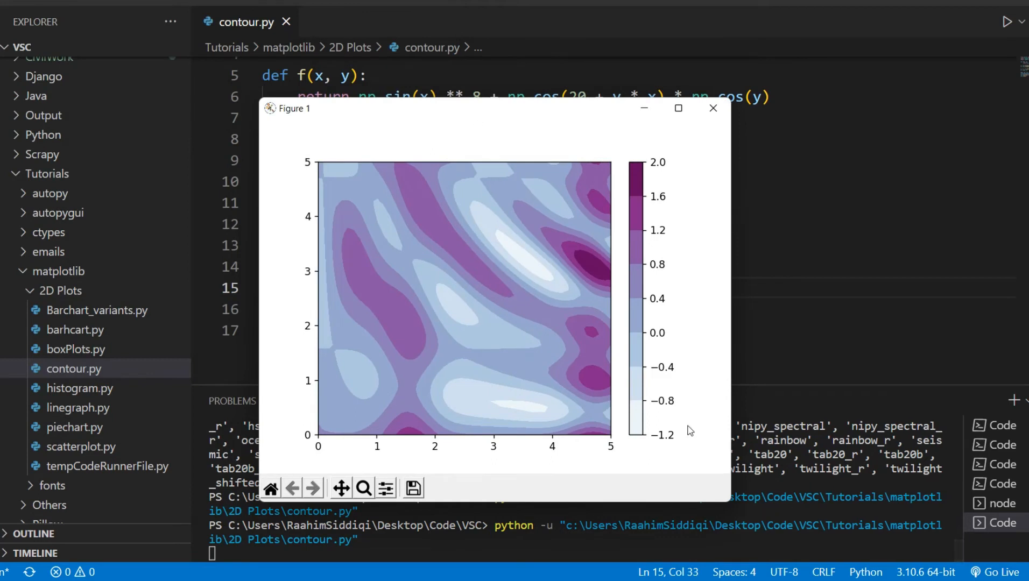
mouse_move(575, 342)
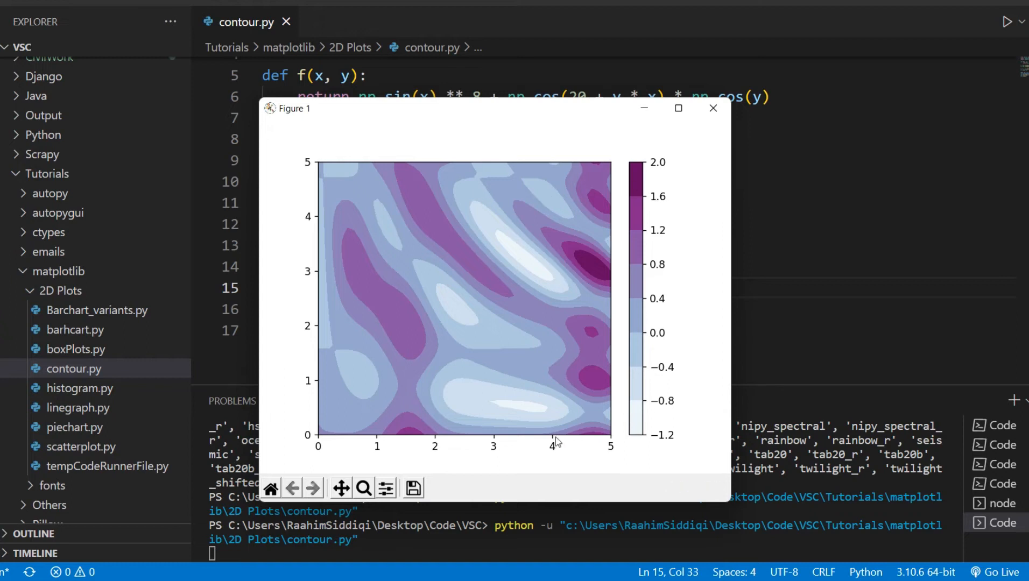
mouse_move(432, 251)
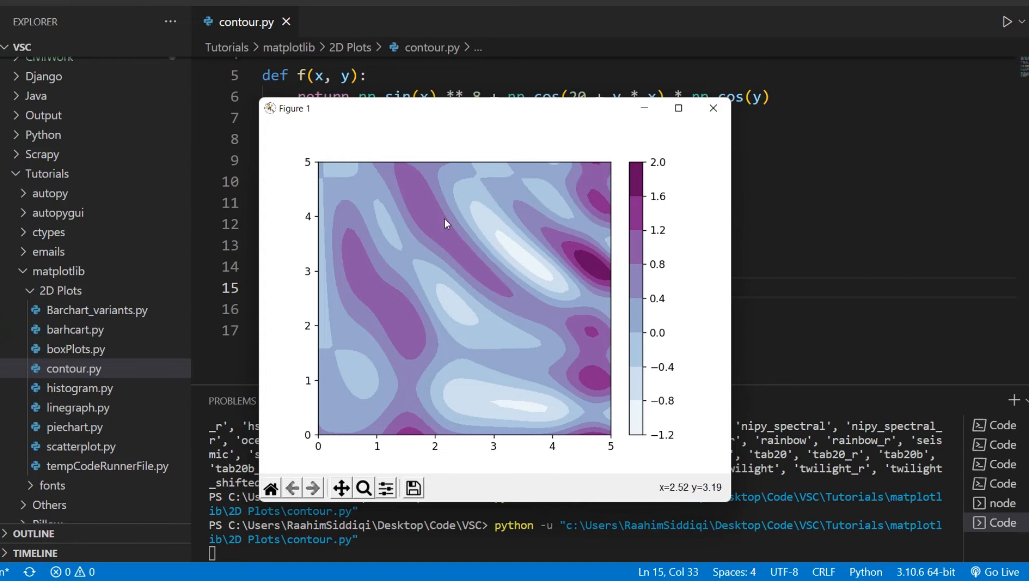
mouse_move(661, 110)
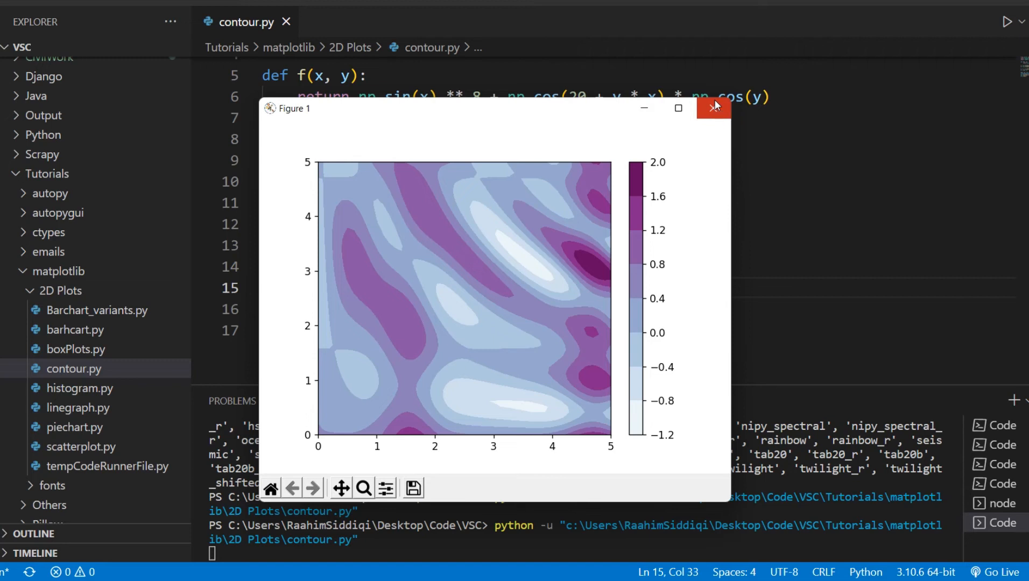
Add alpha = 0.8 to the BuPu contourf call, run to see faded contours, and return to edit alpha toward 0.5.
left_click(714, 107)
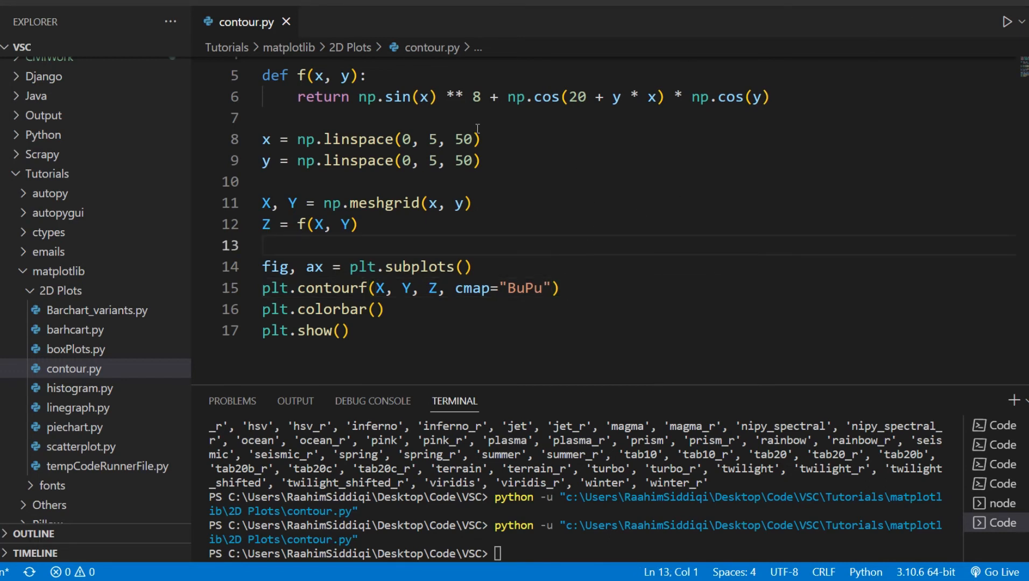
mouse_move(553, 287)
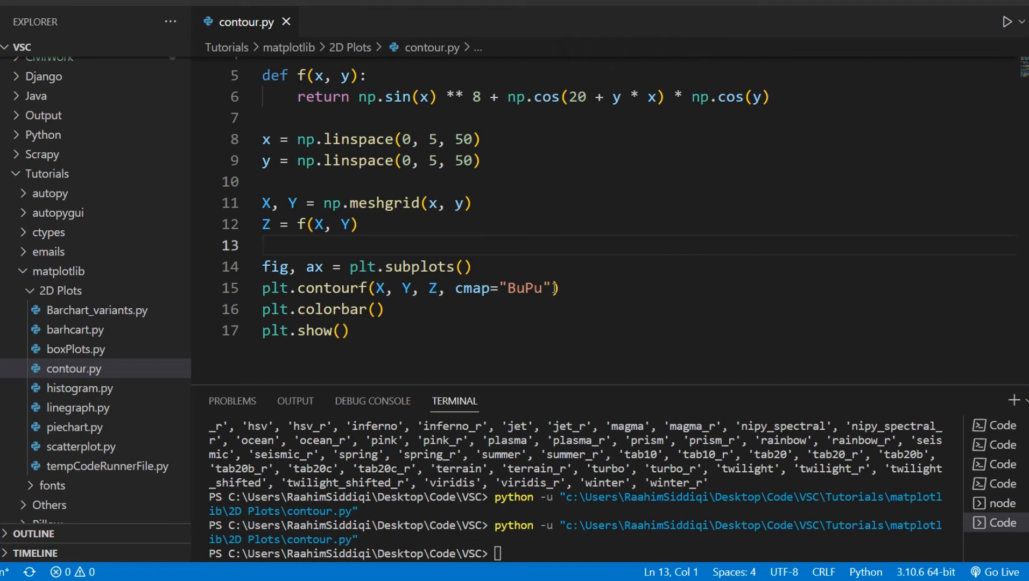
type(",")
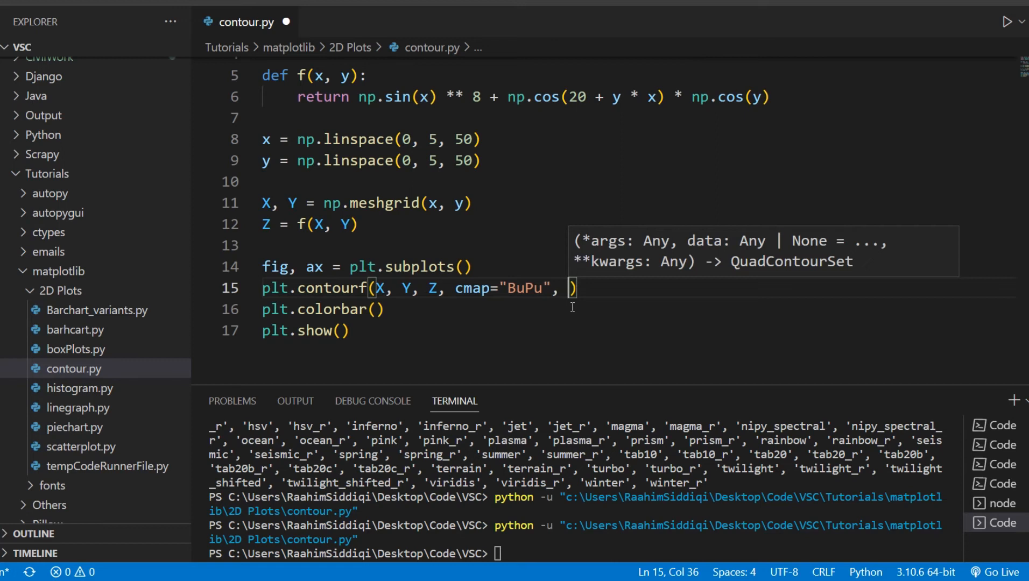
type("alpha =")
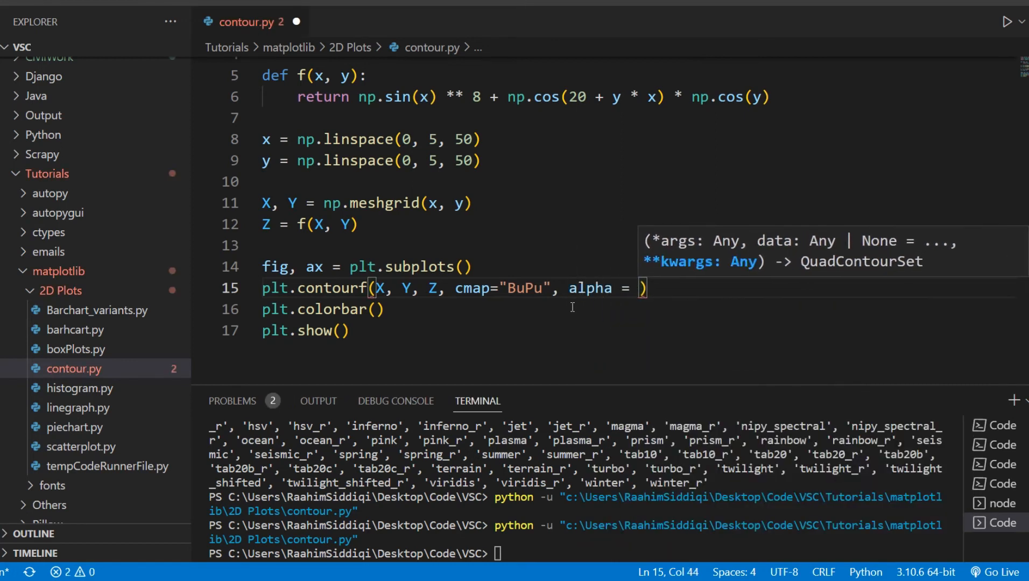
type("0.")
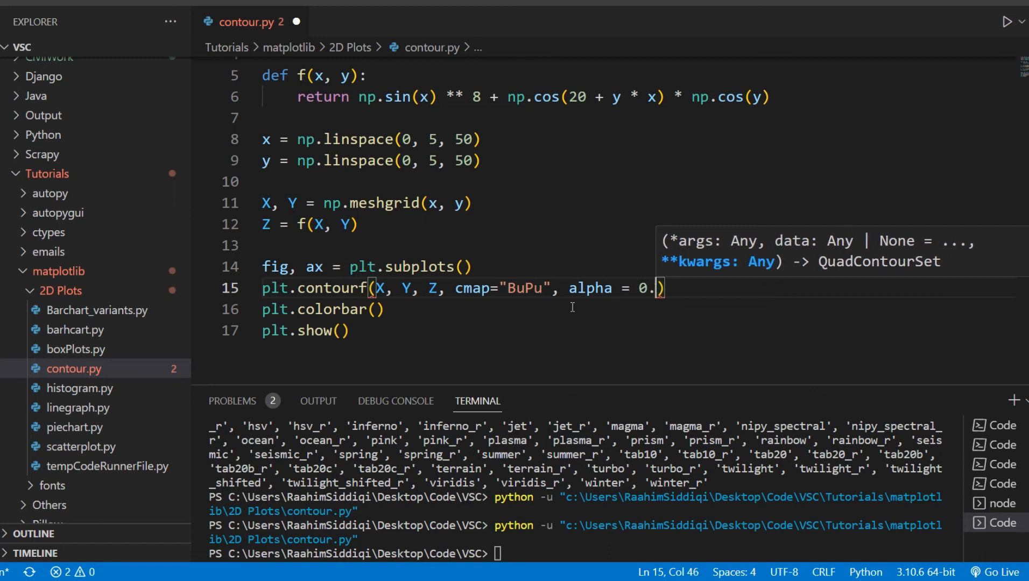
type("8")
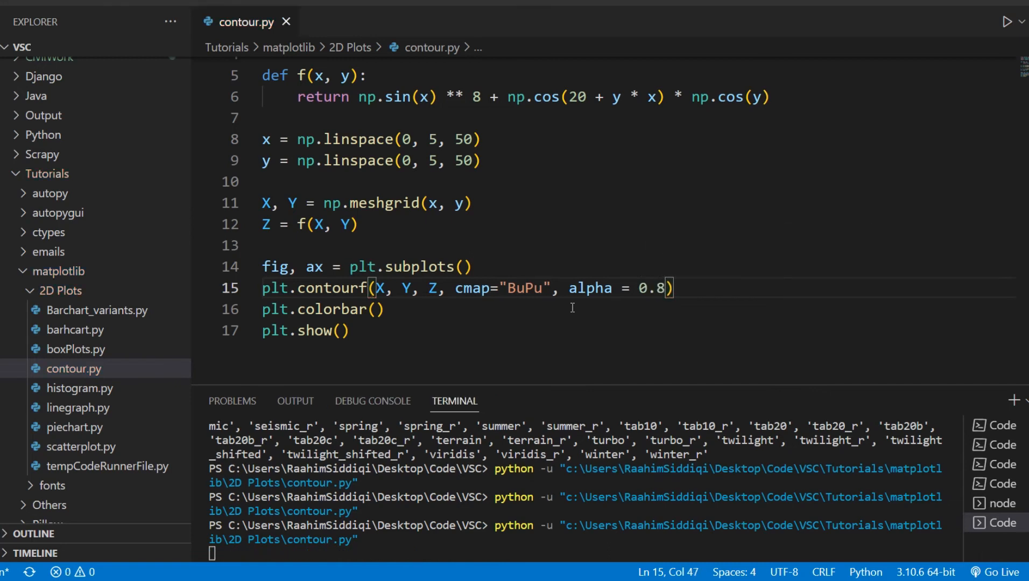
left_click(1009, 21)
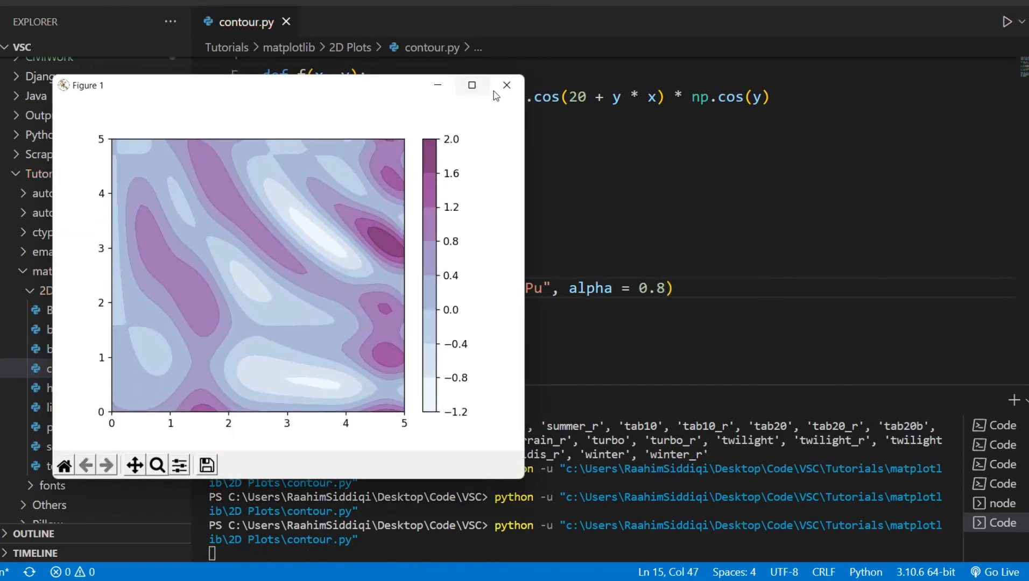
left_click(506, 85)
type("5")
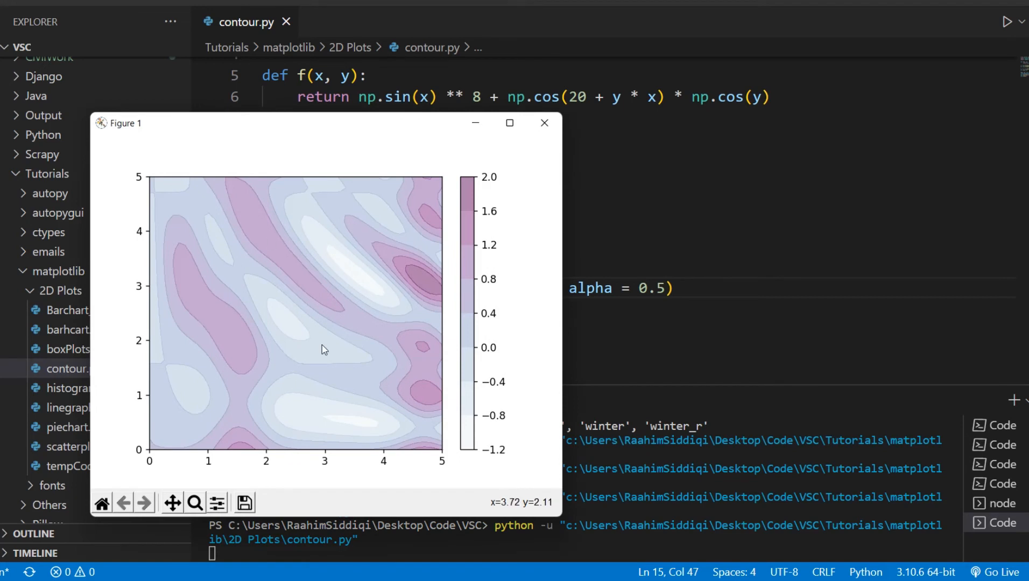
mouse_move(321, 412)
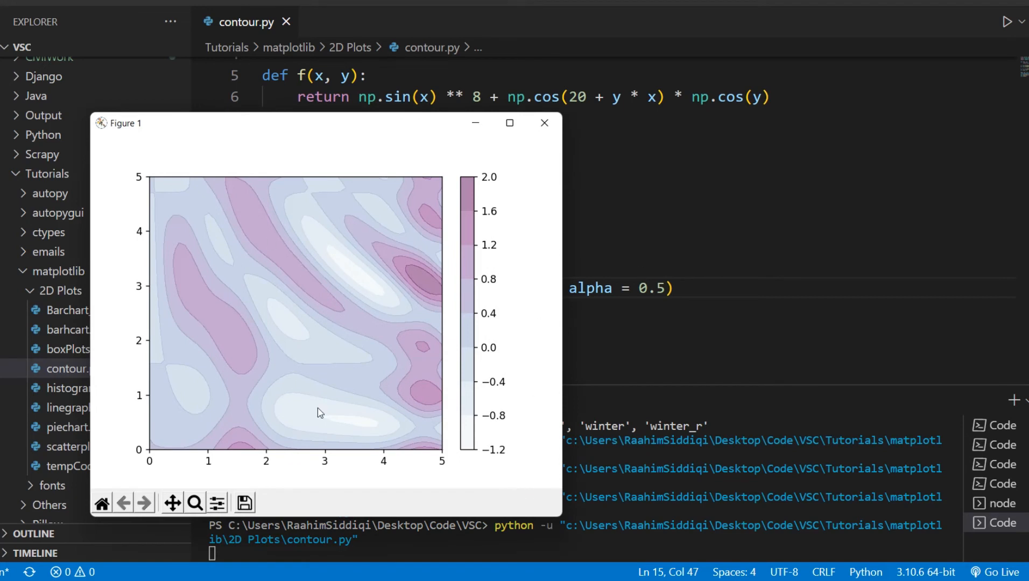
mouse_move(515, 367)
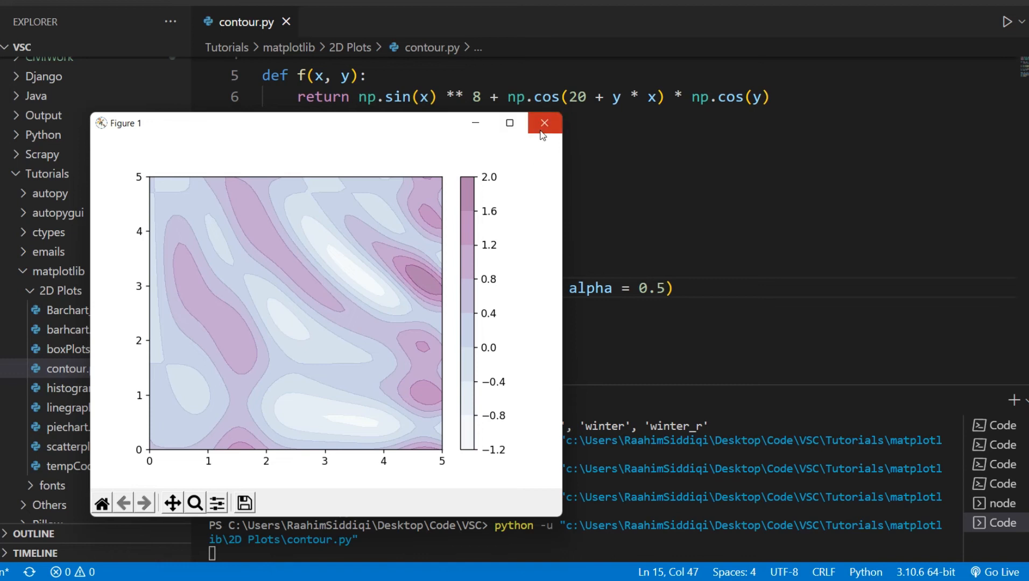
left_click(543, 123)
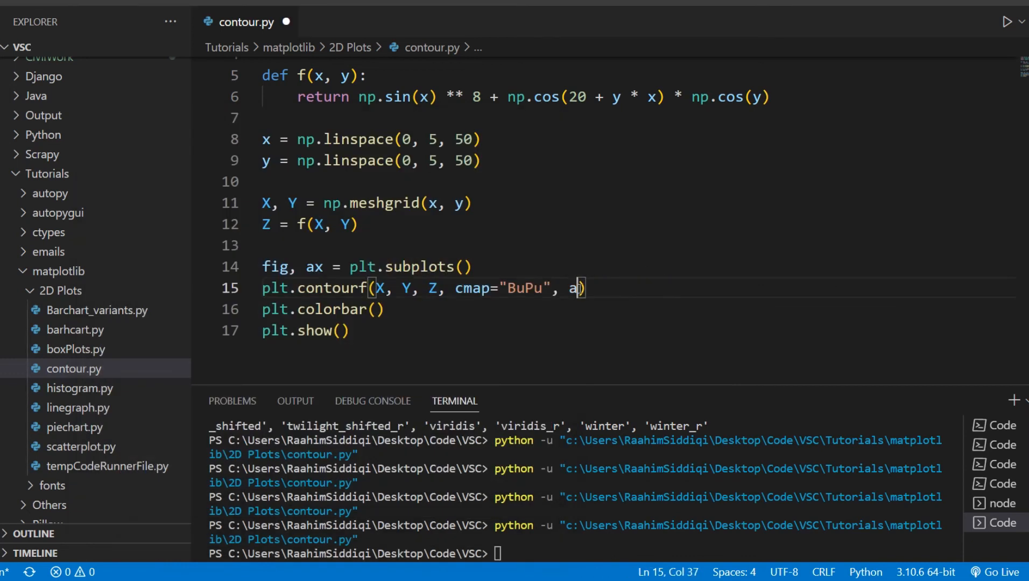
Replace alpha with a linestyles argument and rename contourf to plt.contour on line 15.
type("linestyle")
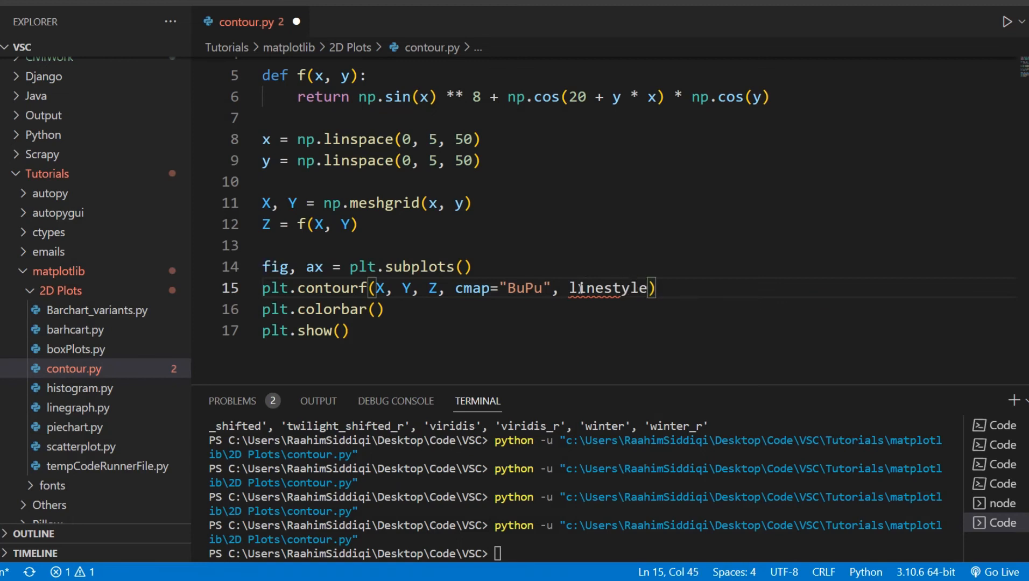
mouse_move(608, 287)
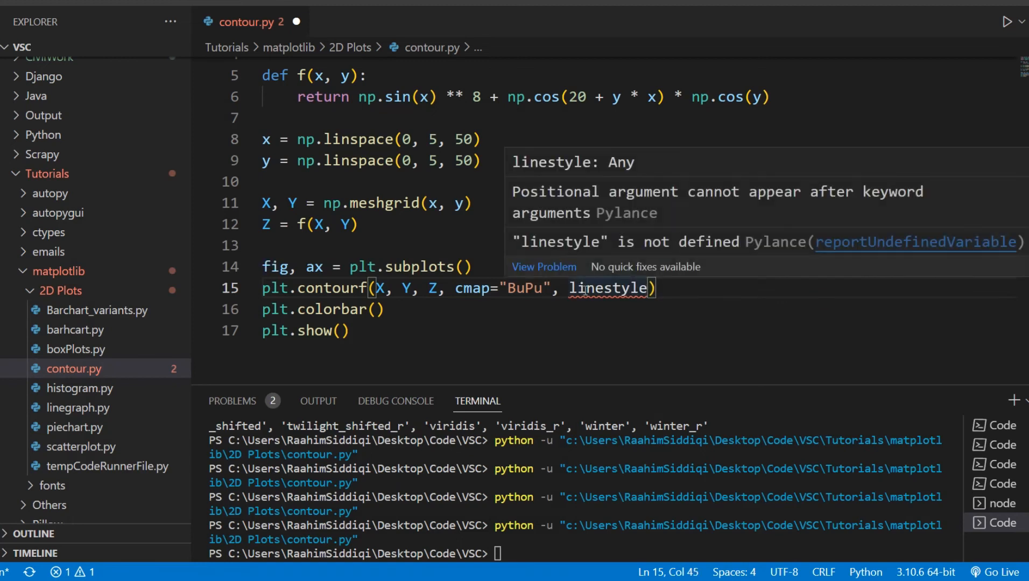
key("backspace")
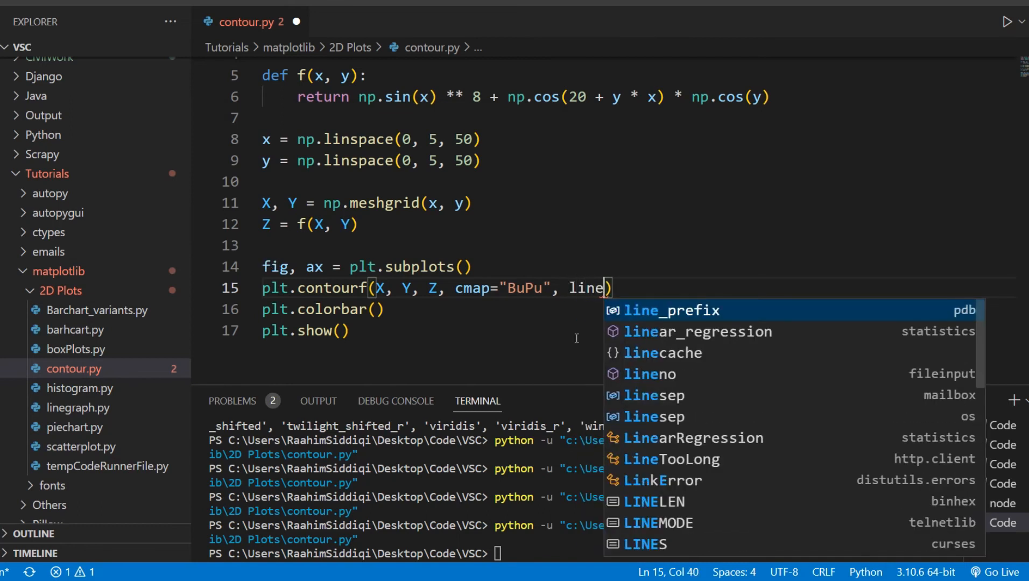
scroll("down", 3)
type("styles")
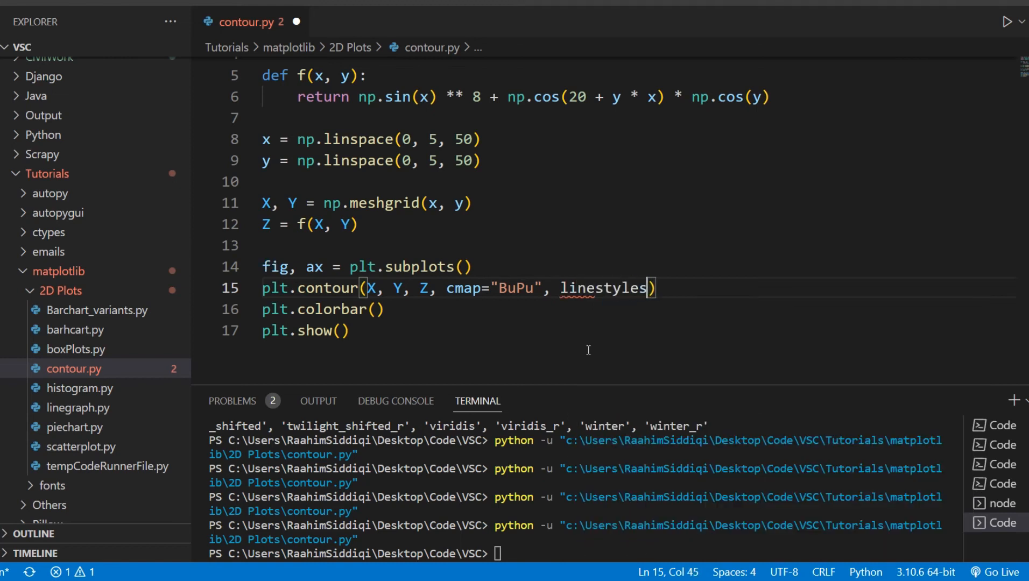
Set linestyles="dashed", run to see dashed BuPu contours, and dismiss the figure.
type("=\"")
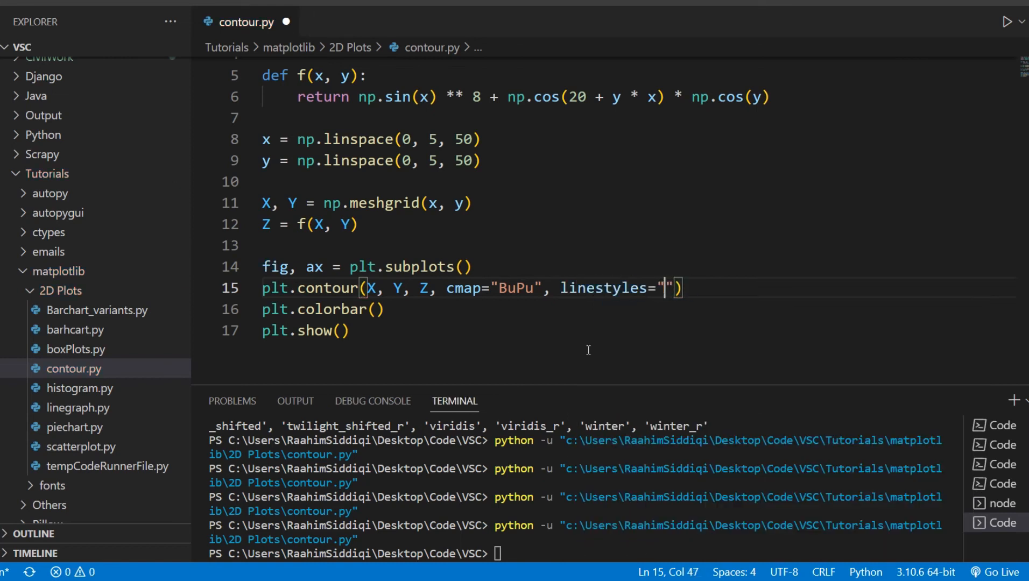
type("dashed")
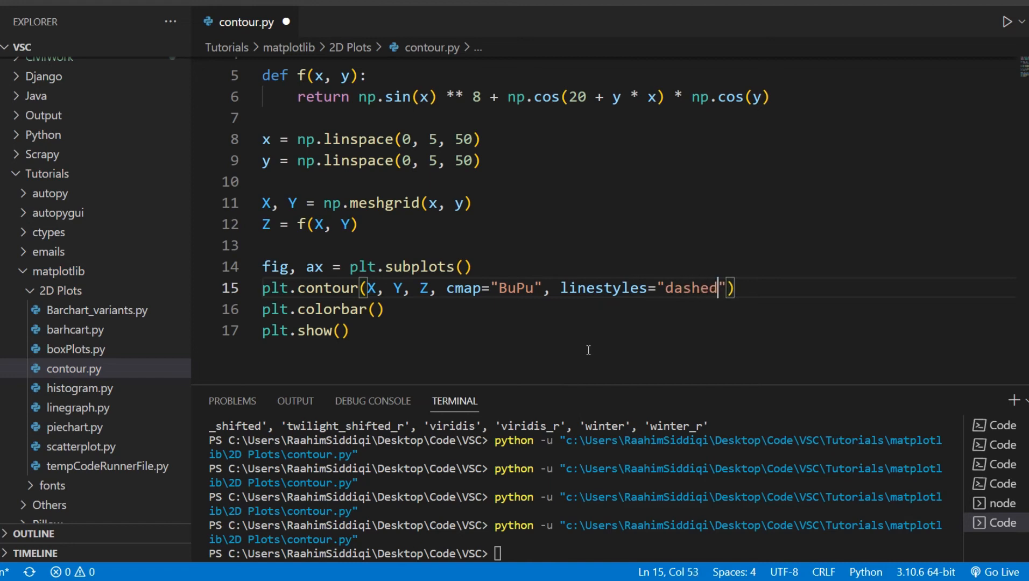
left_click(1007, 21)
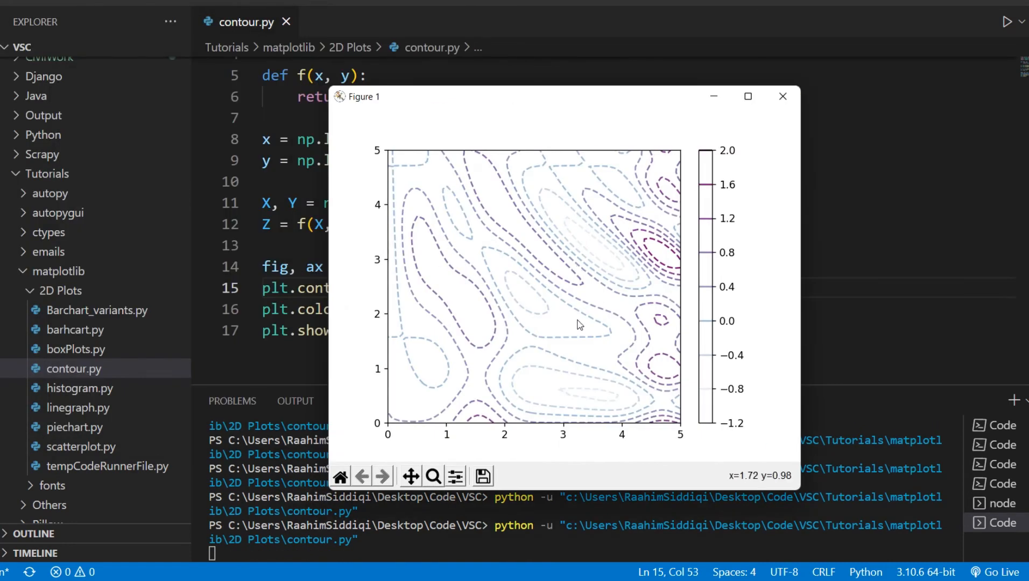
mouse_move(687, 250)
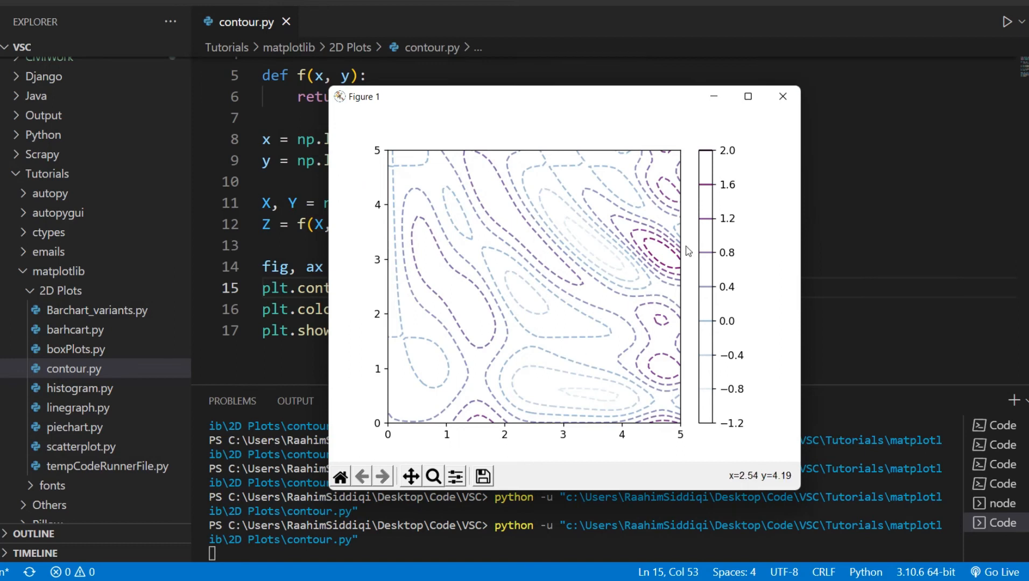
left_click(782, 97)
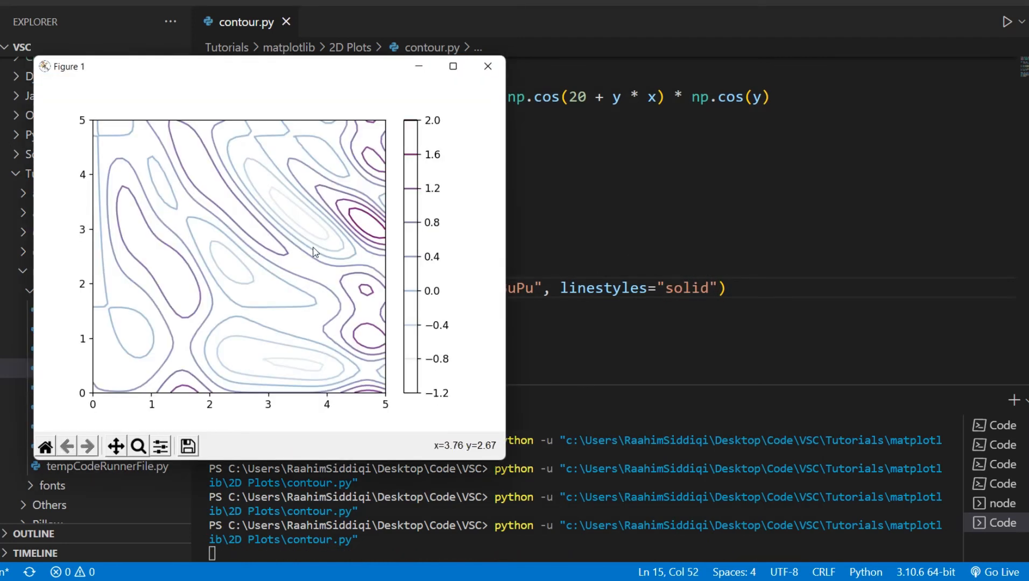
mouse_move(486, 66)
type("dotte")
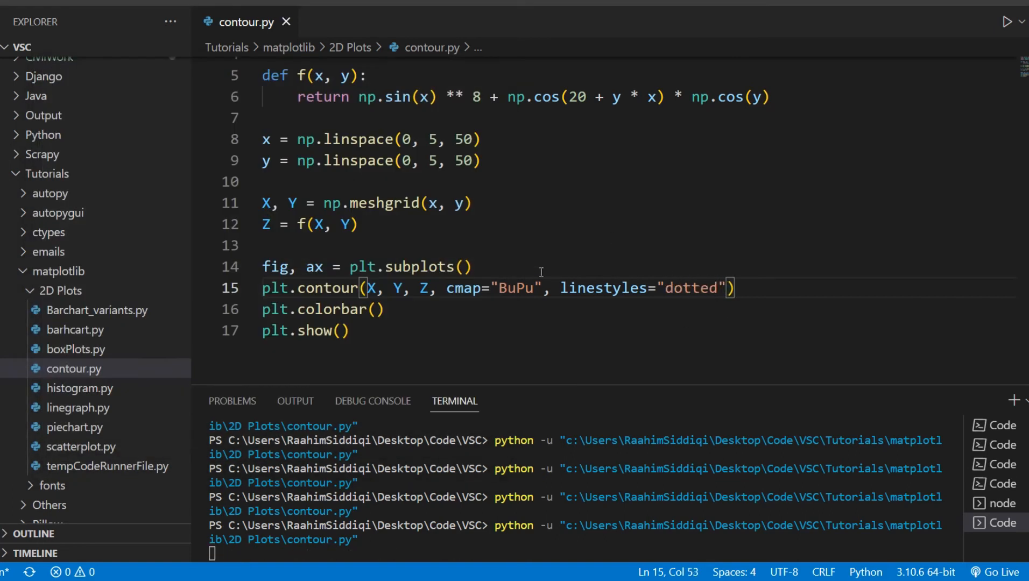
Try solid, dotted and linestyles="dashdot", view the dash-dot contours, then select the argument for replacement.
left_click(1009, 22)
type("ash")
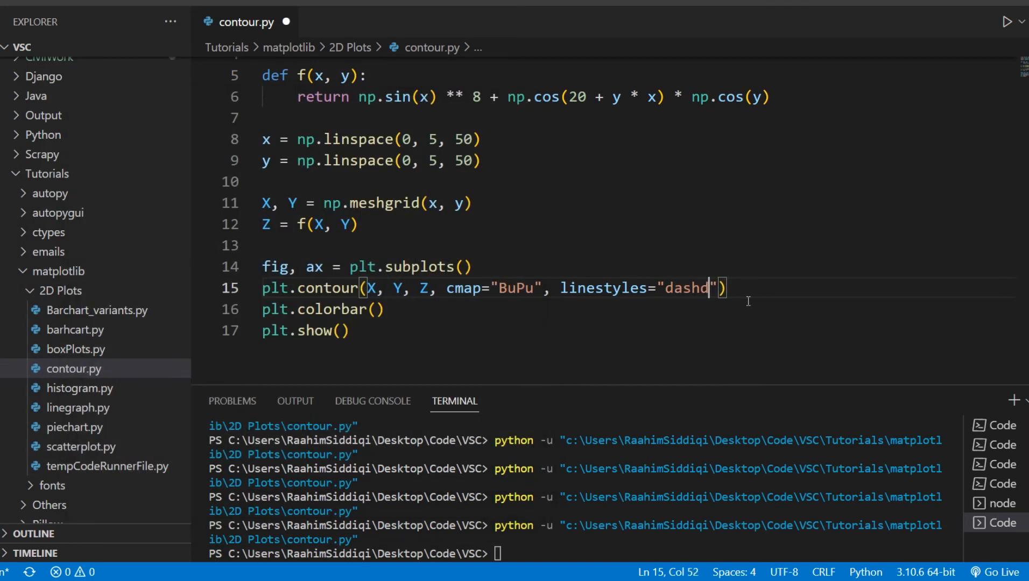
type("ot")
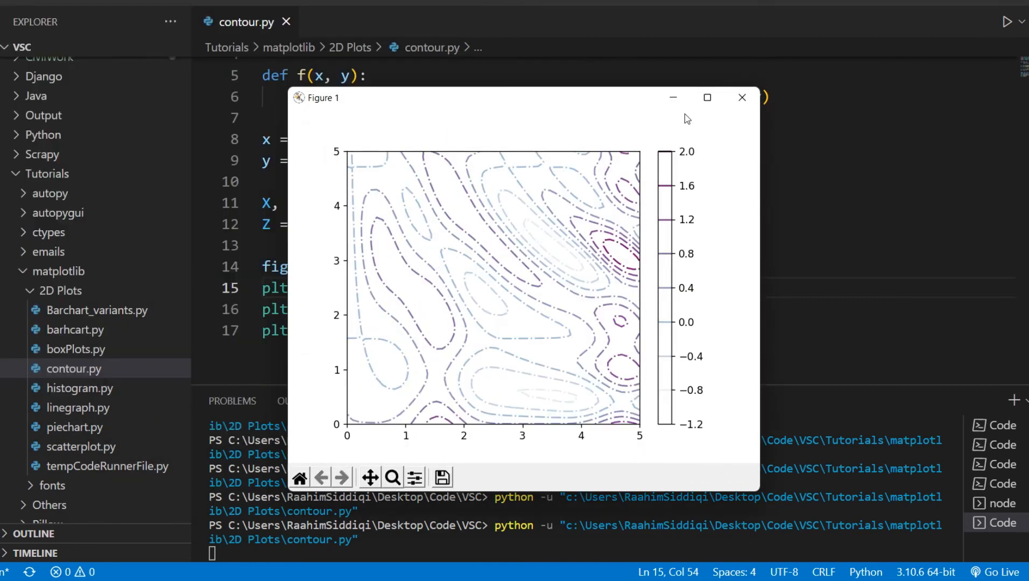
left_click(743, 97)
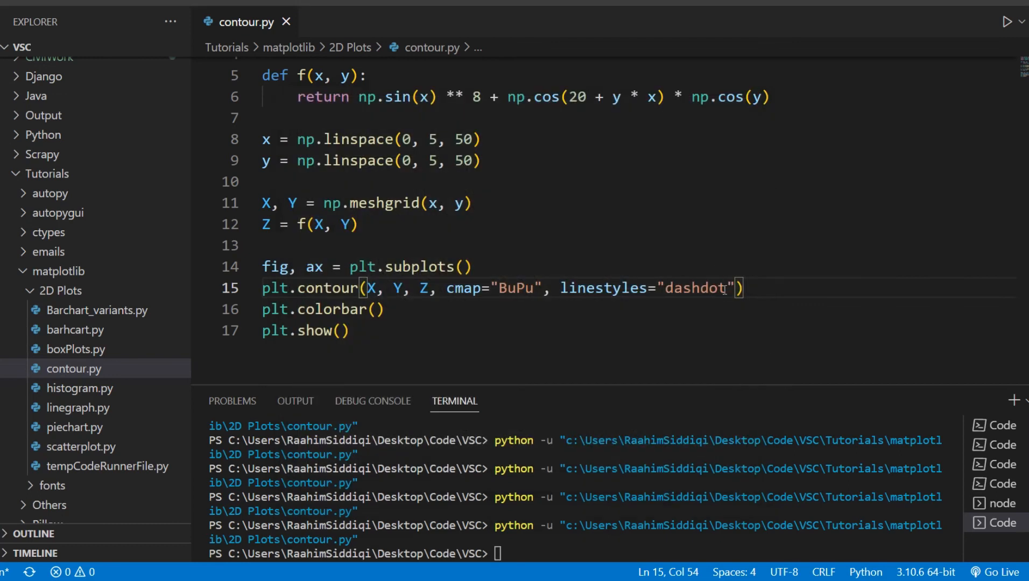
left_click_drag(735, 288, 559, 288)
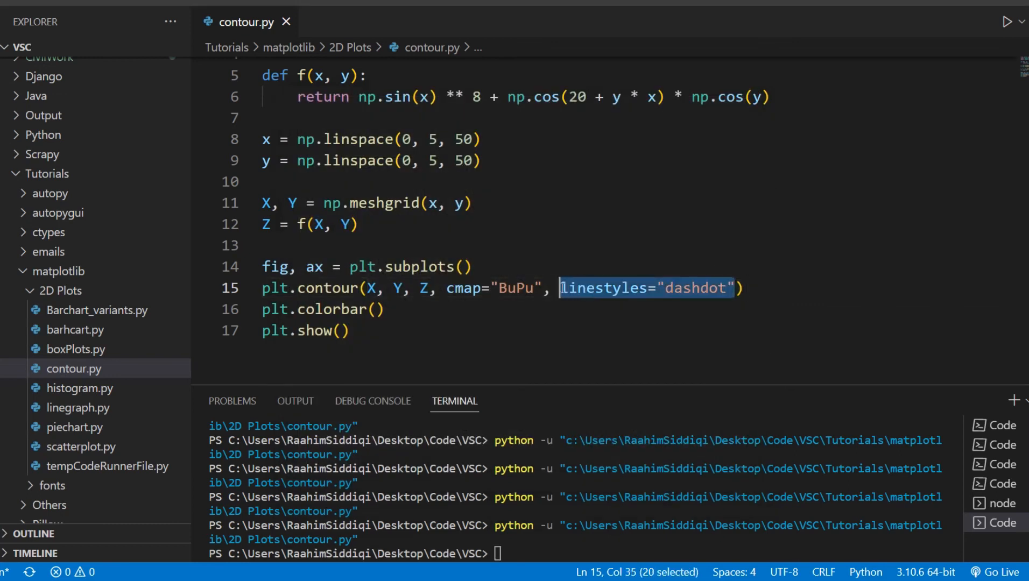
Replace linestyles with linewidth=2, see the unused-keyword warning, and rename it to linewidths=.
type("linewidth")
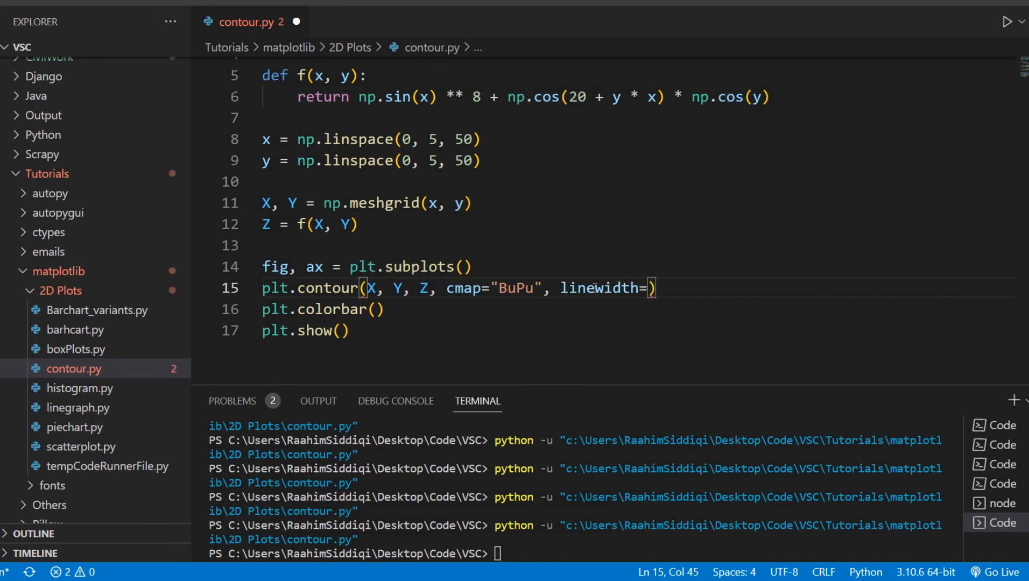
type("2")
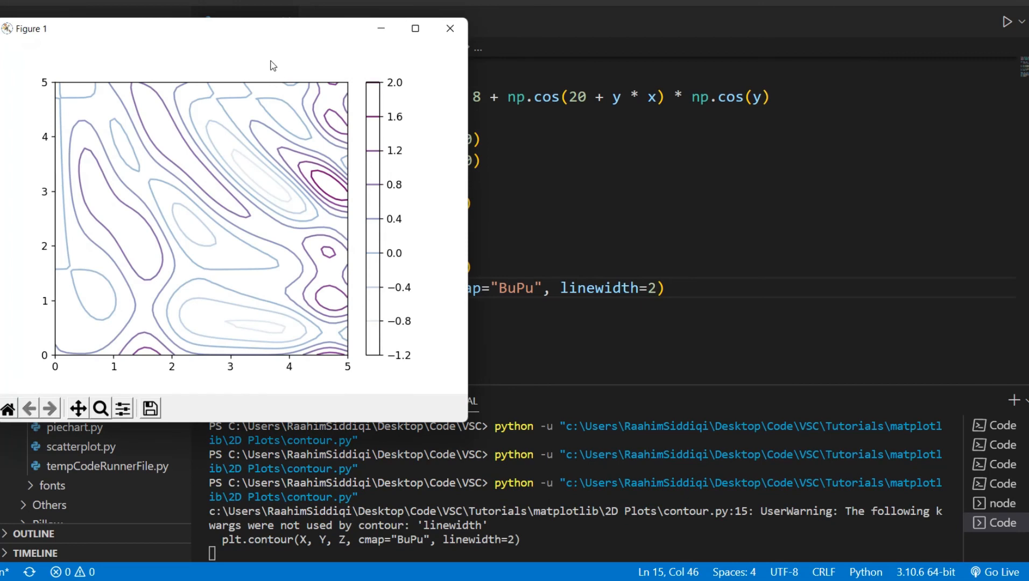
mouse_move(331, 75)
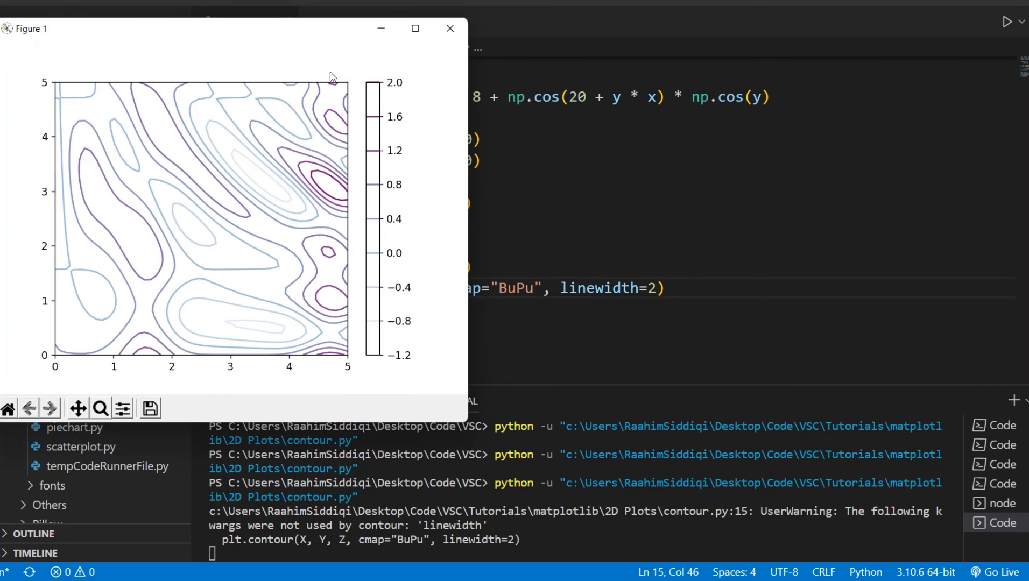
mouse_move(294, 35)
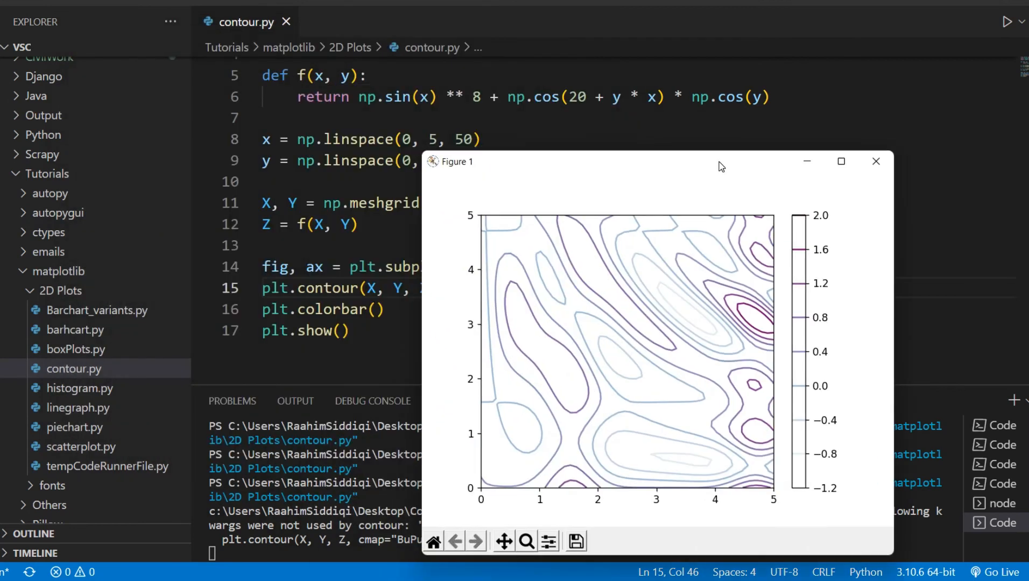
mouse_move(585, 392)
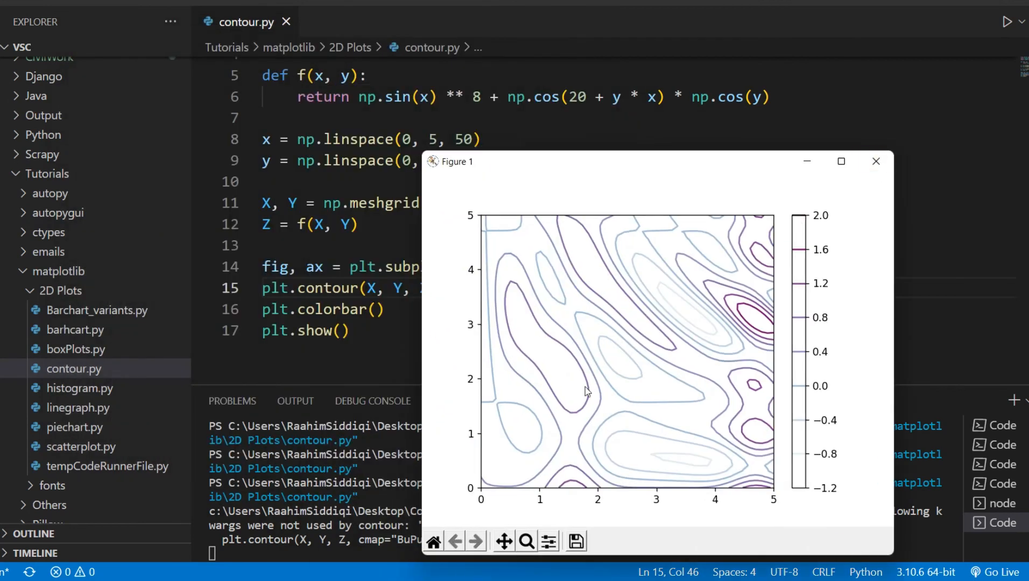
left_click(875, 161)
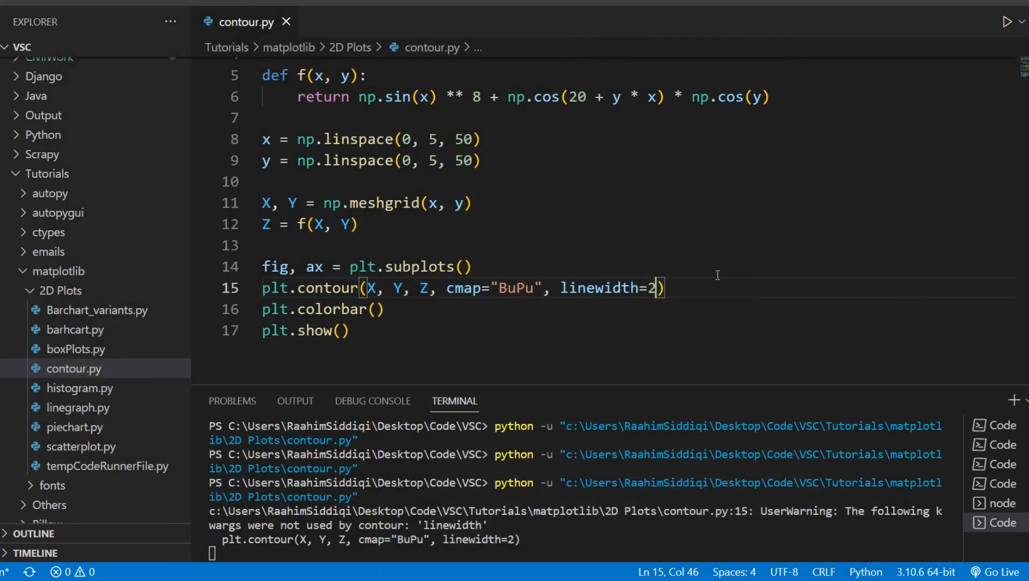
type("s")
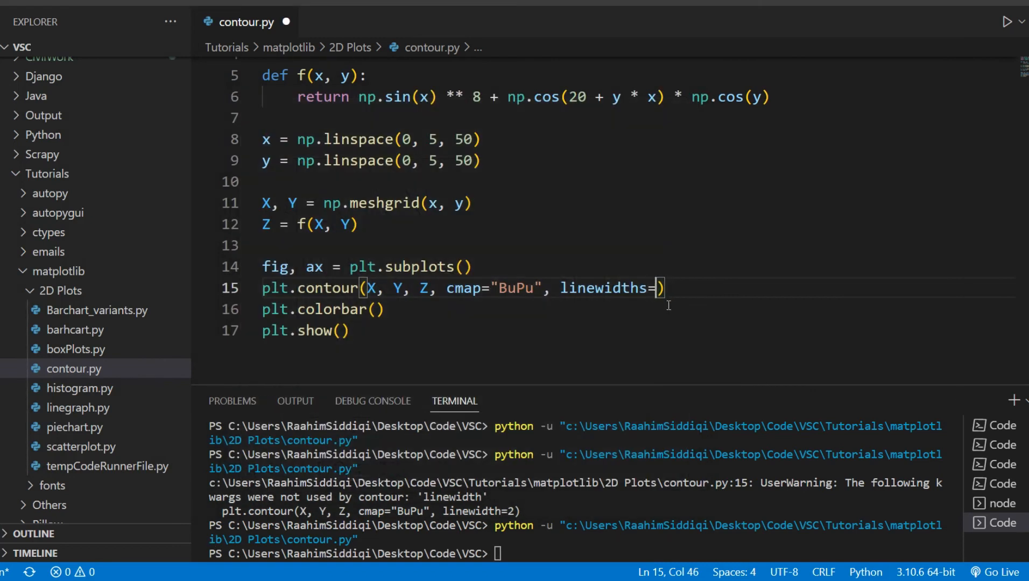
Run with linewidths=3 for thick contours, then linewidths=1 for thin lines, closing each figure.
type("3")
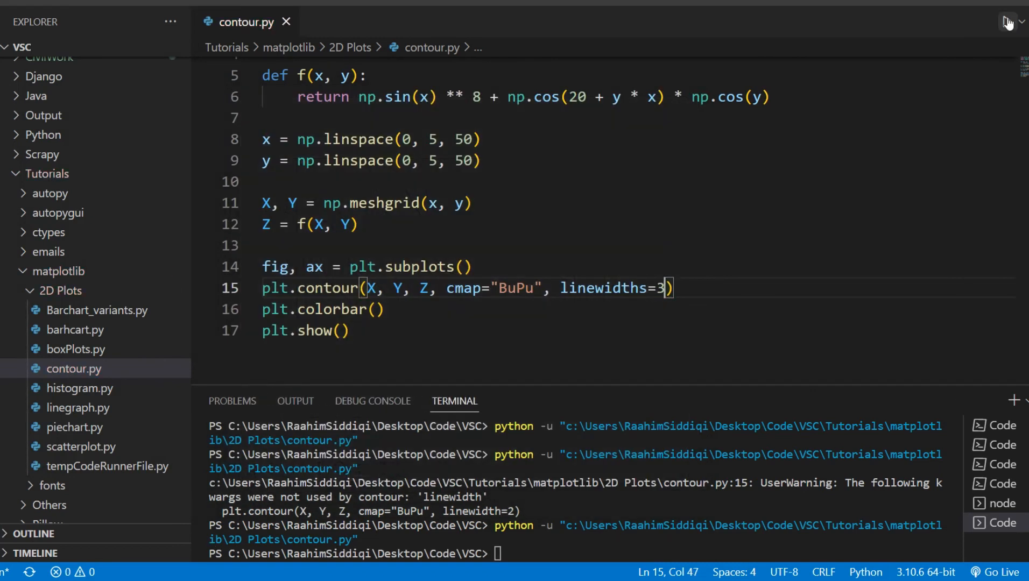
left_click(1010, 22)
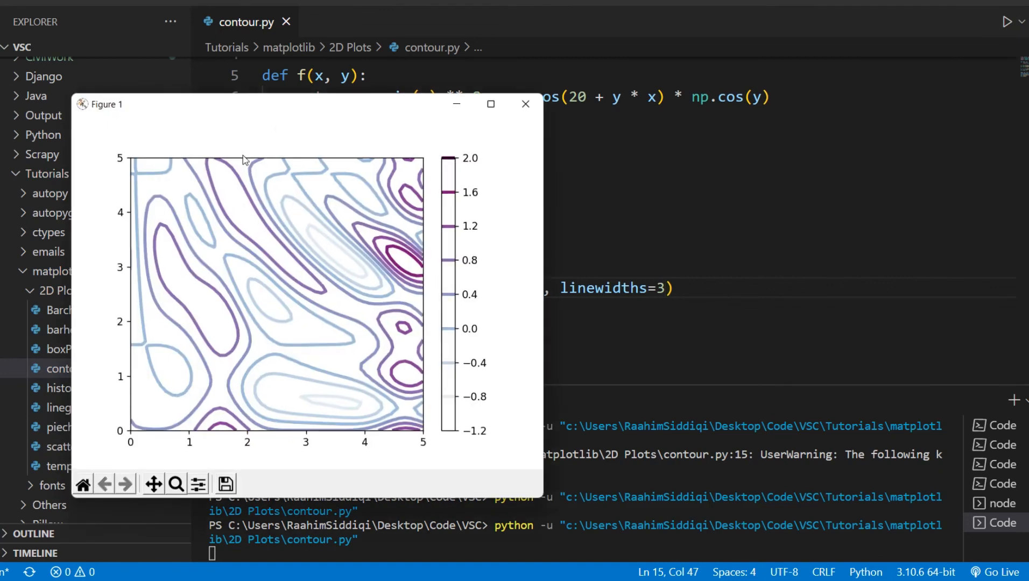
mouse_move(538, 499)
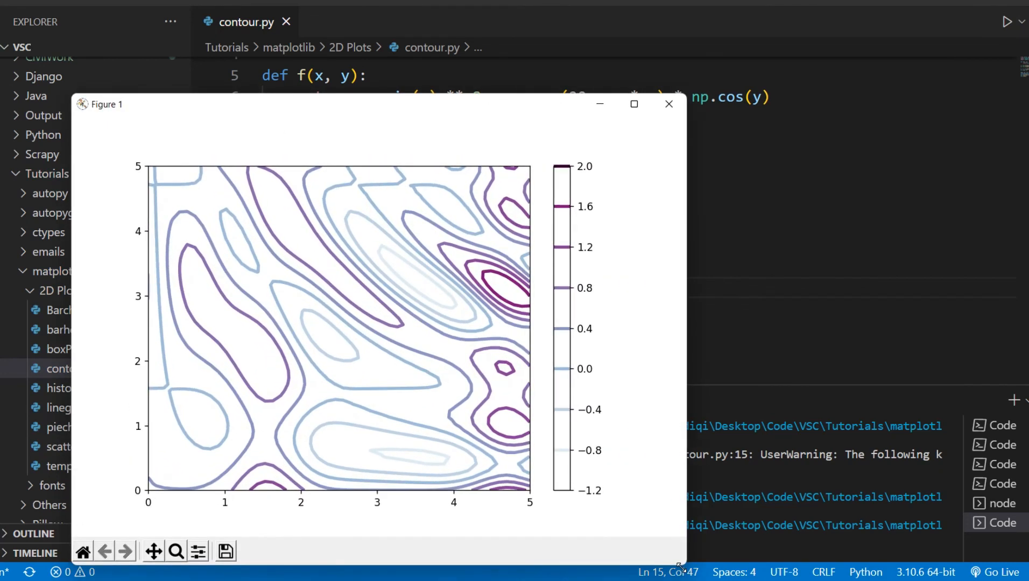
left_click(668, 104)
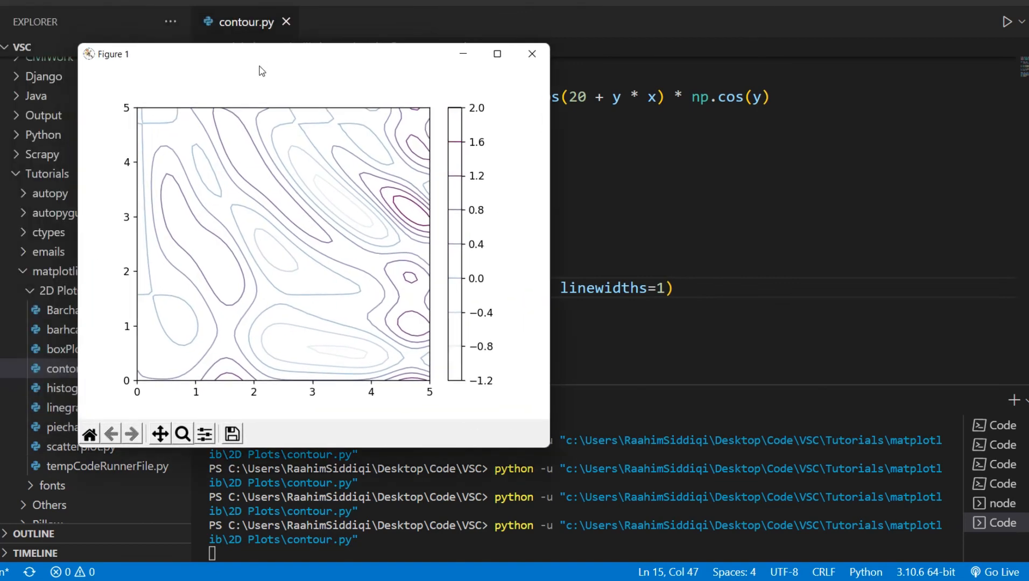
mouse_move(456, 346)
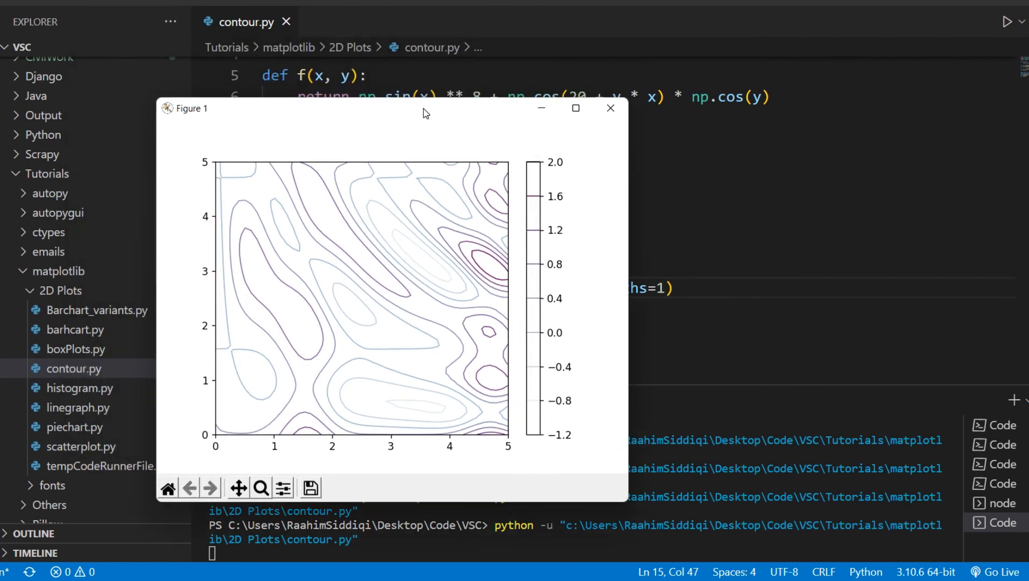
left_click(609, 109)
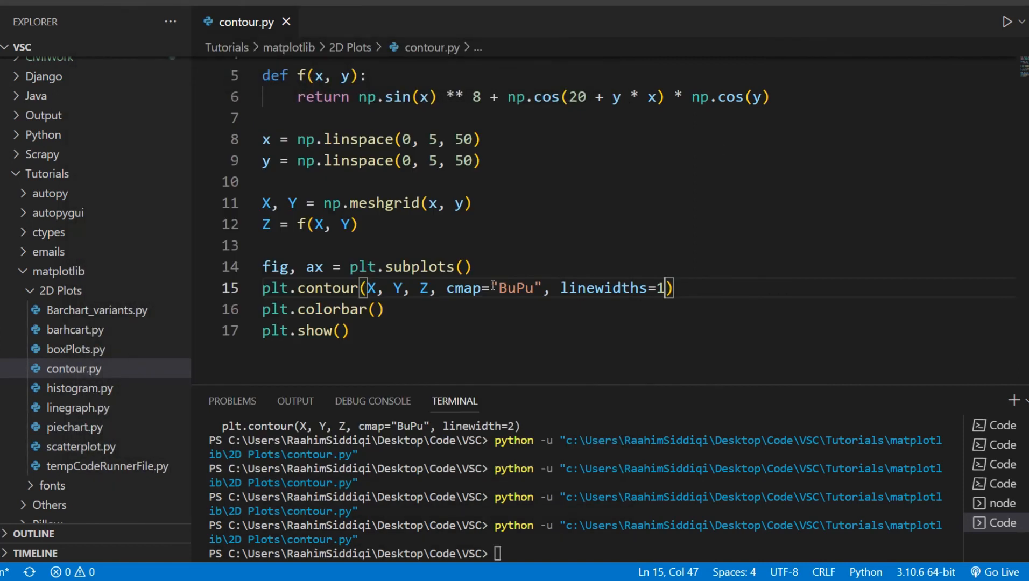
type("f")
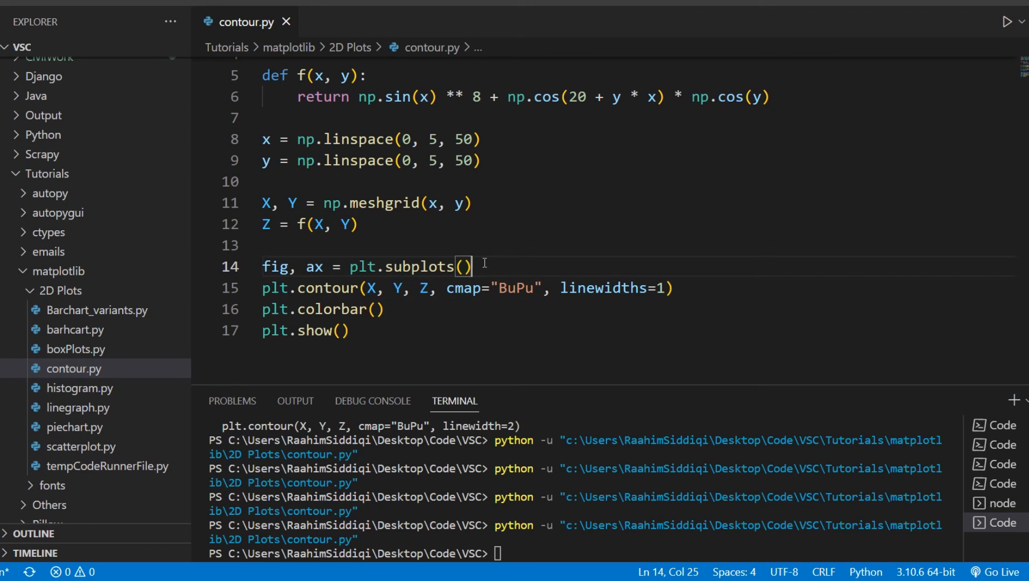
mouse_move(702, 215)
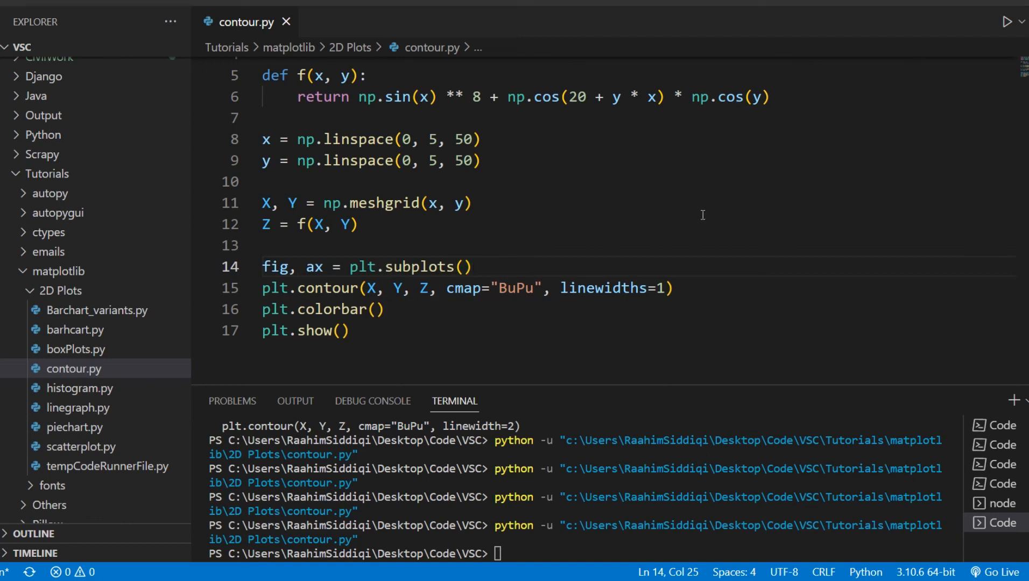